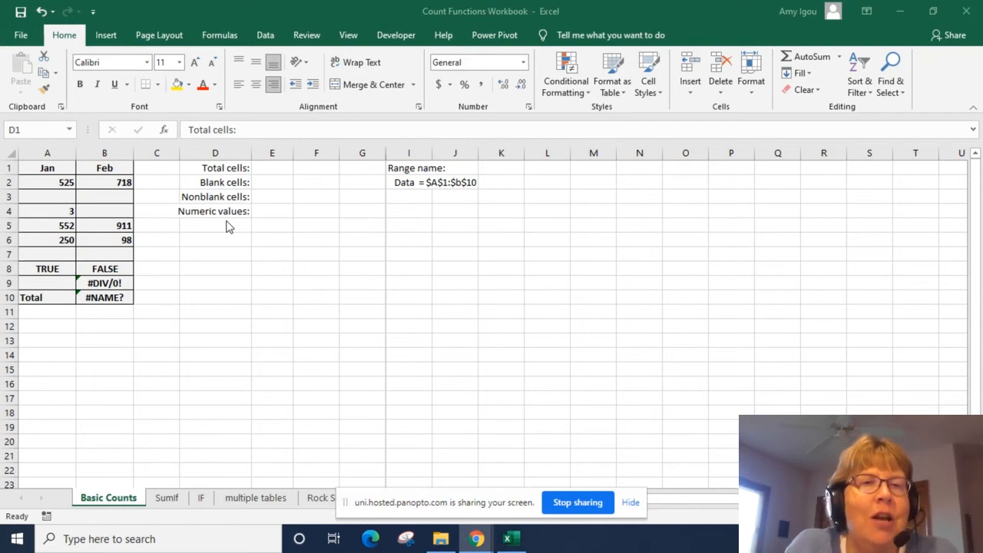
mouse_move(237, 224)
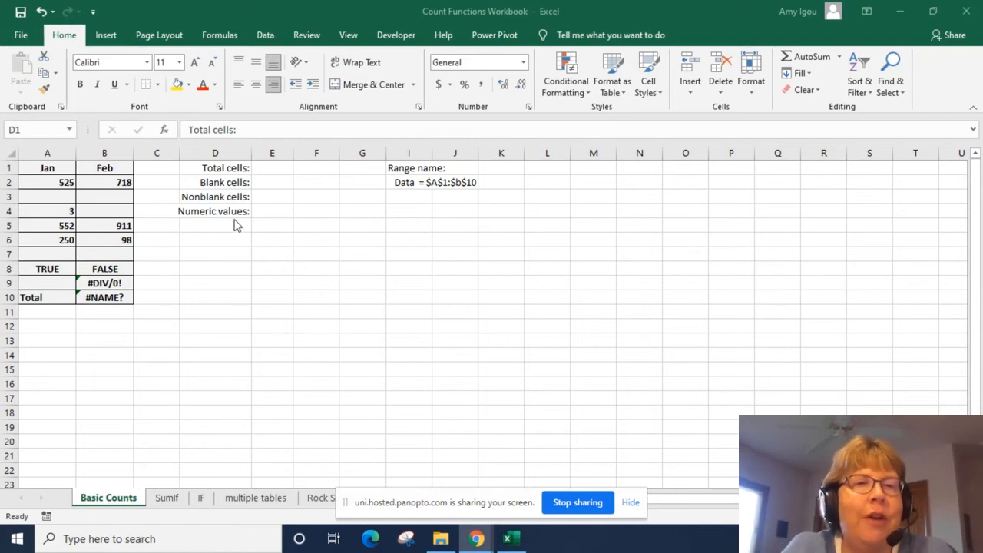
mouse_move(264, 181)
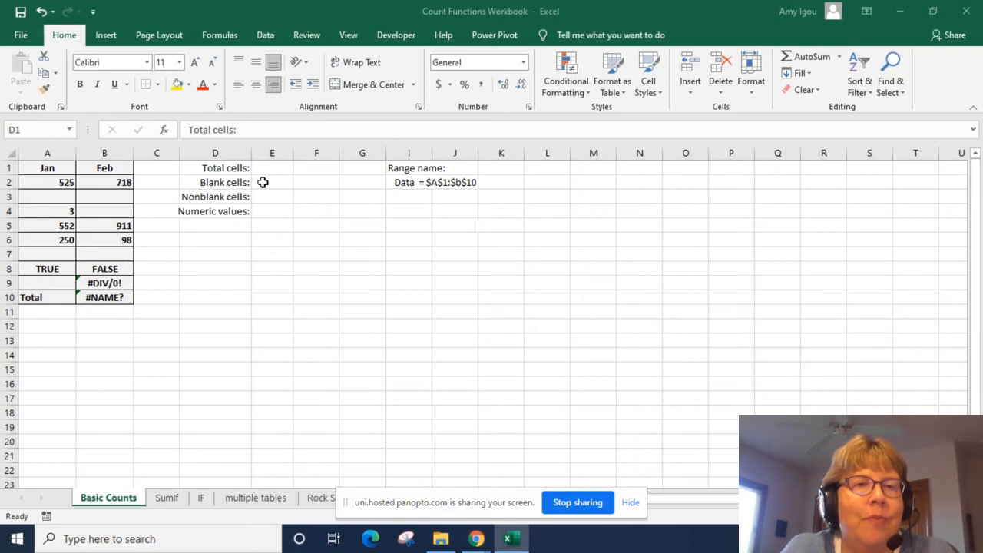
- Enter =COUNTBLANK(data) beside Blank cells, returning 6
click(272, 181)
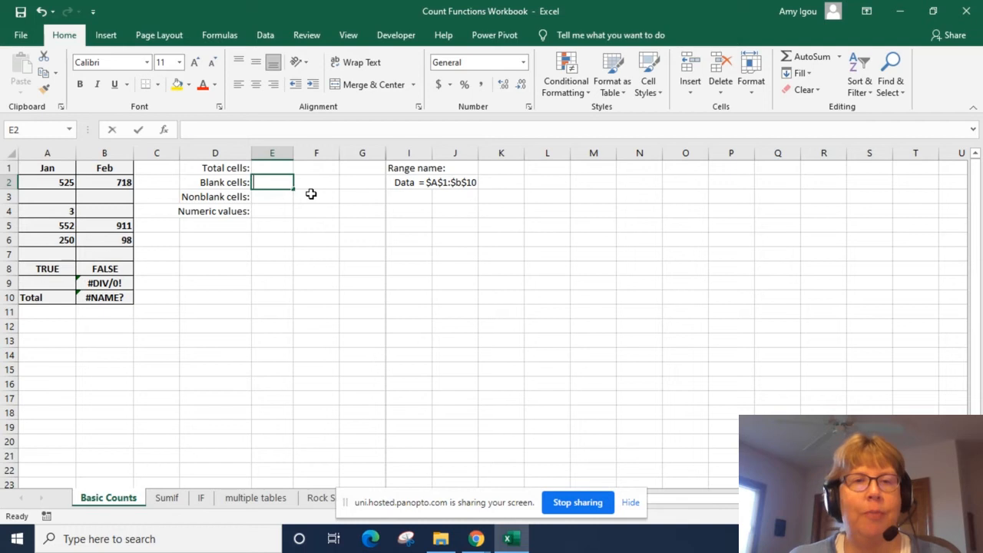
text(=cou)
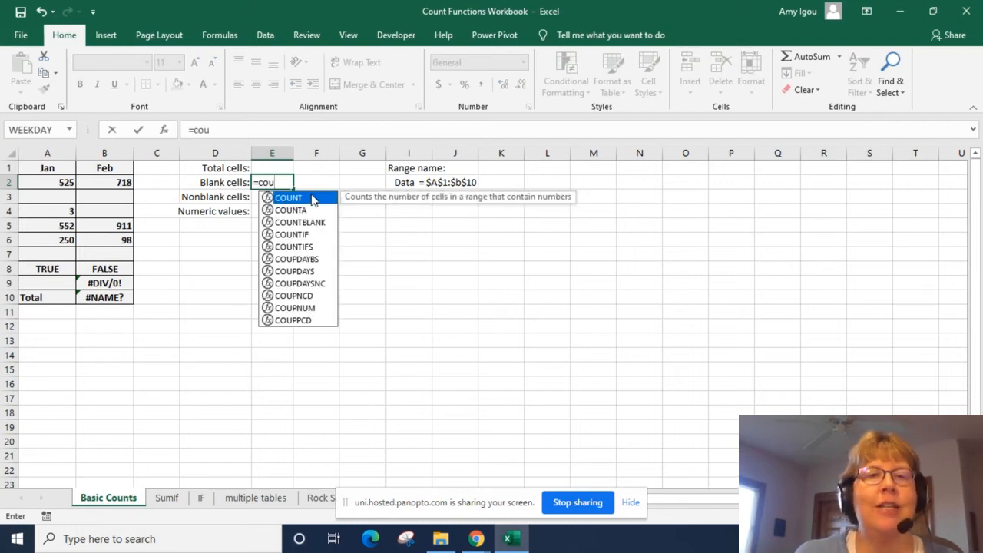
mouse_move(298, 221)
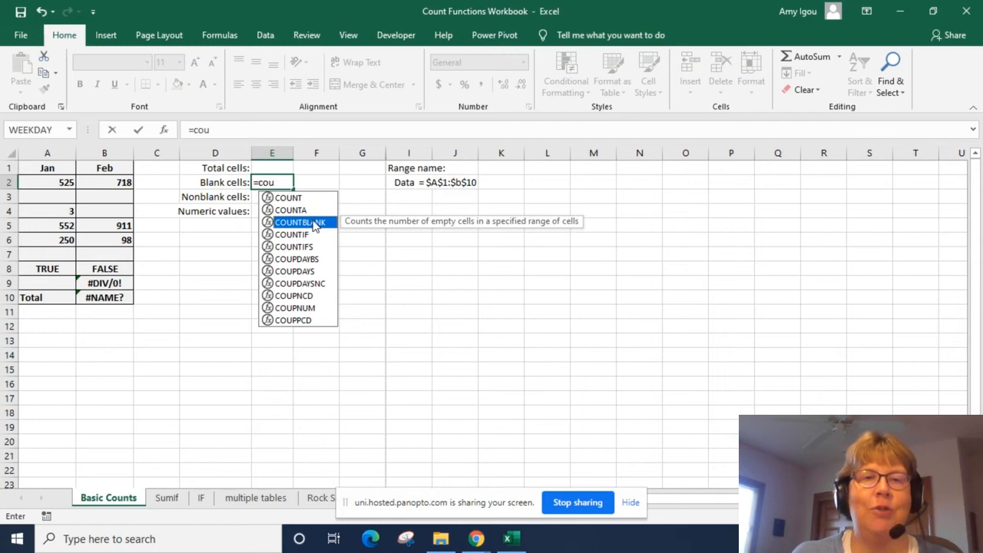
double_click(300, 221)
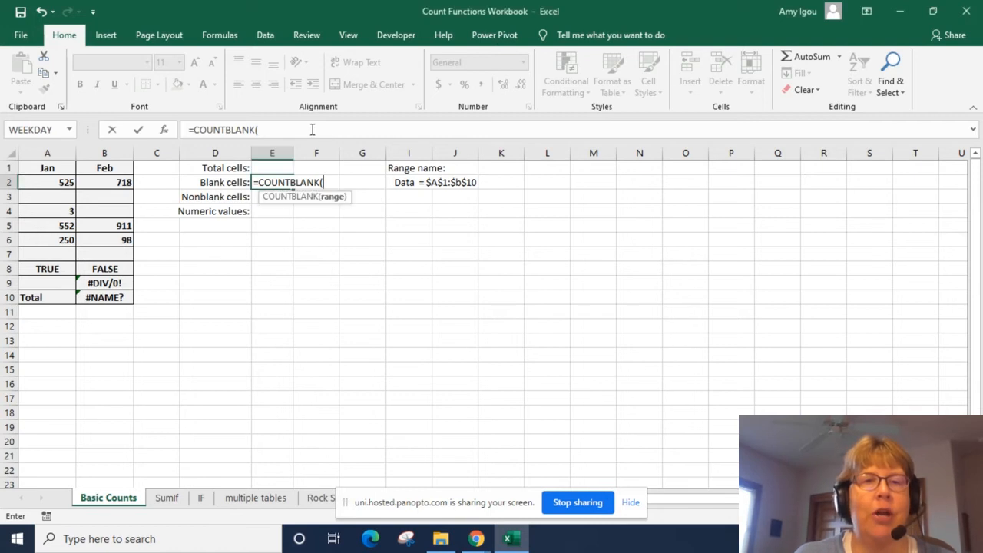
text(data))
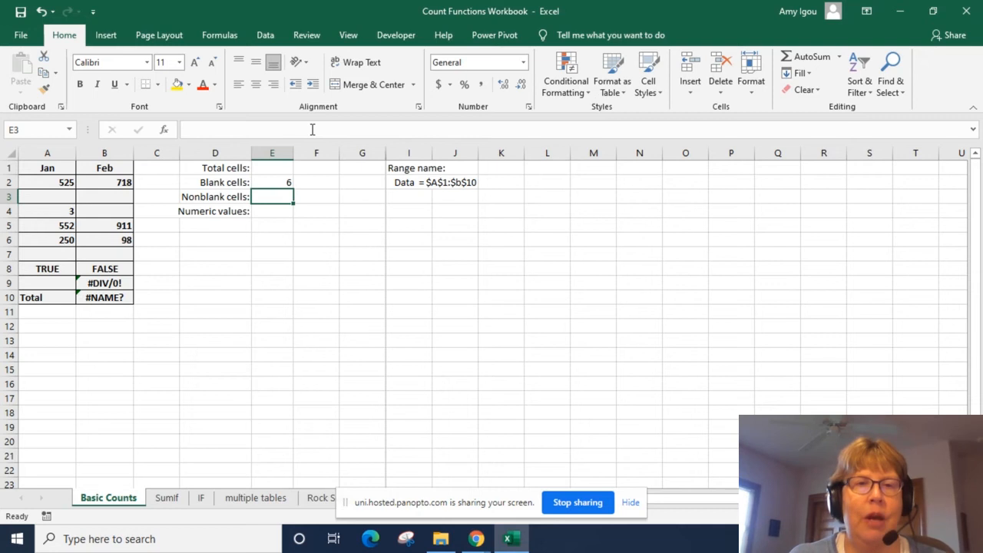
- Enter =COUNTA(data) beside Nonblank cells, returning 14
text(=)
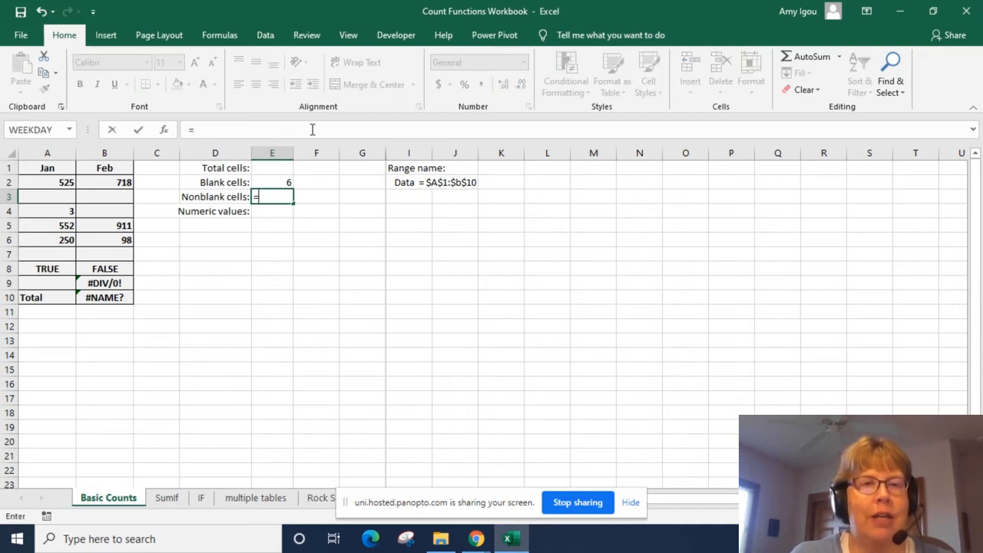
text(cou)
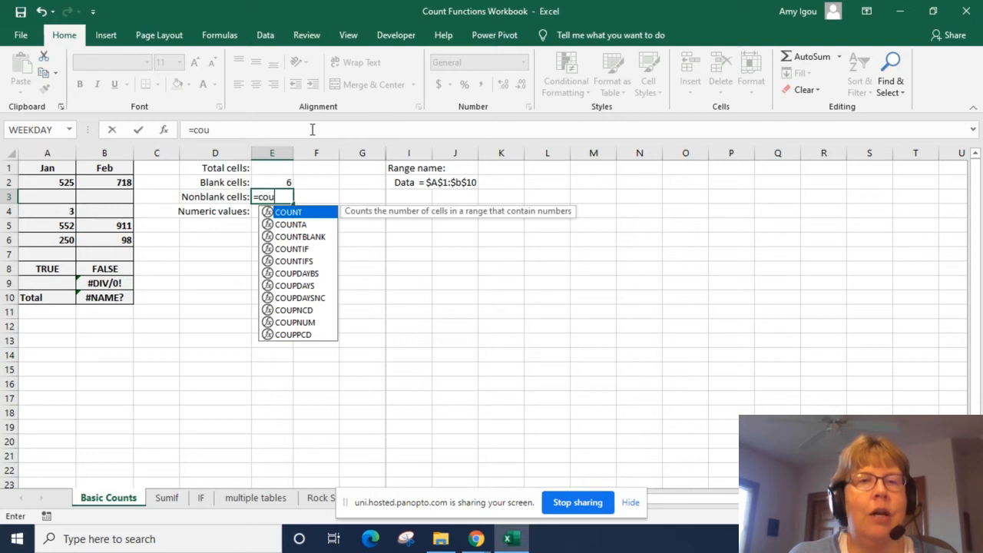
text(nta)
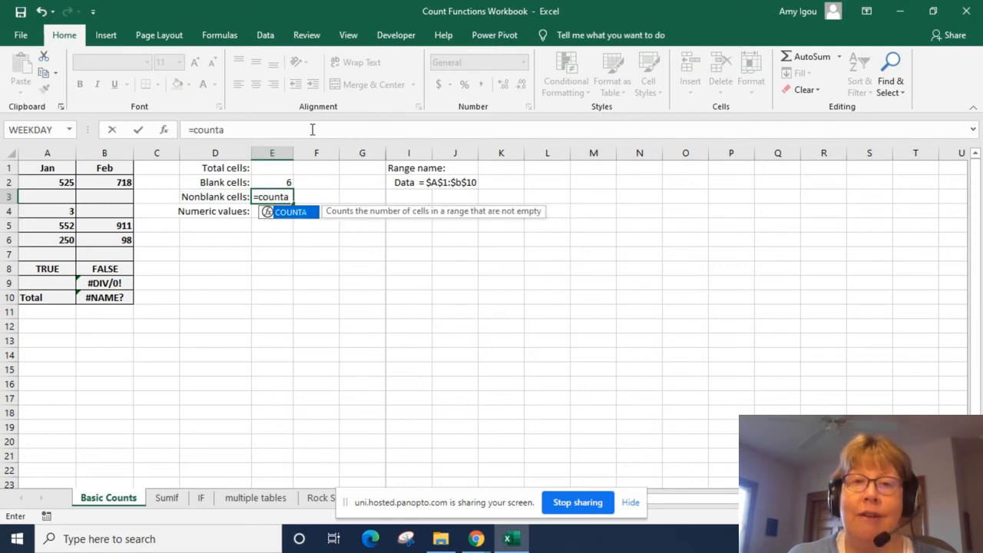
text(()
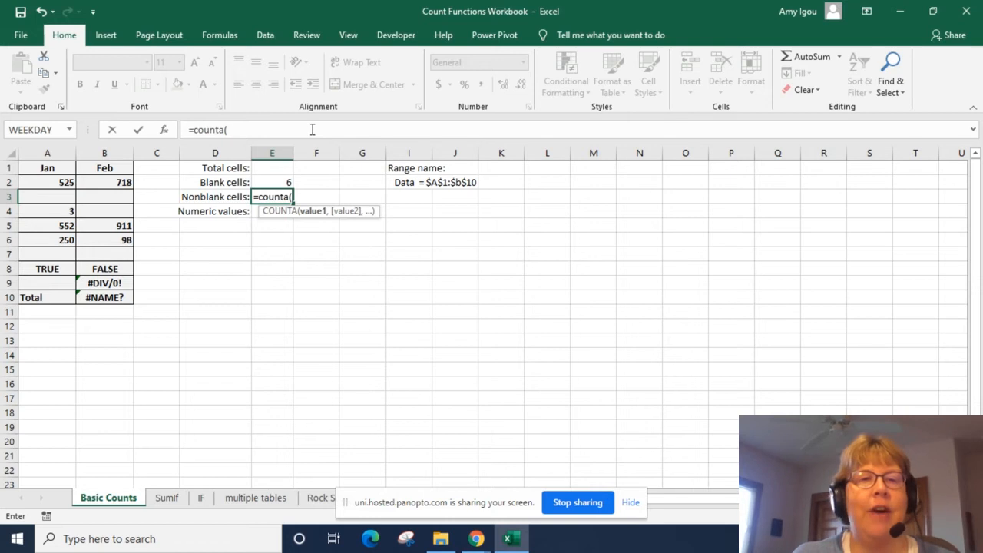
text(data)
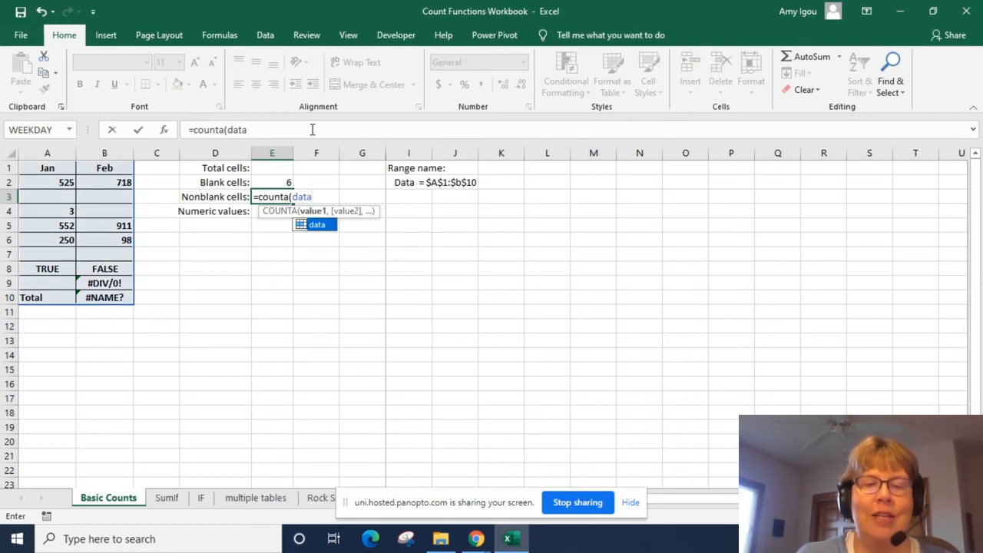
text())
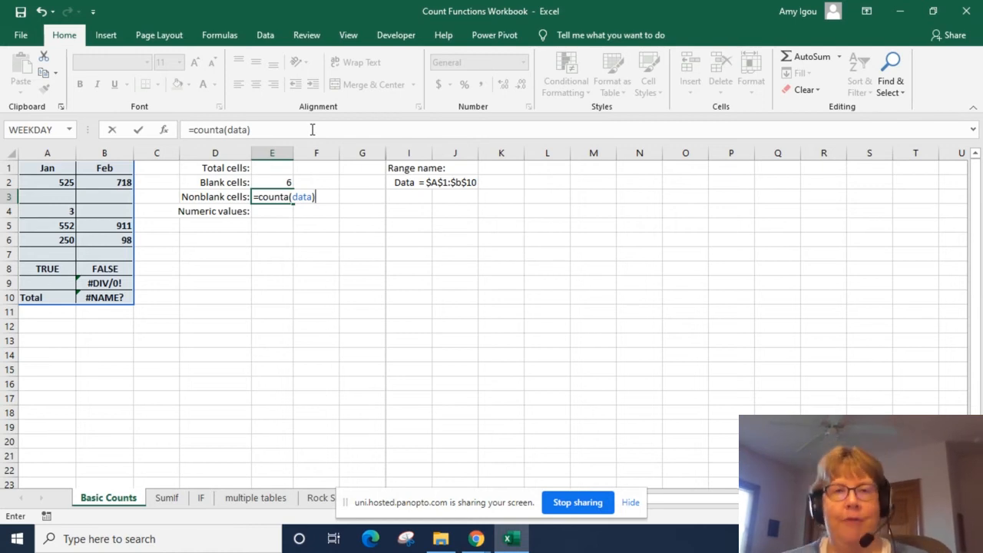
key(enter)
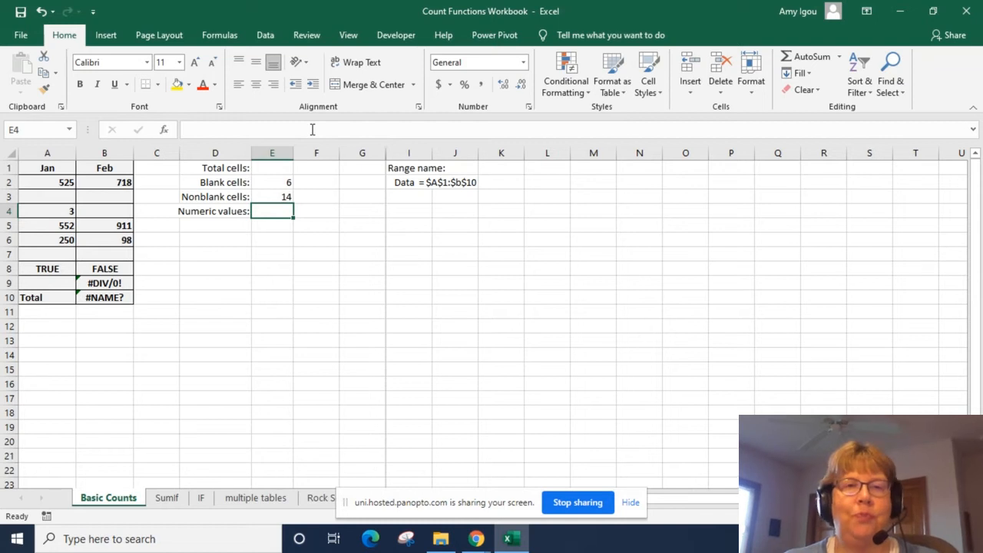
- Enter =COUNT(data) beside Numeric values, returning 7
text(=c)
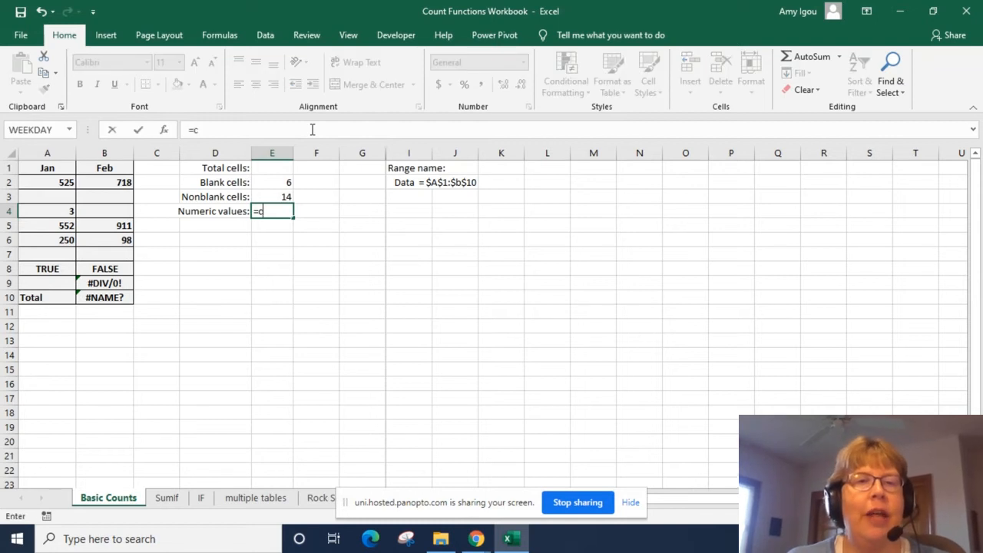
text(ount()
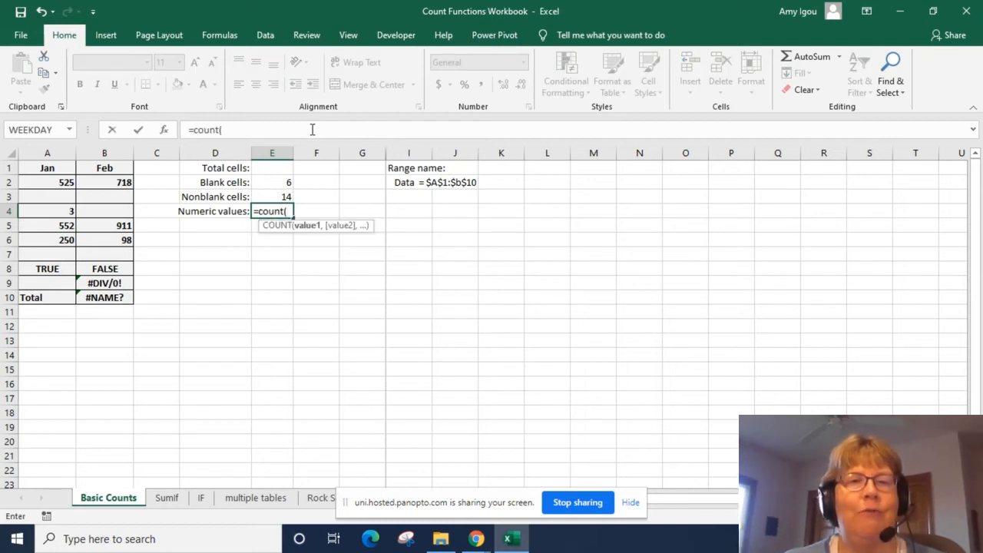
text(data))
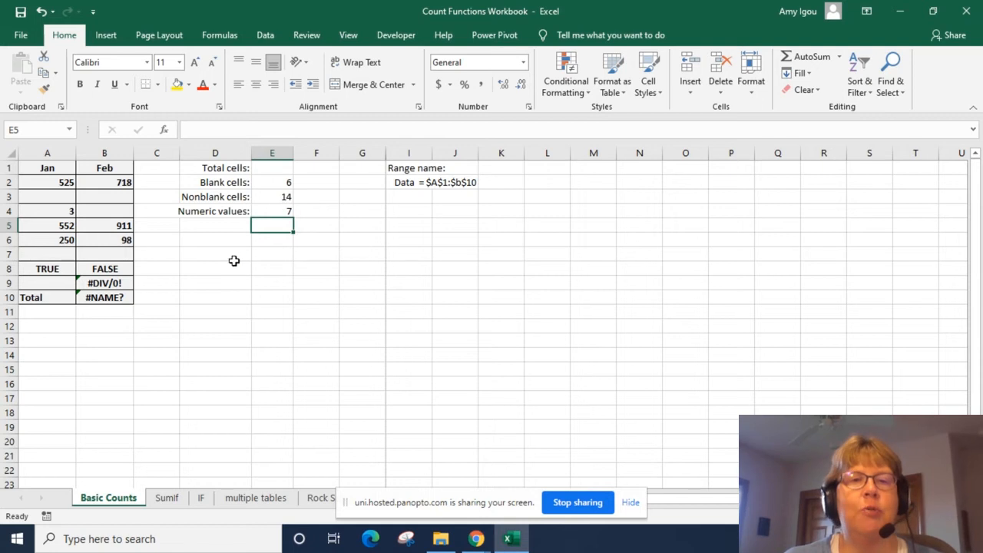
- Note below the answers: 'Counta All nonblank' and 'count numeric values'
click(215, 239)
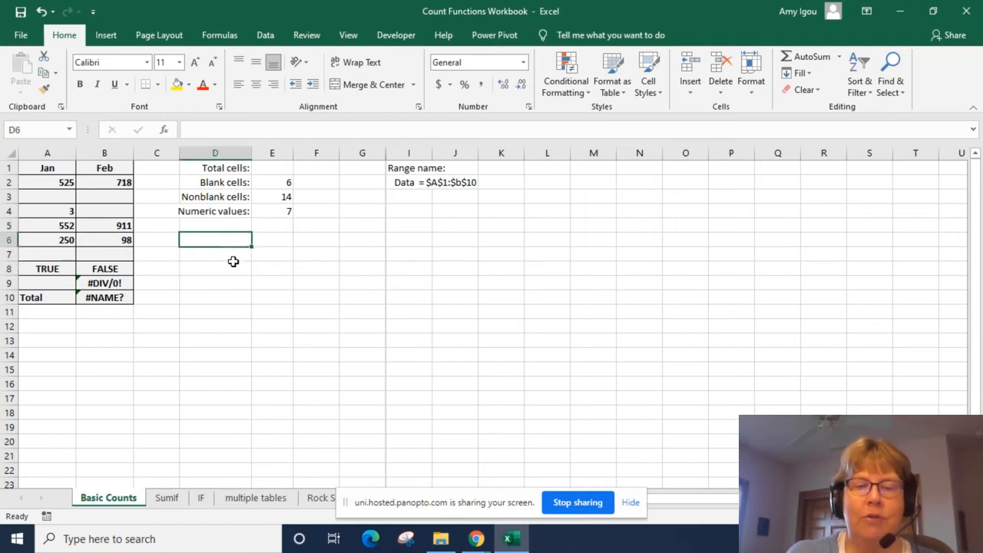
text(Counta)
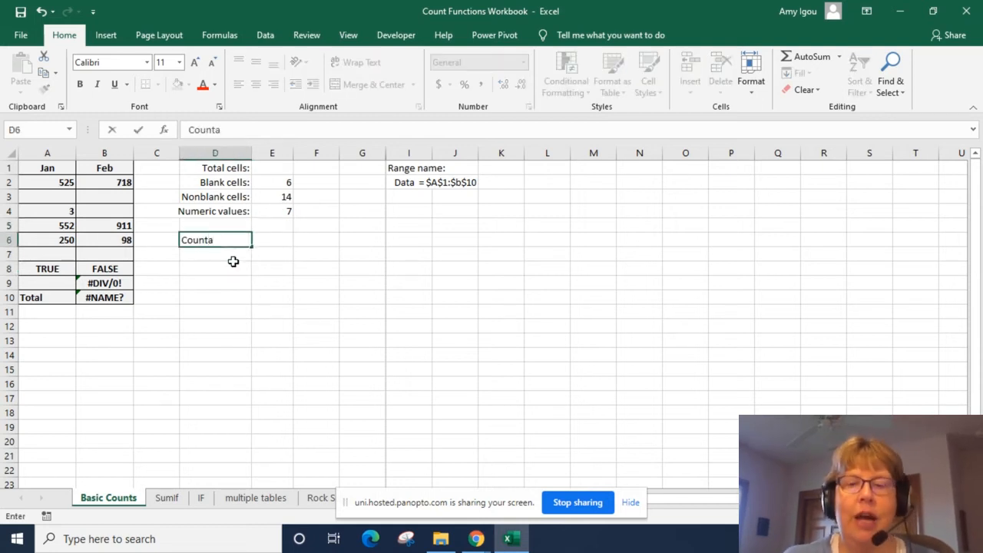
text(All nonblank)
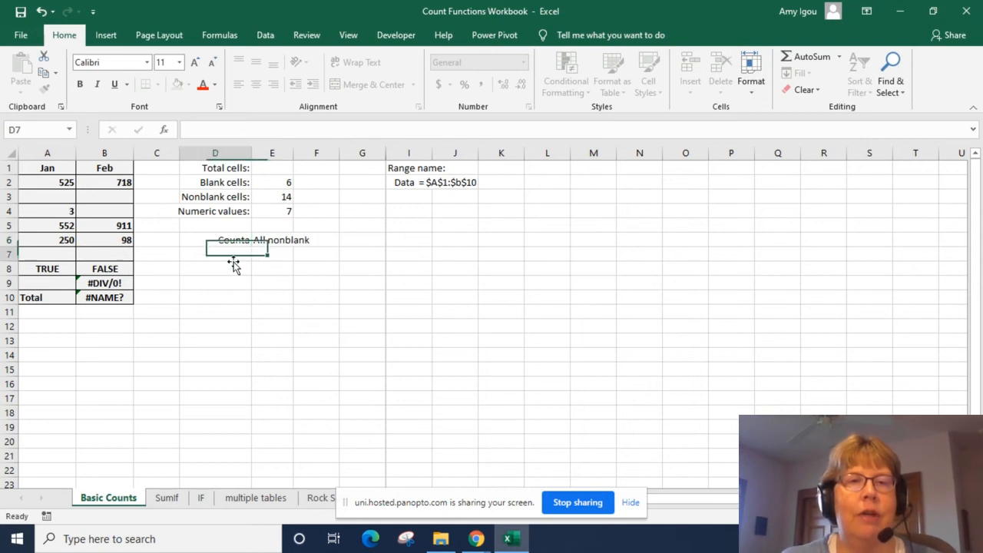
text(count)
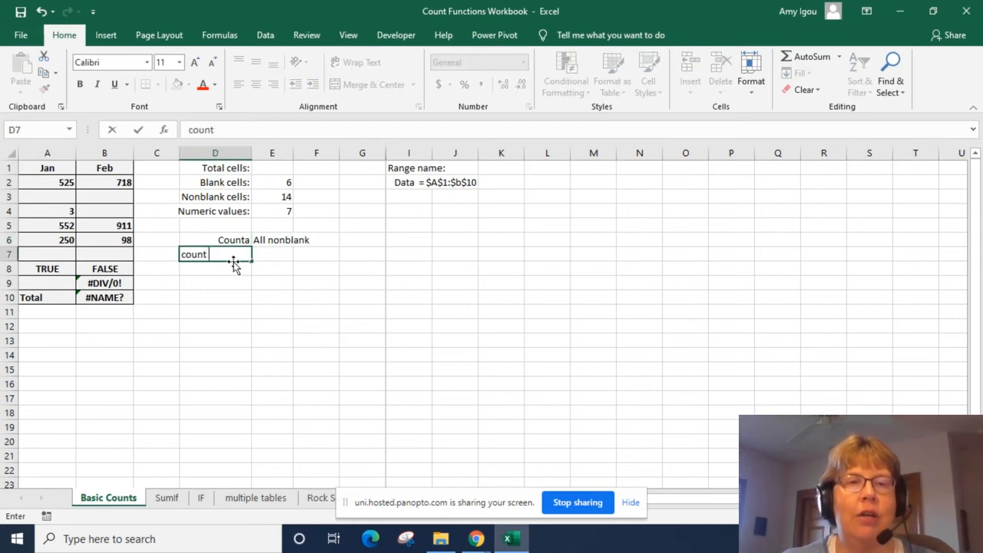
text(numeric values)
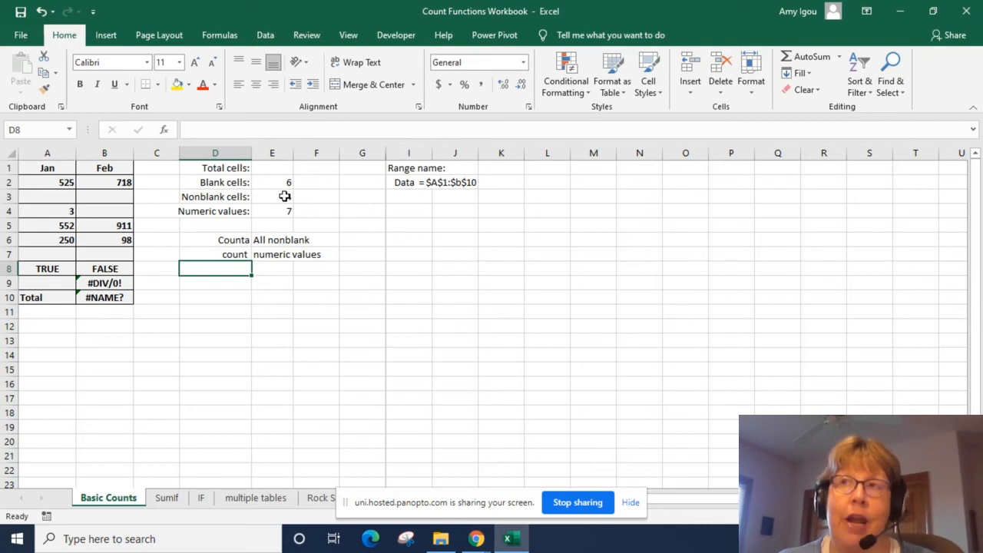
- Enter =ROWS(data)*COLUMNS(data) beside Total cells, returning 20
click(272, 168)
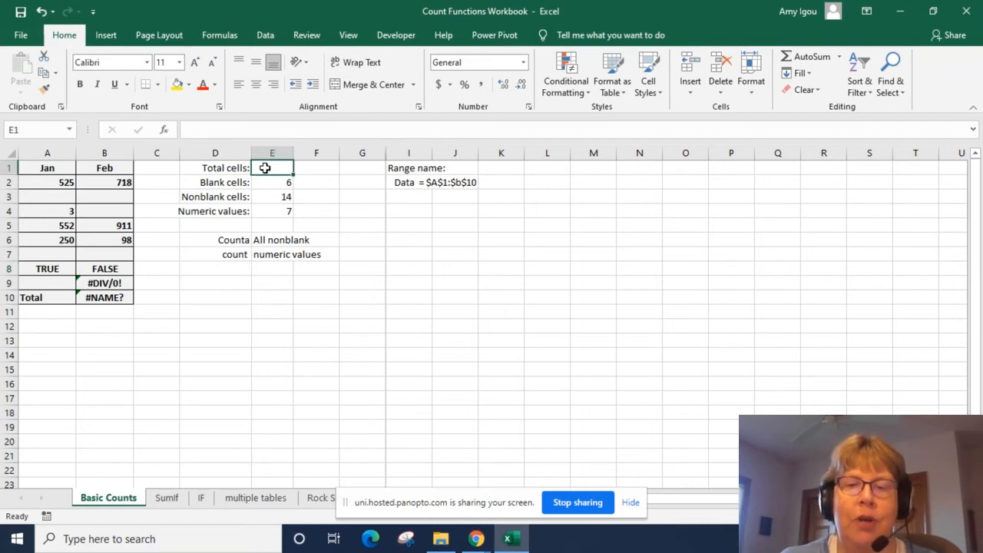
text(=)
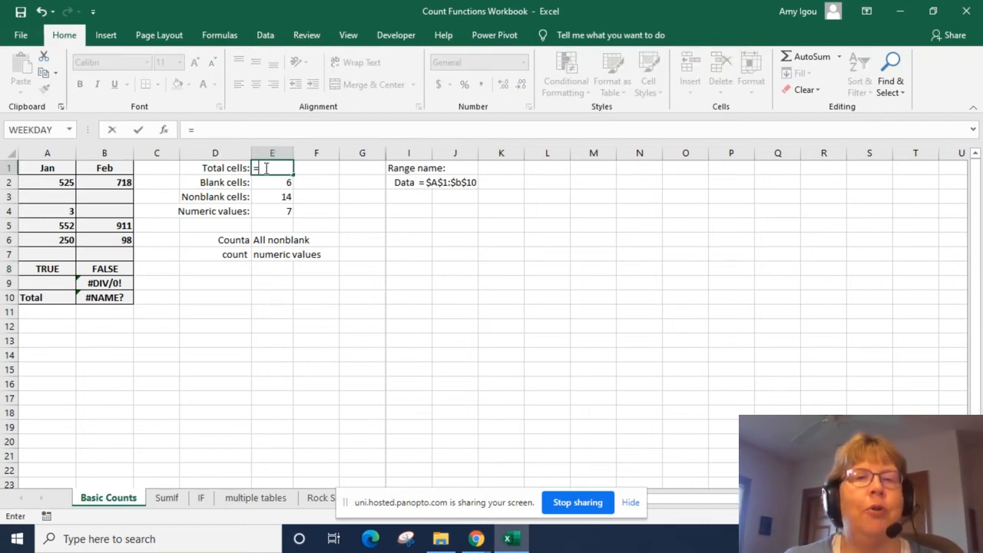
text(ro)
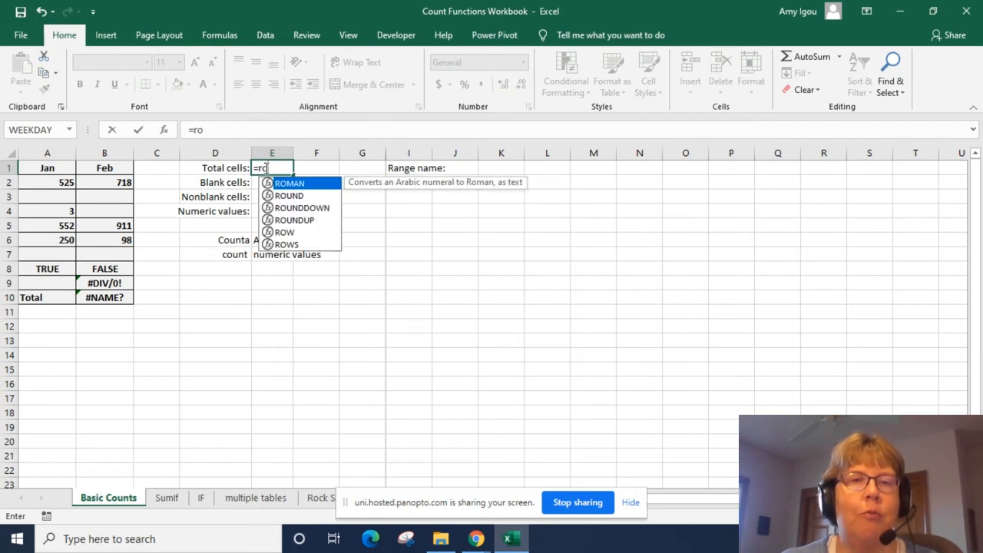
text(w)
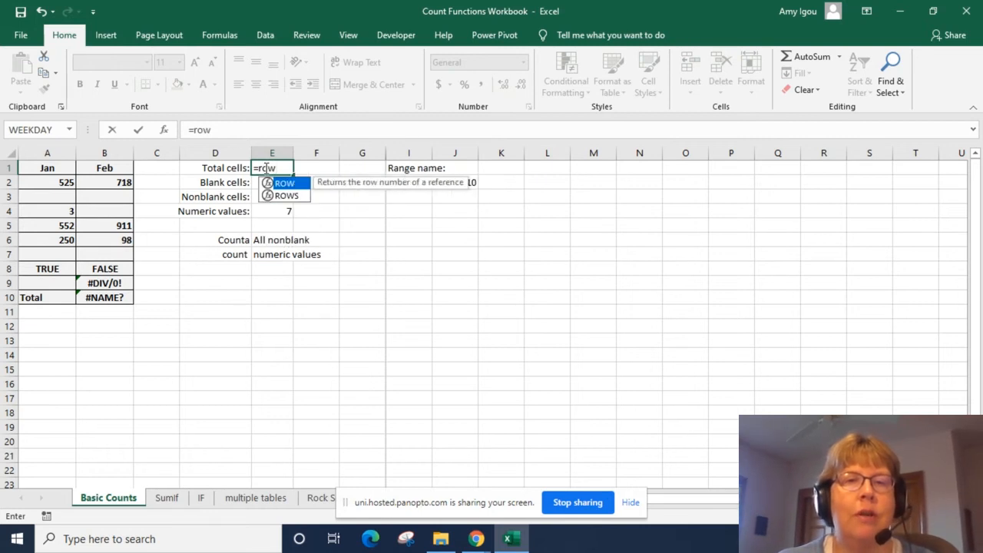
text(s)
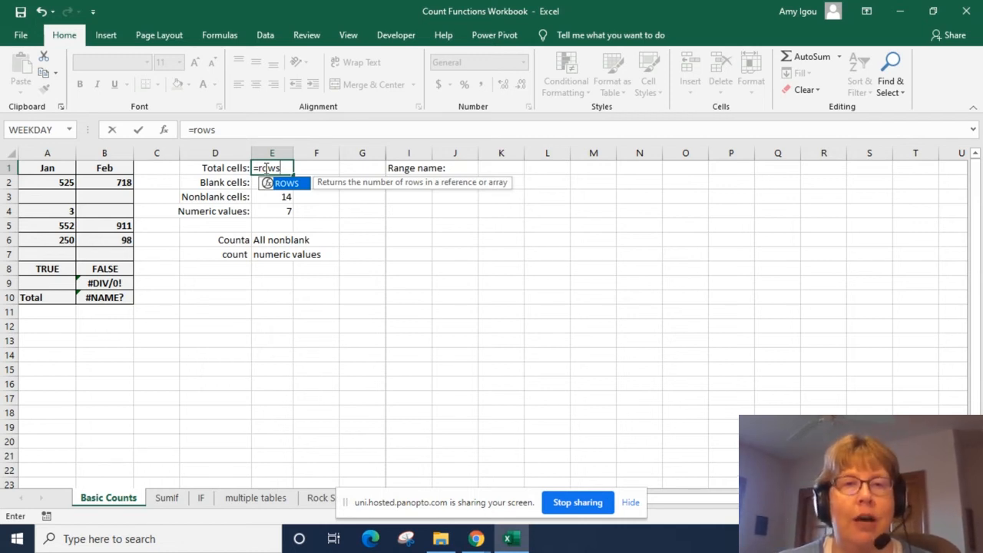
text(()
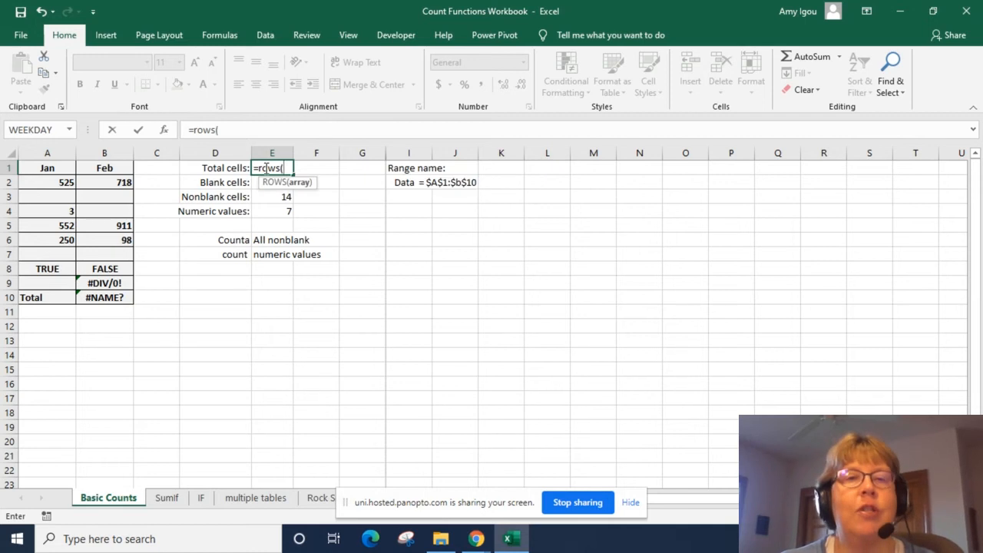
text(data))
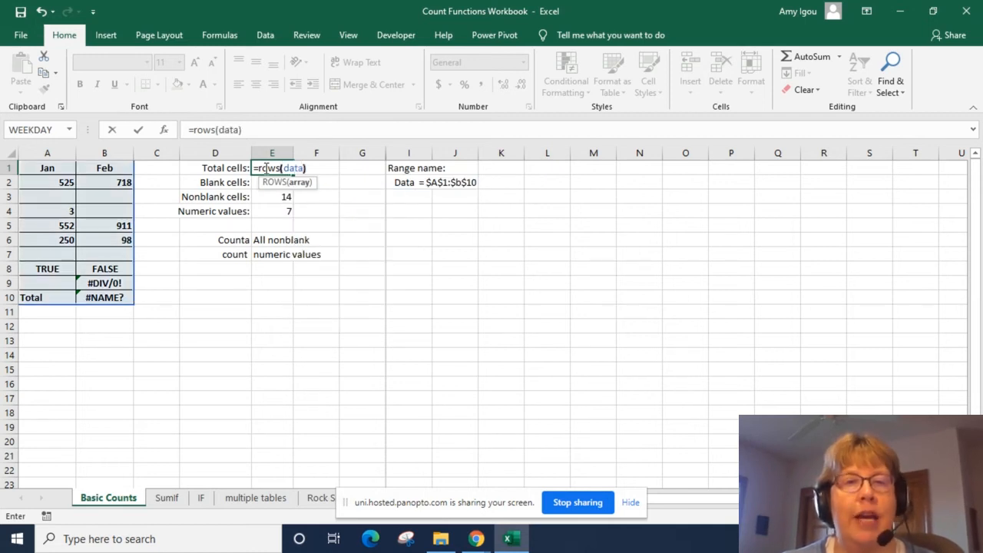
text(*)
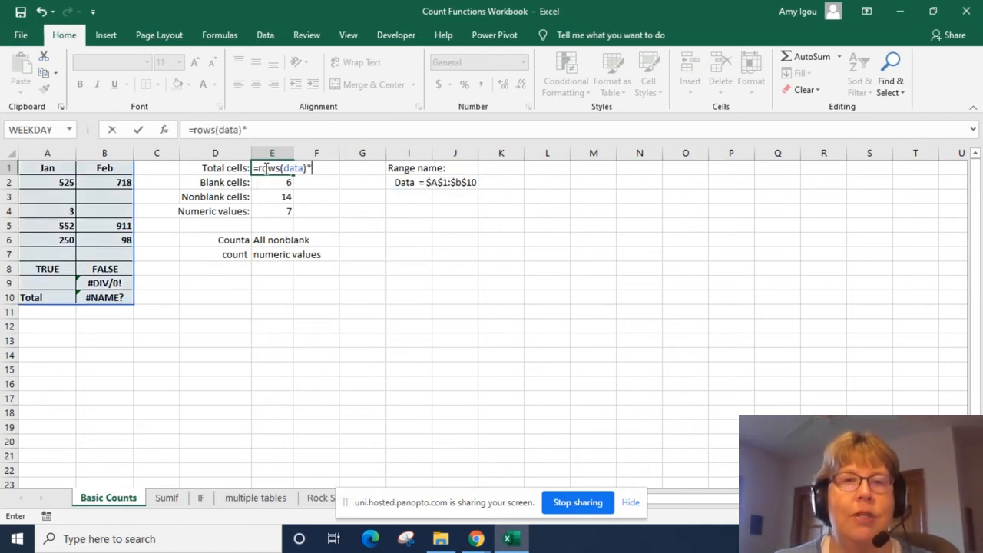
text(colum)
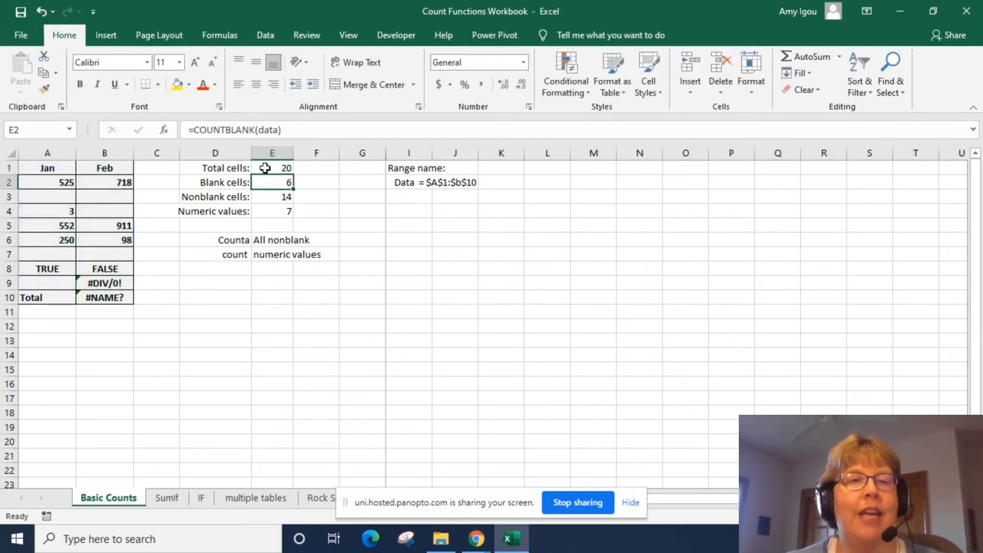
mouse_move(263, 204)
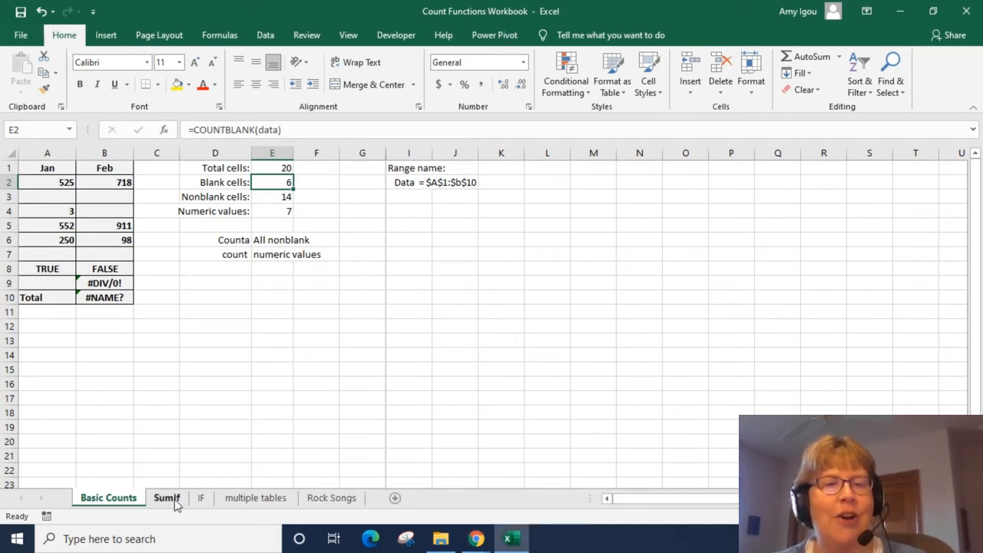
- Switch to the SumIf sheet, inspect the Difference column and scroll to the yellow answer cells
click(166, 498)
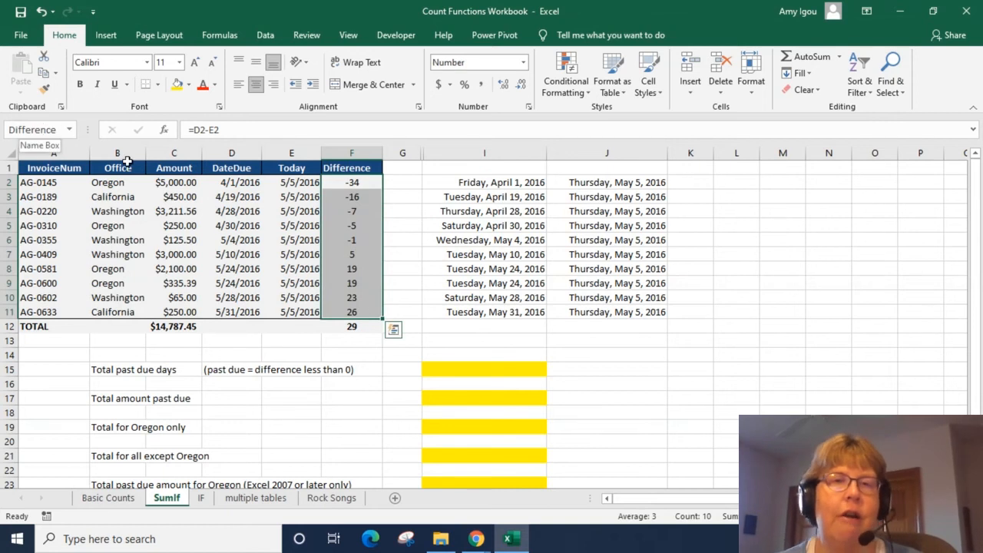
click(484, 255)
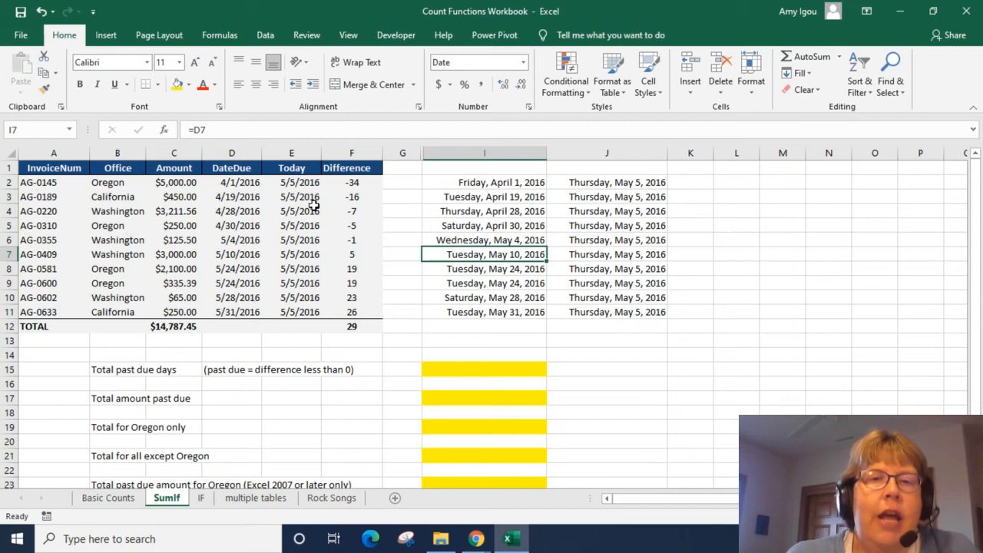
mouse_move(357, 200)
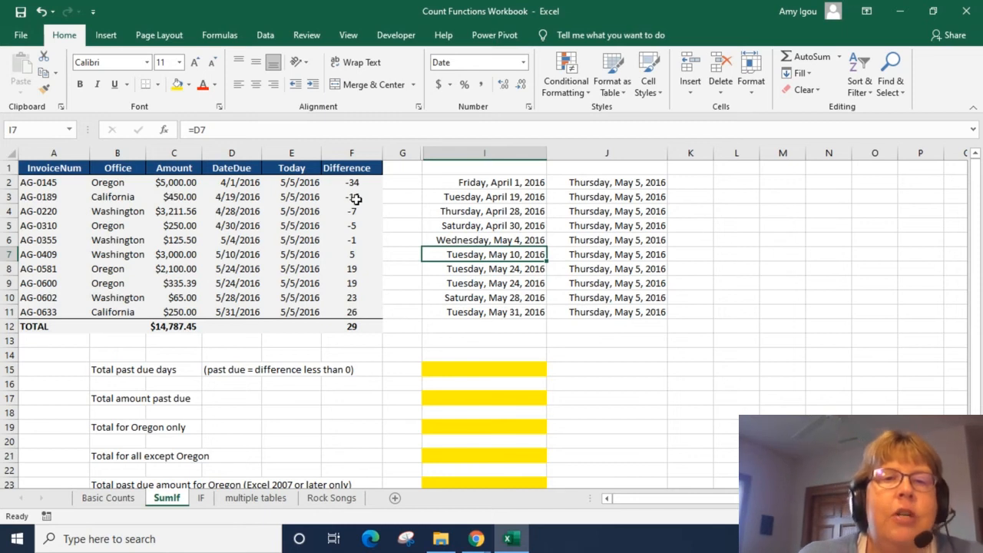
mouse_move(357, 197)
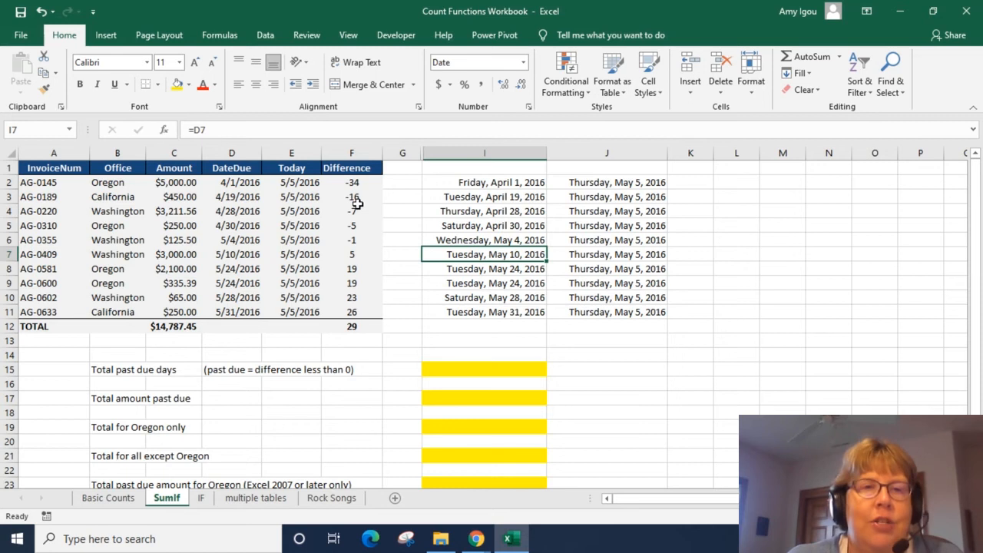
mouse_move(304, 188)
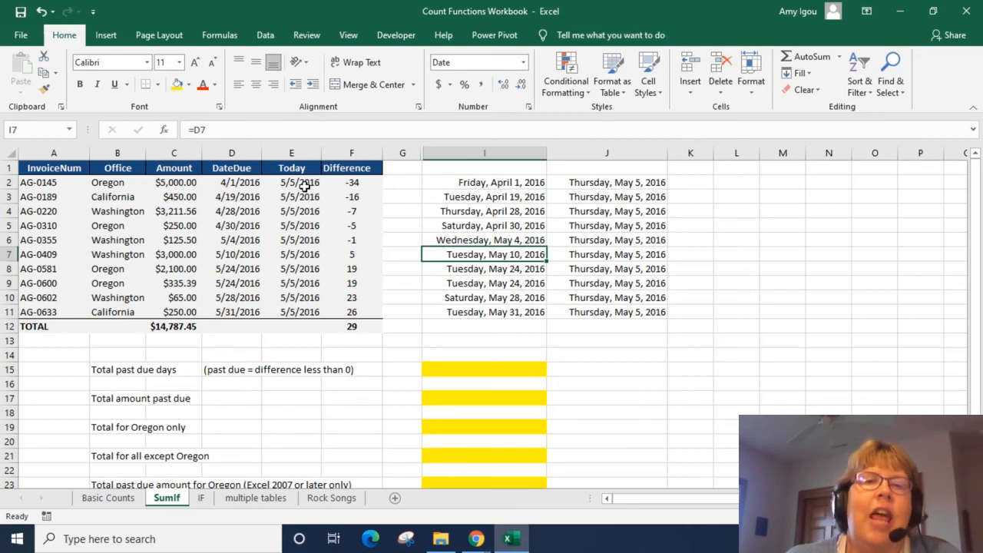
mouse_move(222, 197)
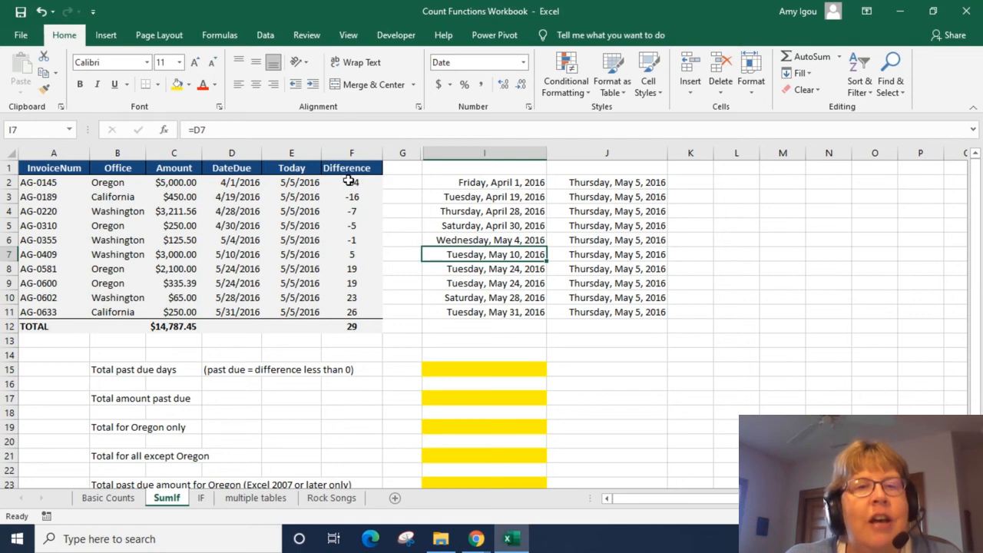
click(350, 181)
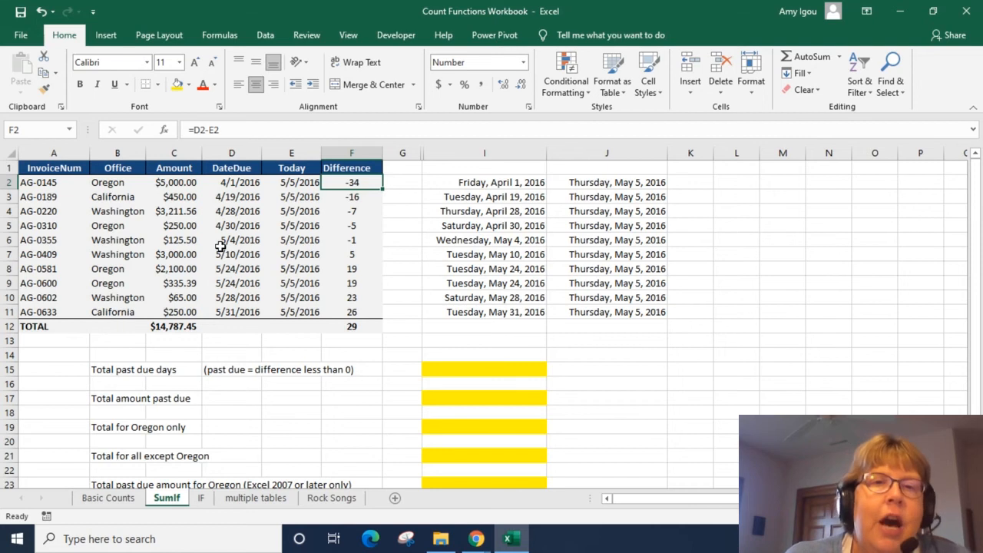
mouse_move(587, 373)
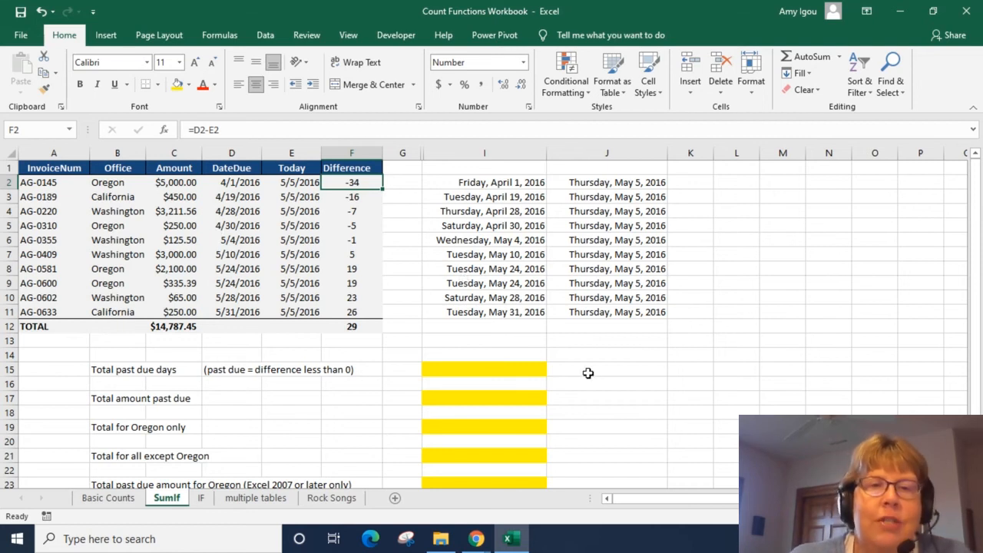
scroll(down, 3)
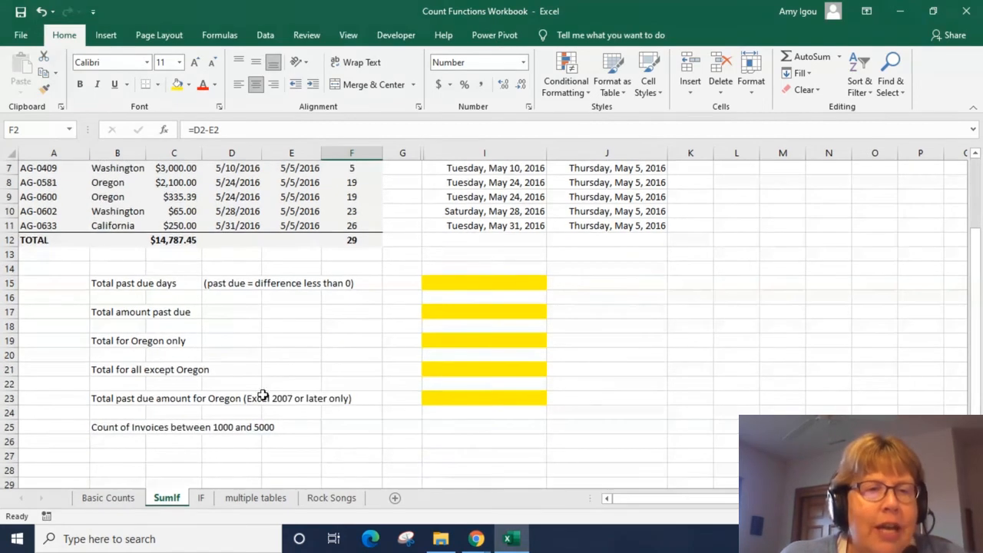
mouse_move(469, 443)
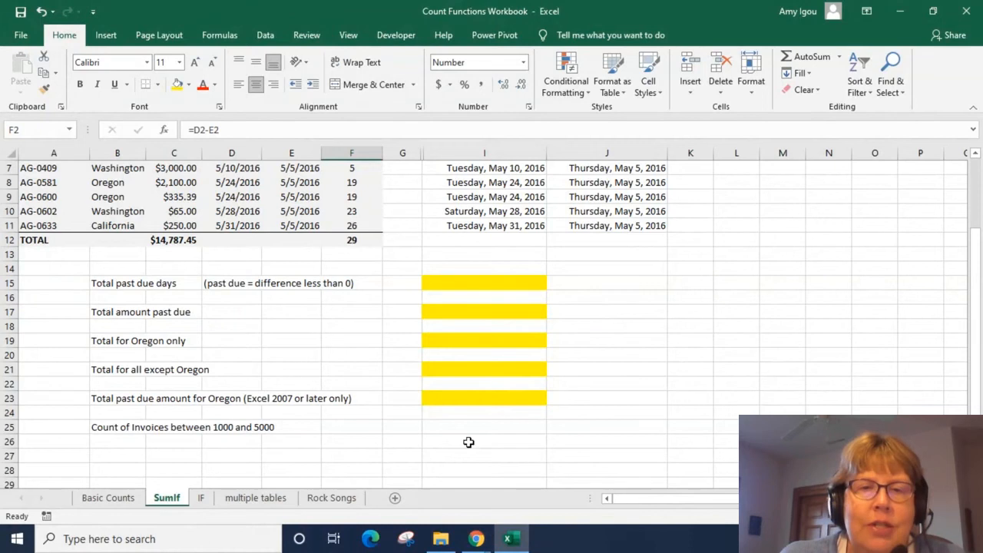
- Enter =SUMIF(difference,"<0",difference) for Total past due days, returning -63
click(484, 427)
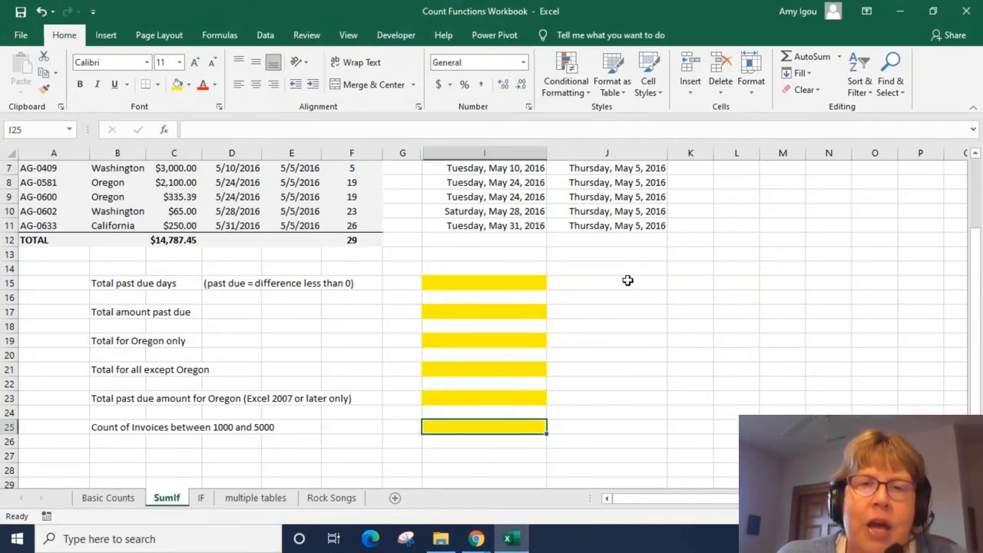
scroll(down, 3)
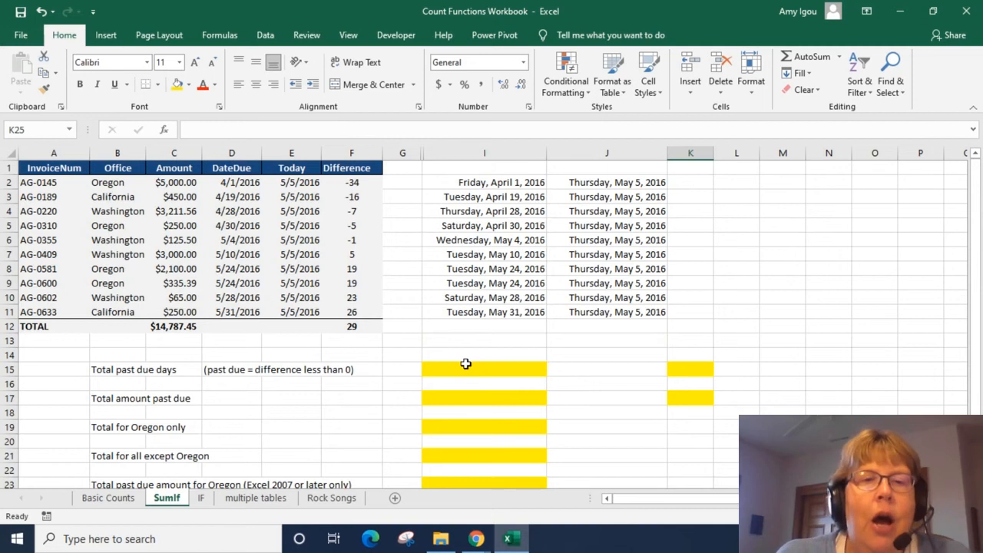
click(484, 368)
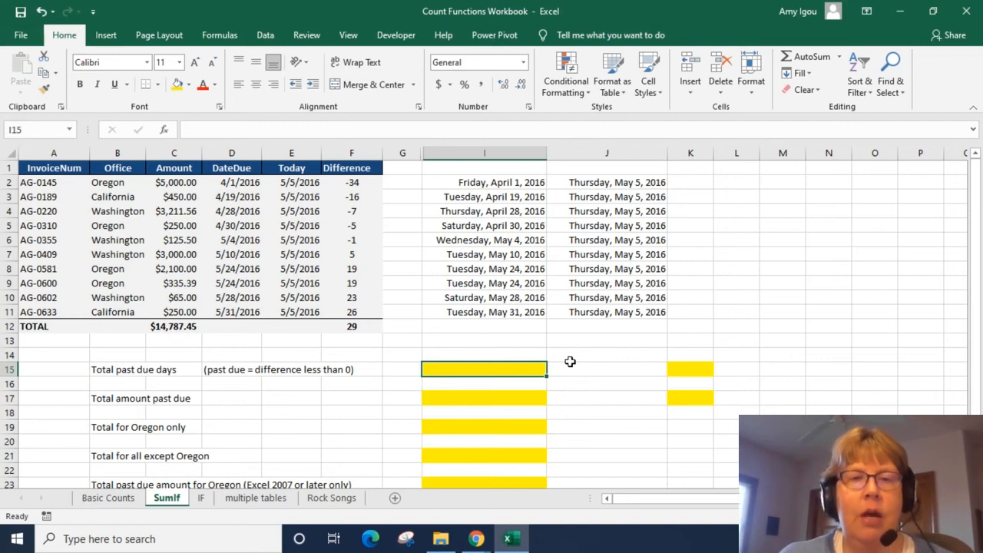
text(=)
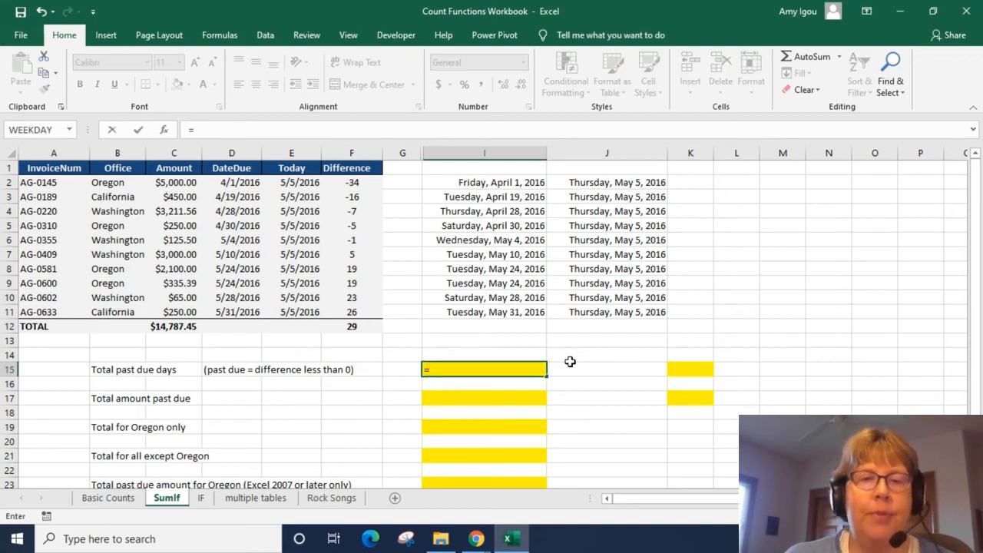
text(=sumif)
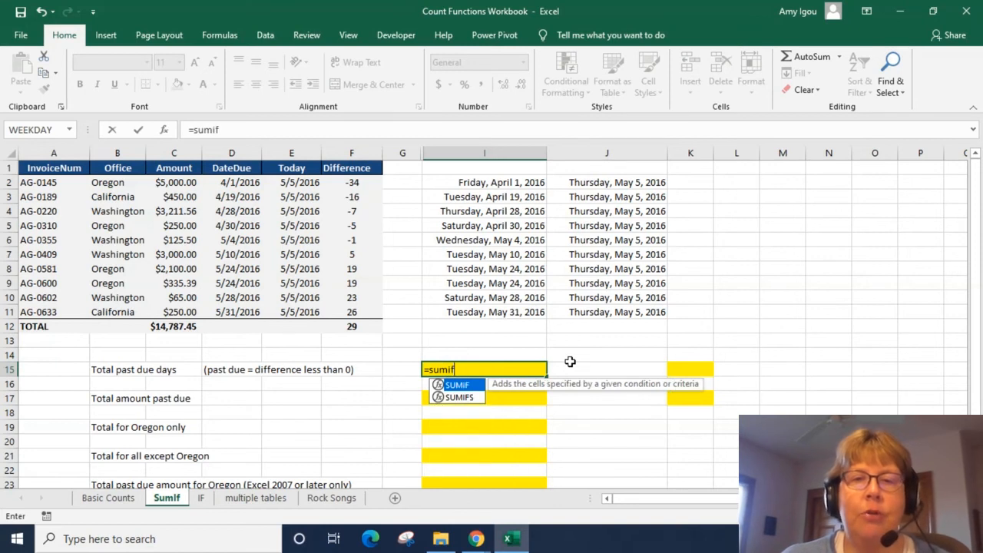
text(()
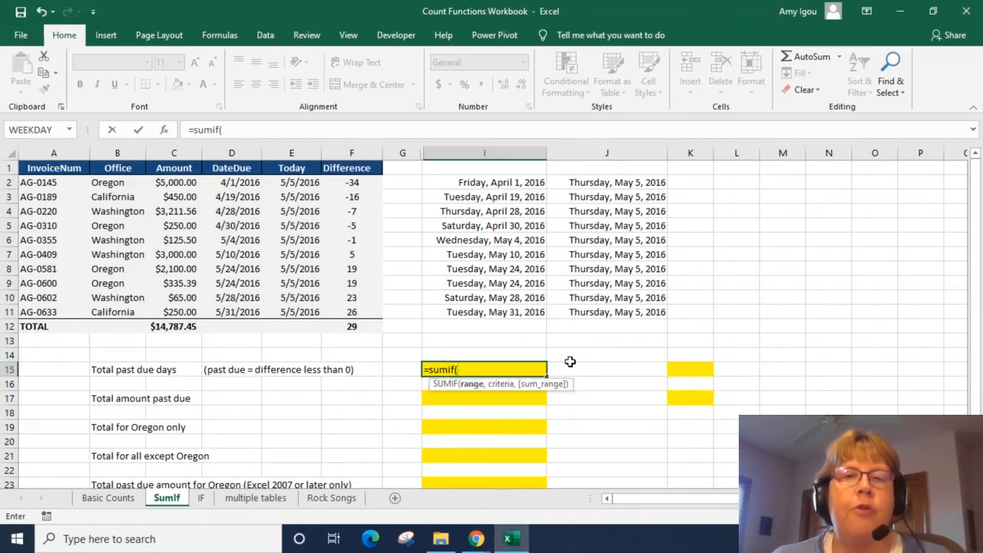
text(diff)
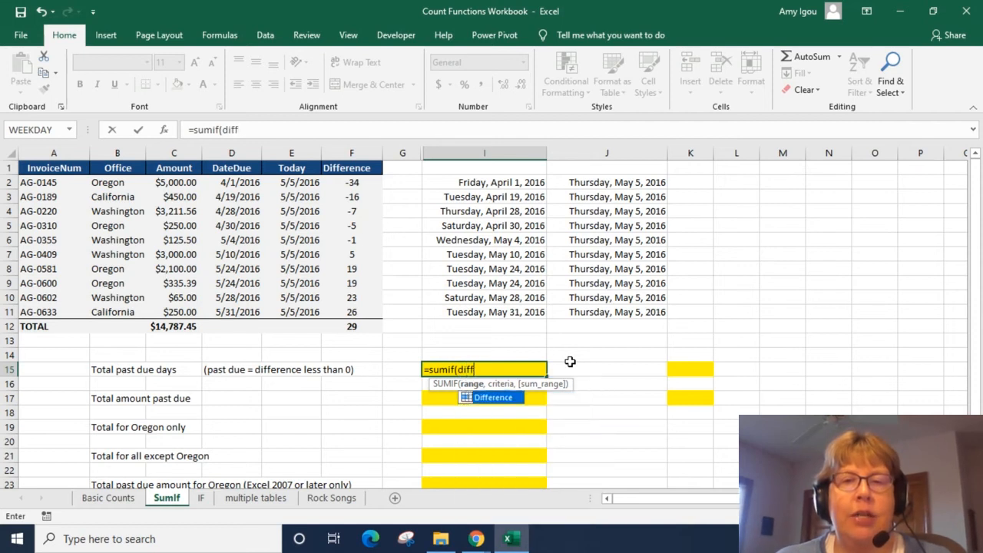
text(ernce,")
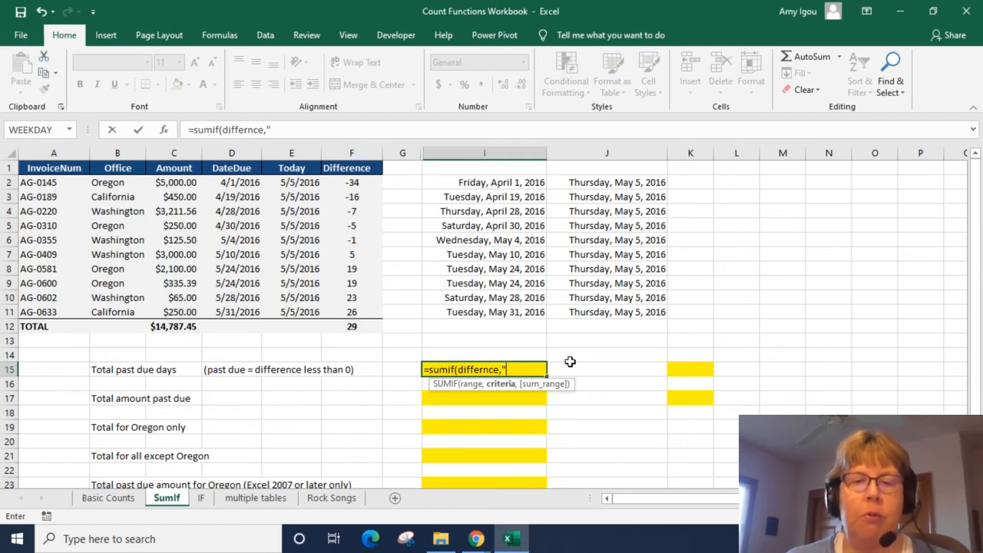
text(<)
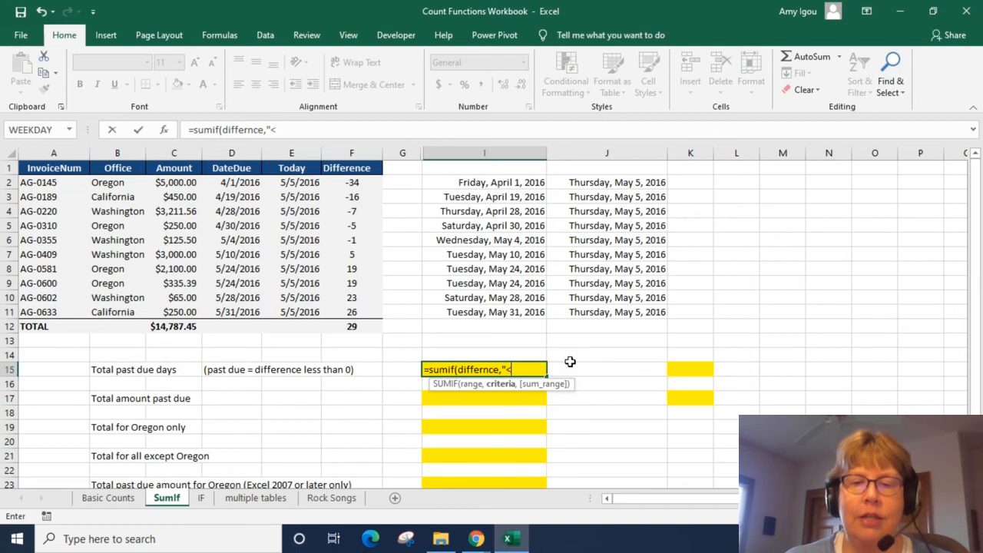
text(0")
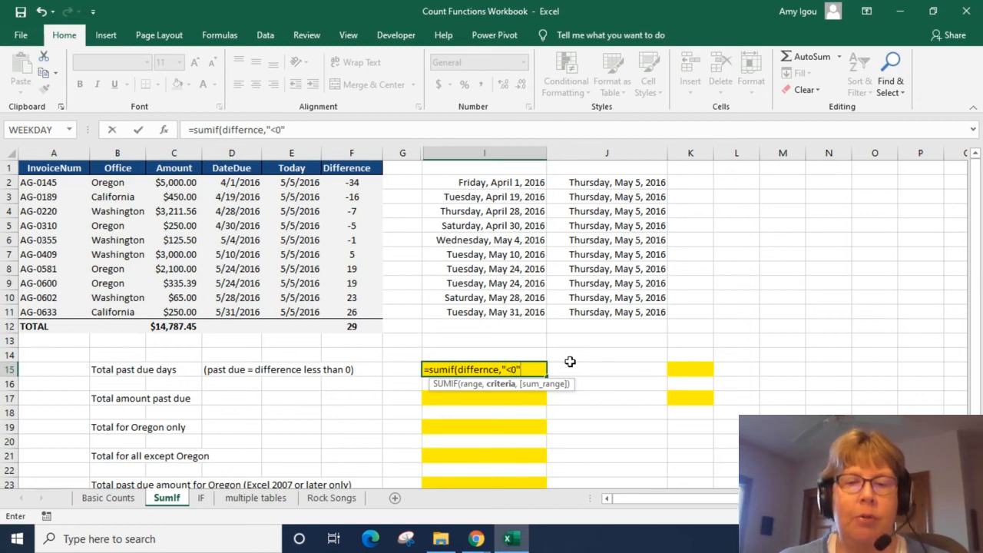
text(,di)
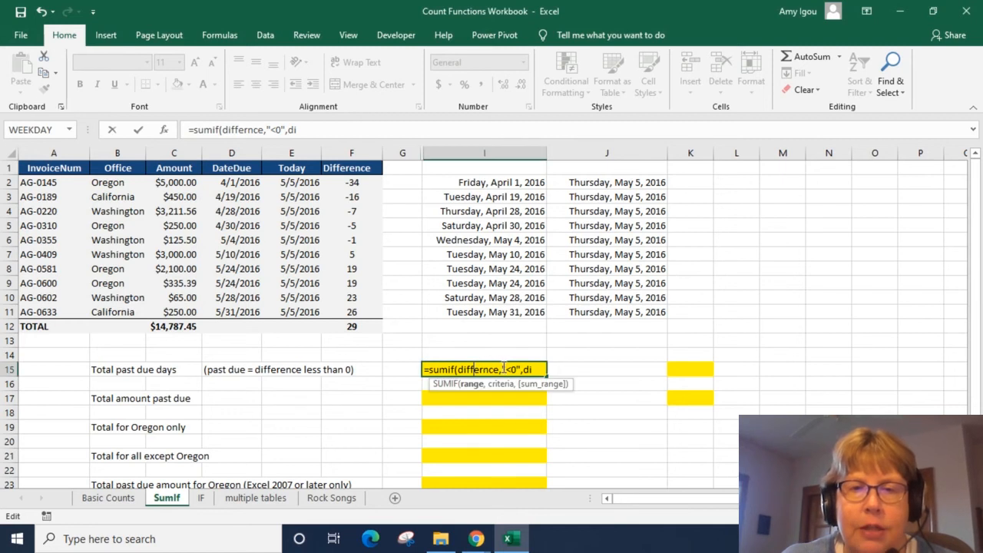
text(difference)
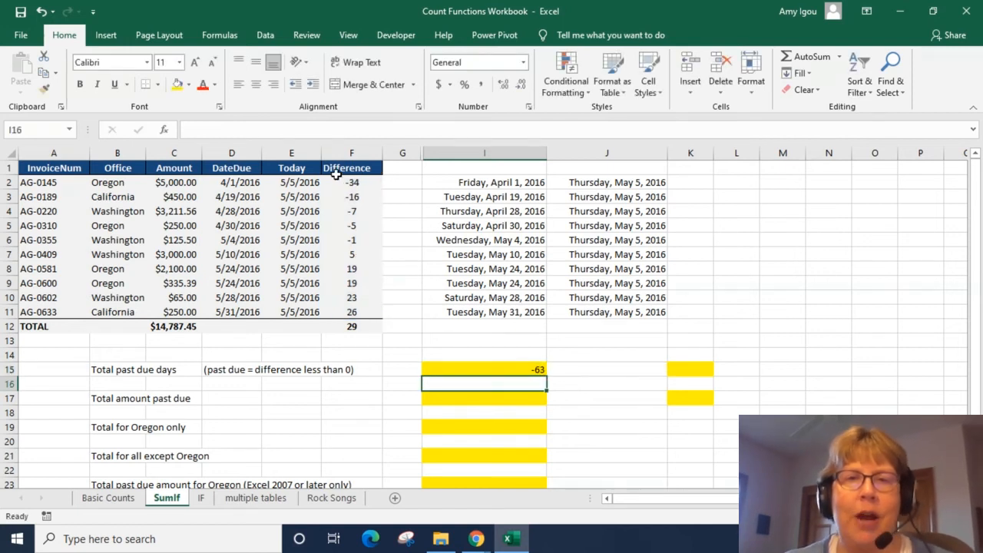
- Highlight the negative Difference values to verify their sum
drag(350, 181, 351, 239)
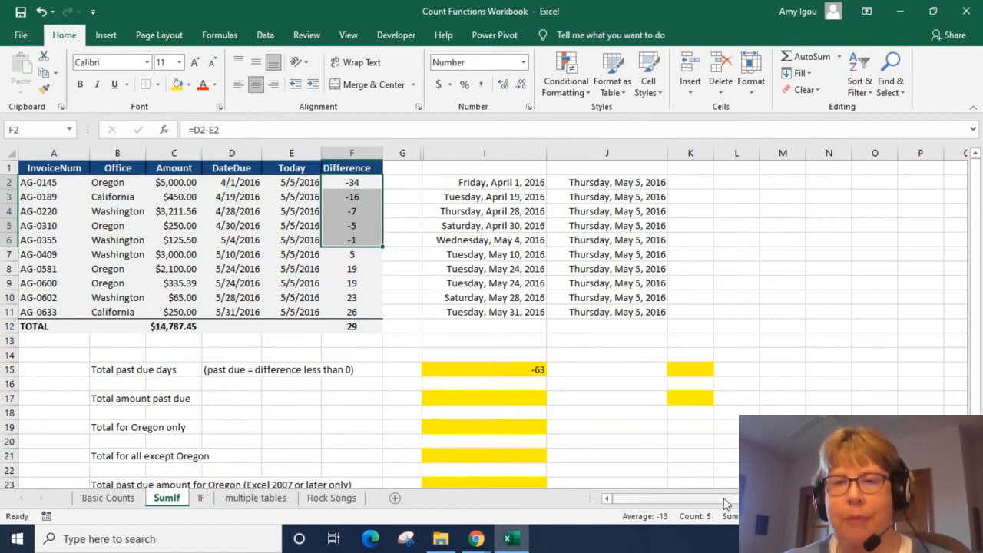
- Enter =COUNTIF(difference,"<0") to count past-due invoices, returning 5
click(690, 369)
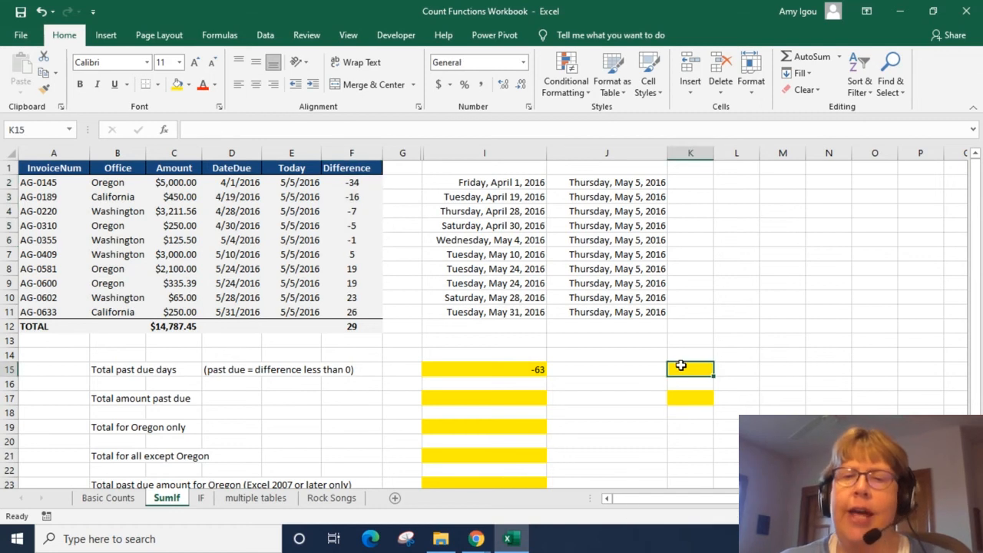
text(=counf)
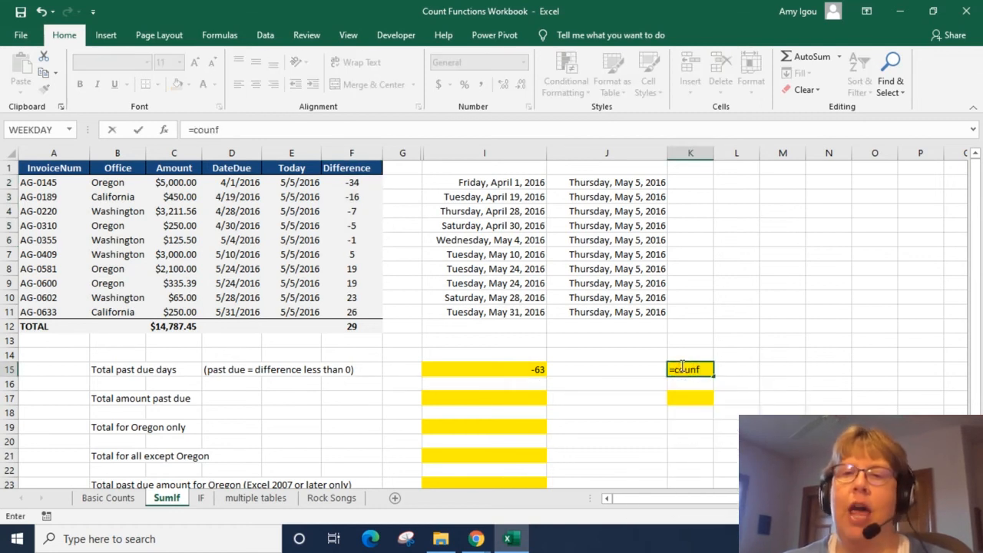
text(if)
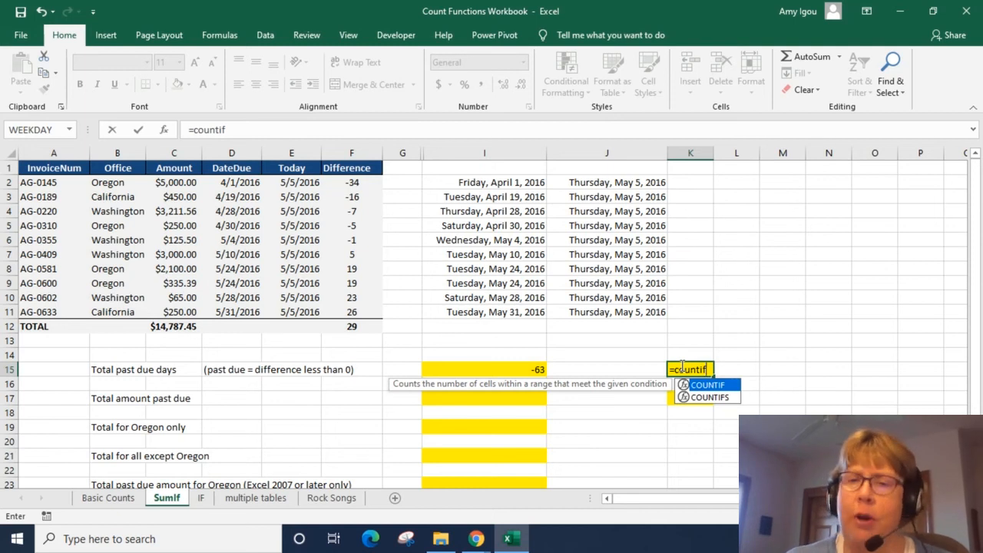
text(()
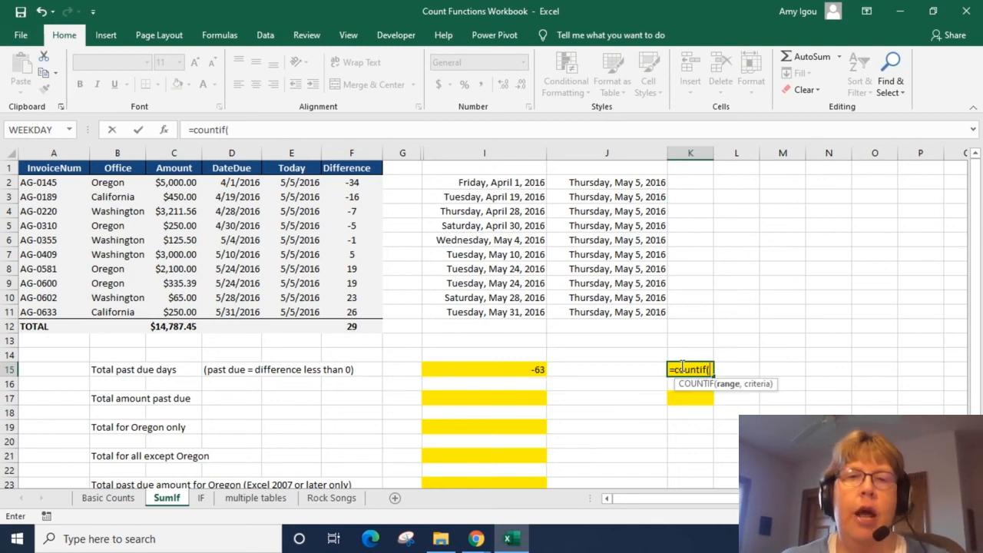
text(difference)
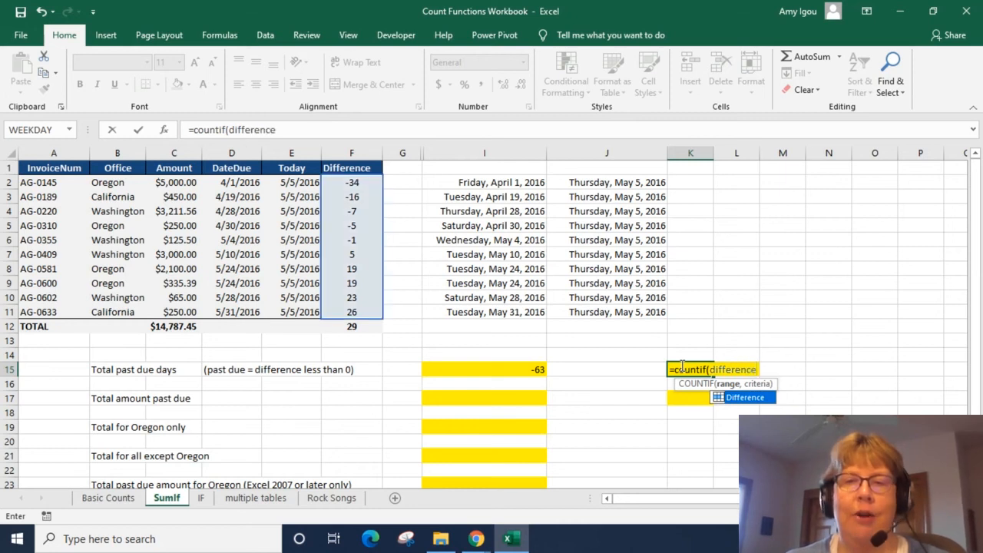
text(,")
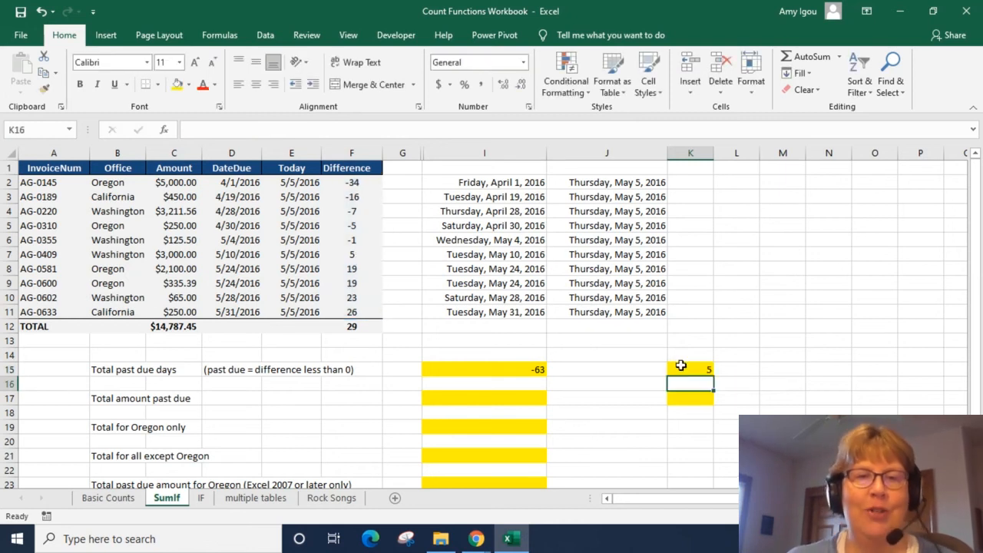
- Enter =SUMIF(difference,"<0",amounts) for Total amount past due, returning 9037.06
click(484, 398)
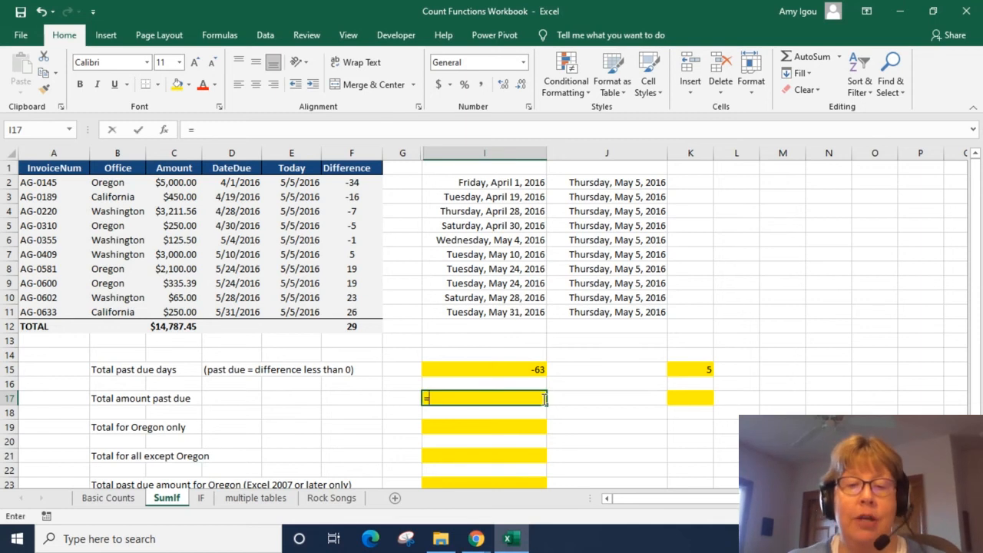
text(=sumif()
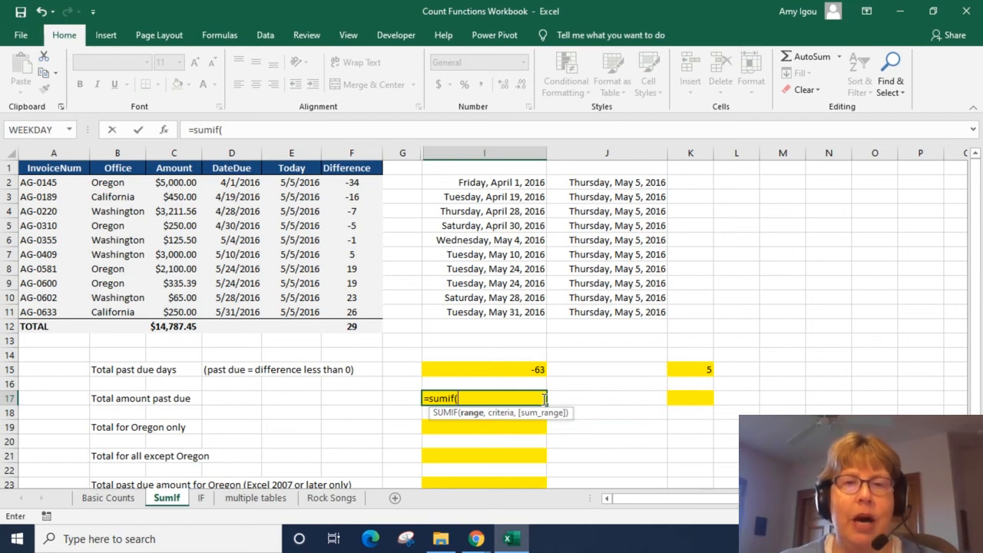
text(difference,)
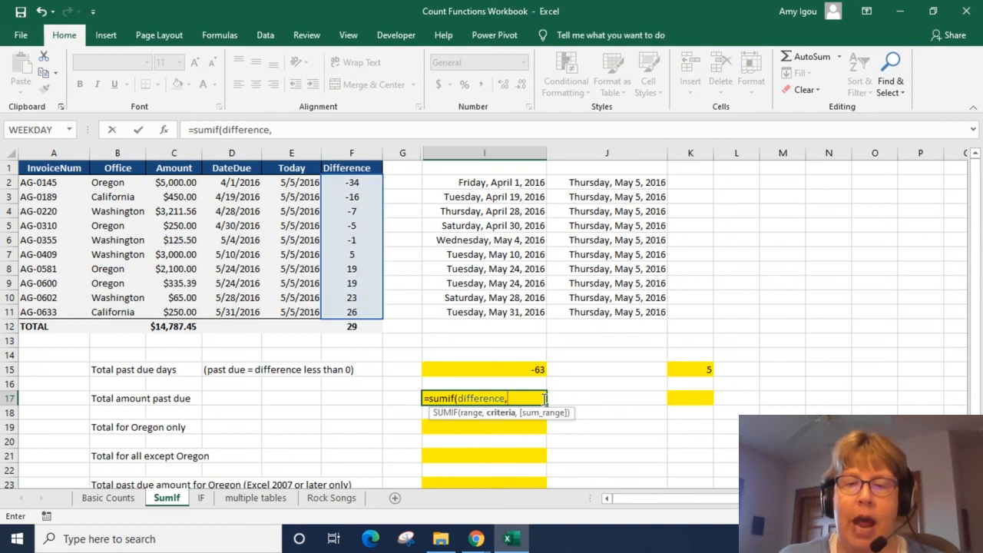
text("<0)
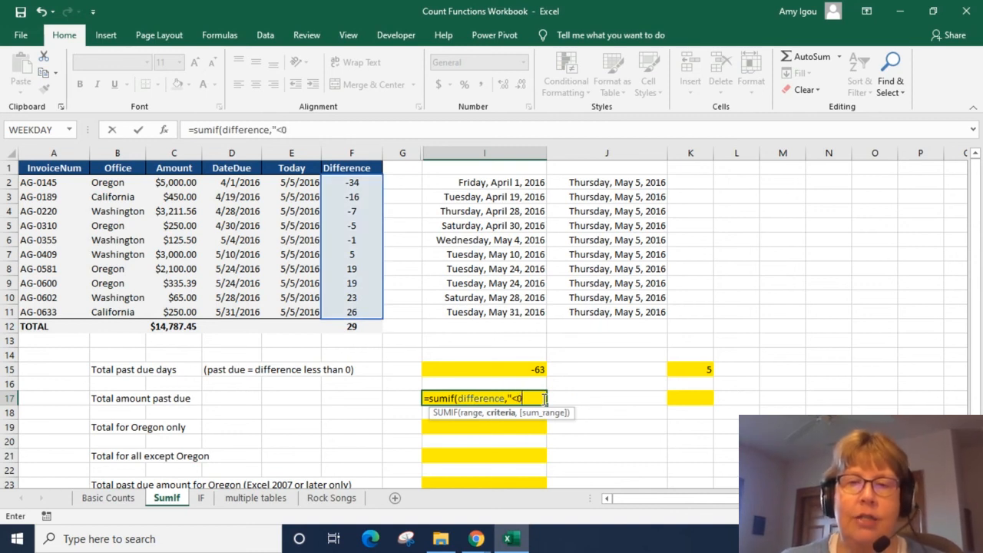
text(,)
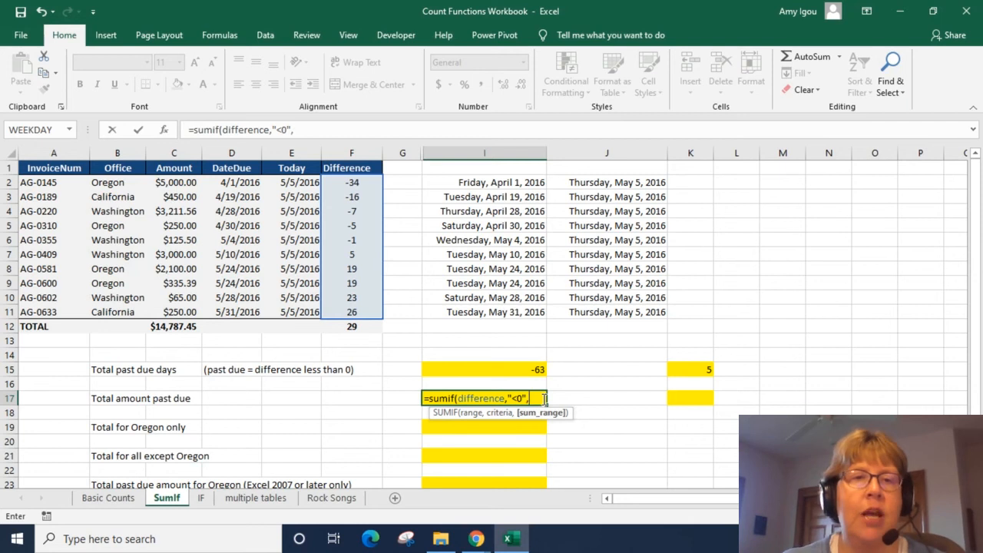
text(amounts))
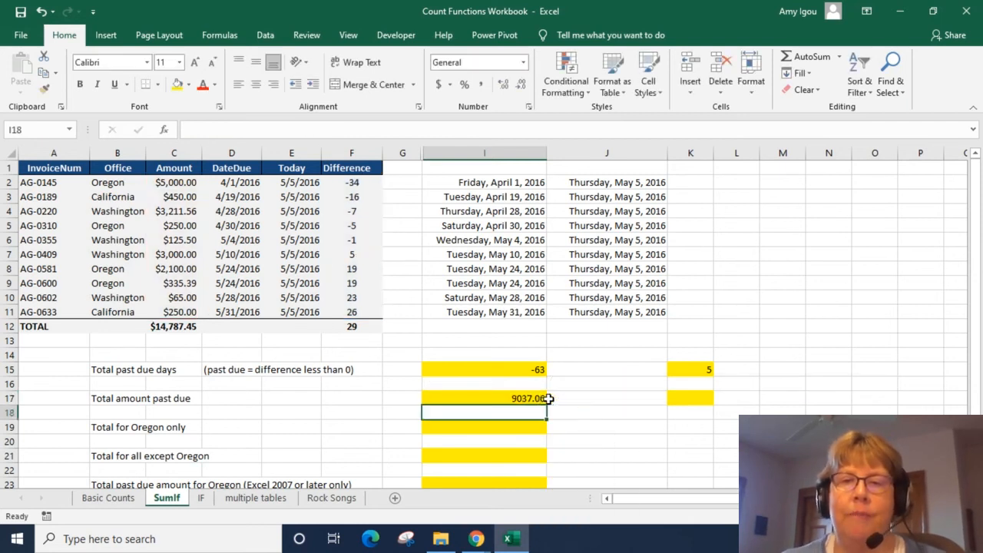
- Remove the yellow fill from the unused answer cell beside the amount total
click(688, 397)
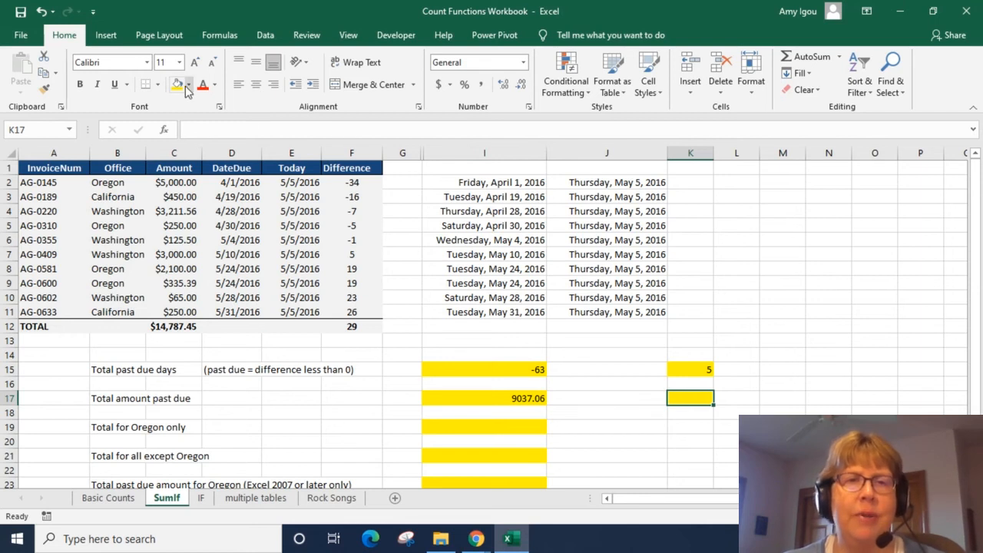
click(188, 84)
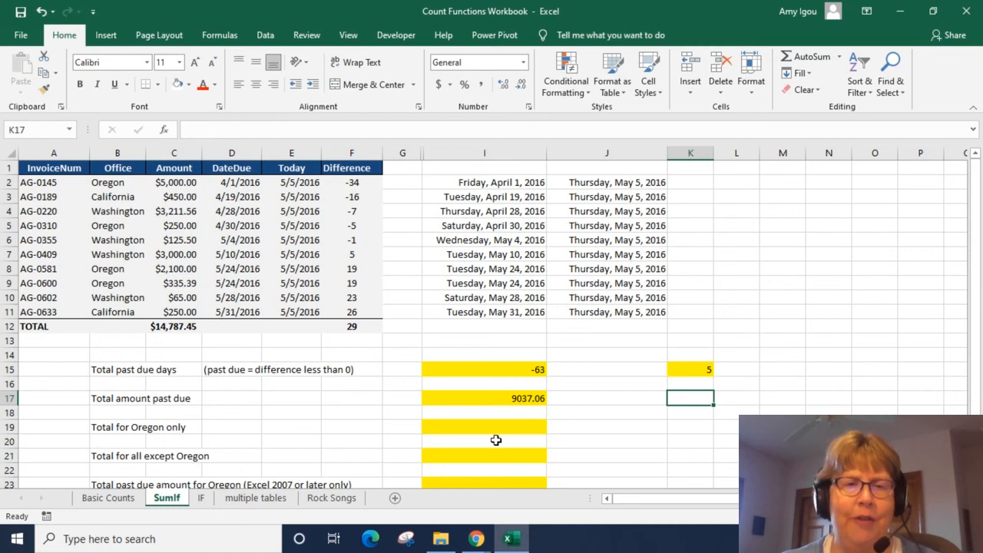
- Enter =SUMIF(office,"Oregon",amount) for Total for Oregon only, returning 7685.39, and check the Oregon amounts
click(484, 427)
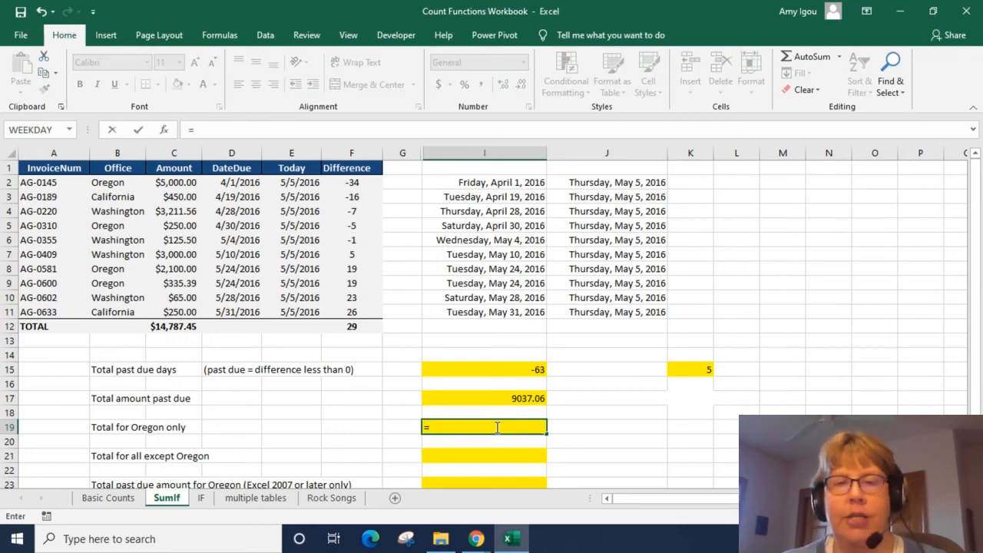
text(=sumif)
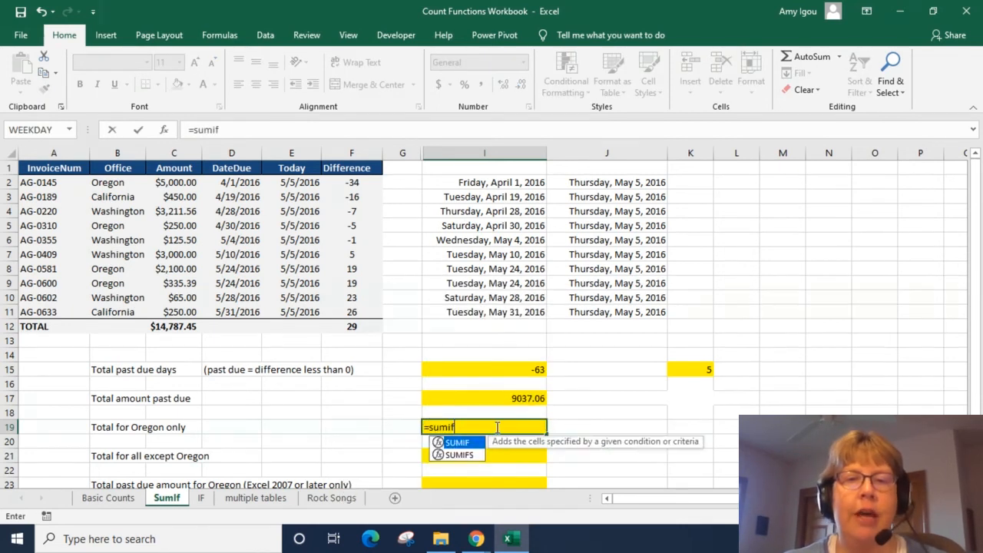
text(()
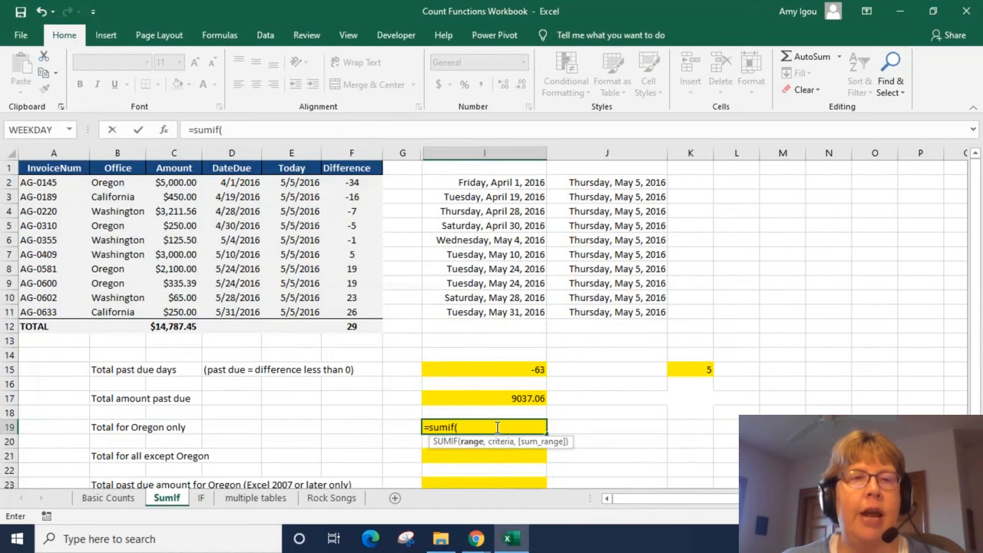
text(office,)
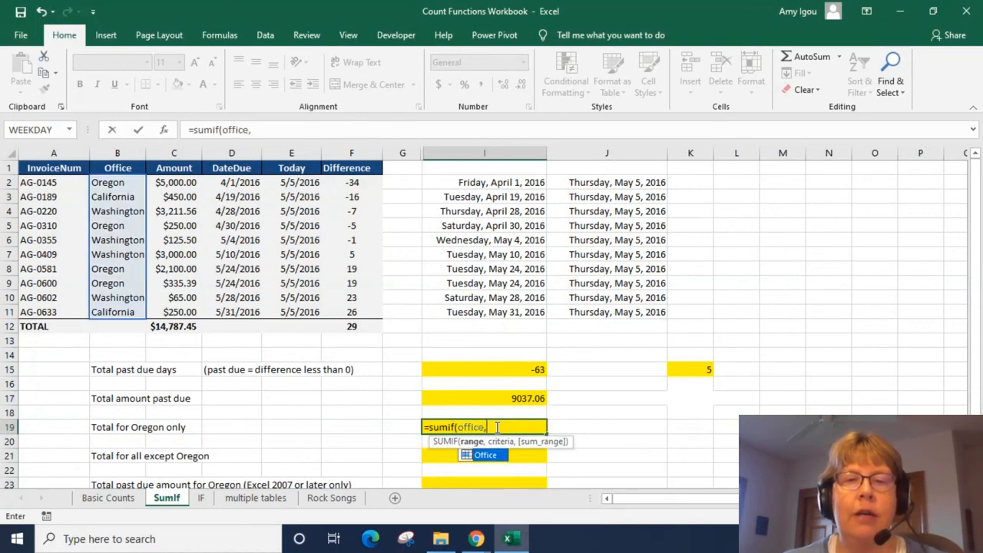
text("Or)
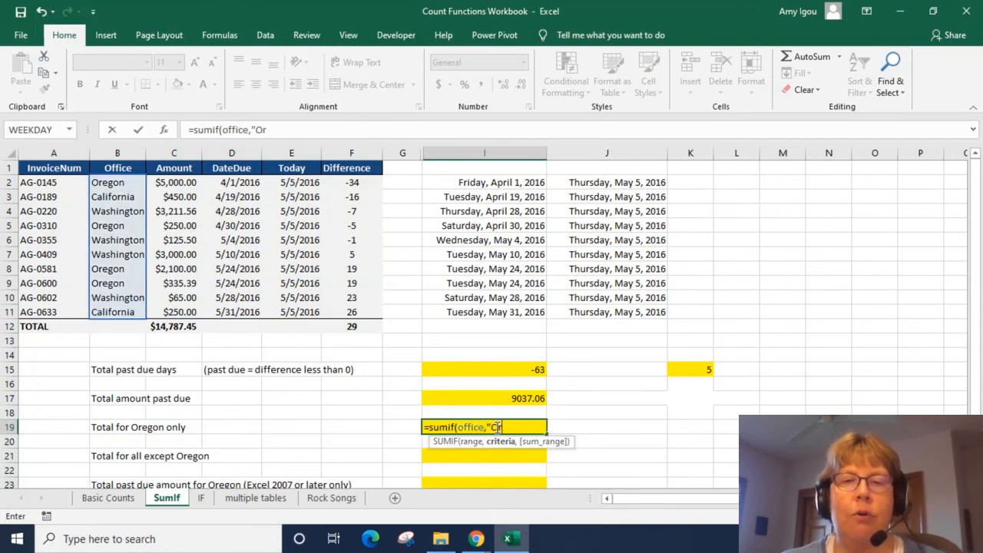
text(egon)
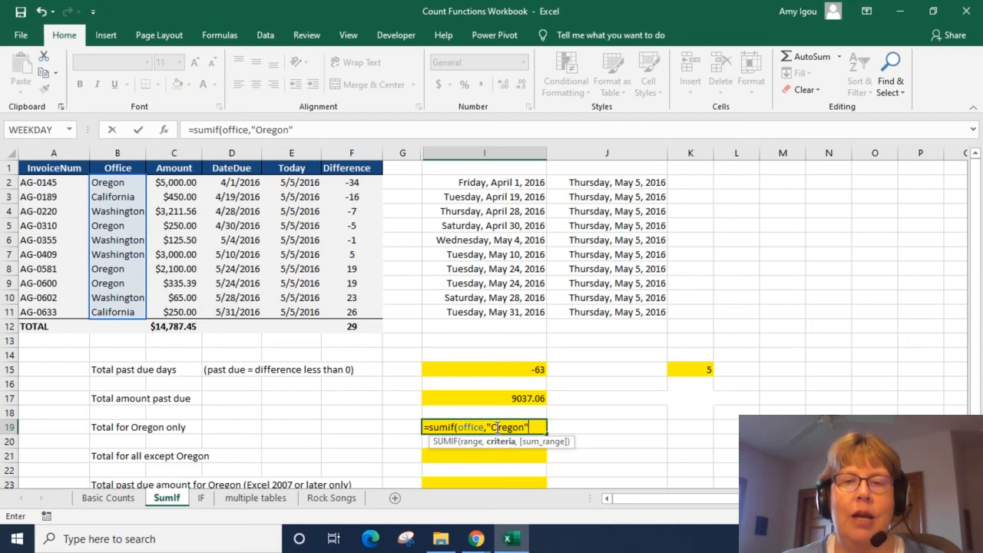
text(,amount)
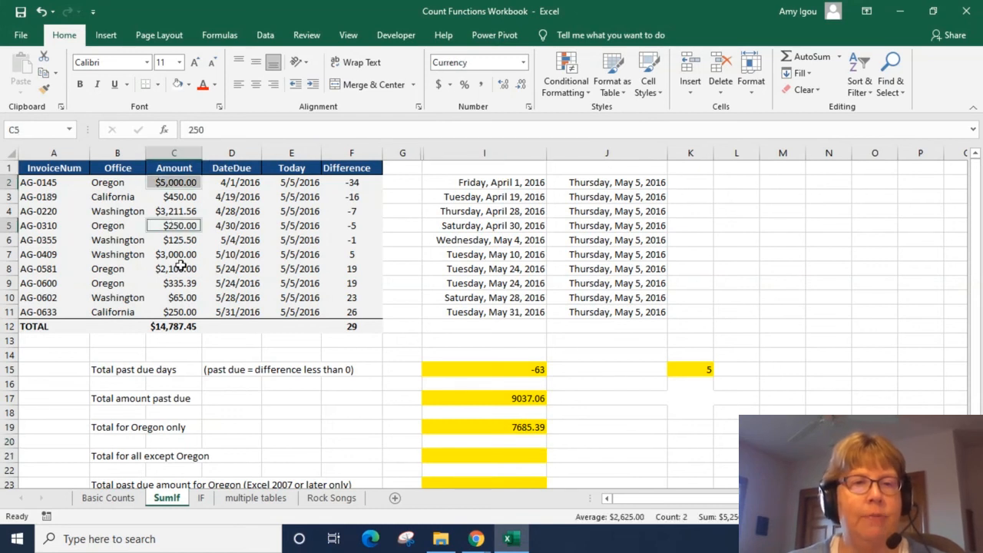
click(174, 282)
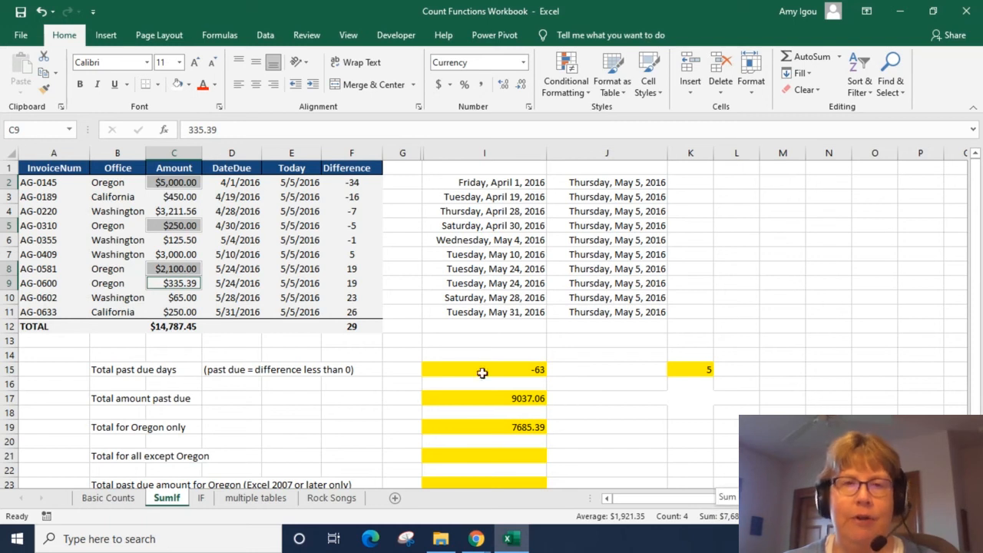
- Enter =COUNTIF(office,"Oregon") to count Oregon invoices, returning 4
click(690, 411)
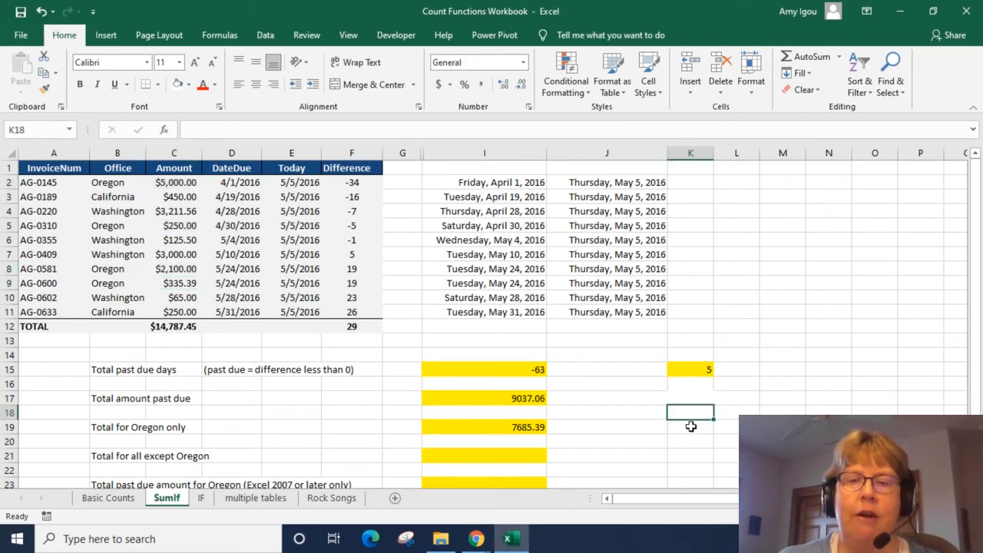
text(=countif()
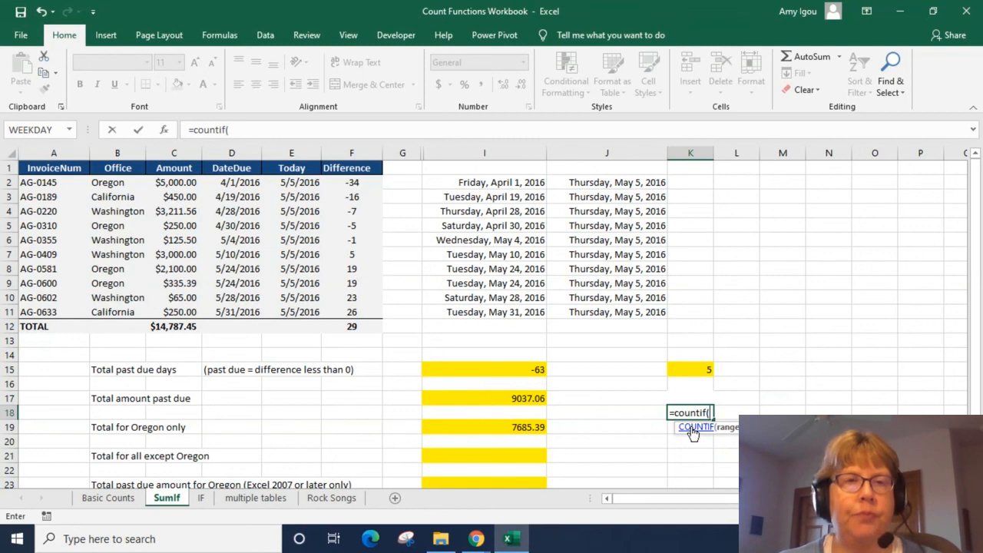
text(office,")
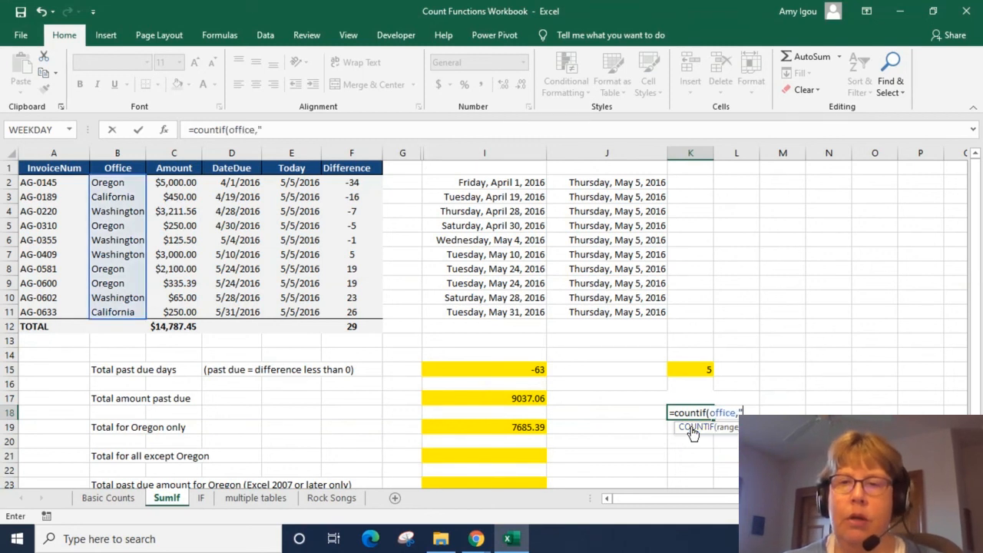
text(Oregon)
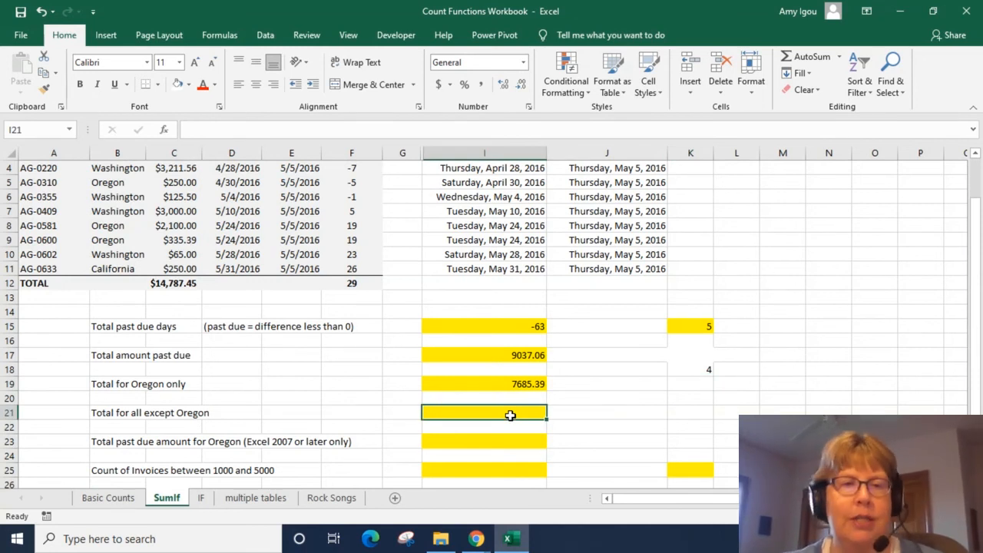
- Enter =SUMIF(office,"<>Oregon",amount) in I21 to total all non-Oregon offices, 14787.45
text(=)
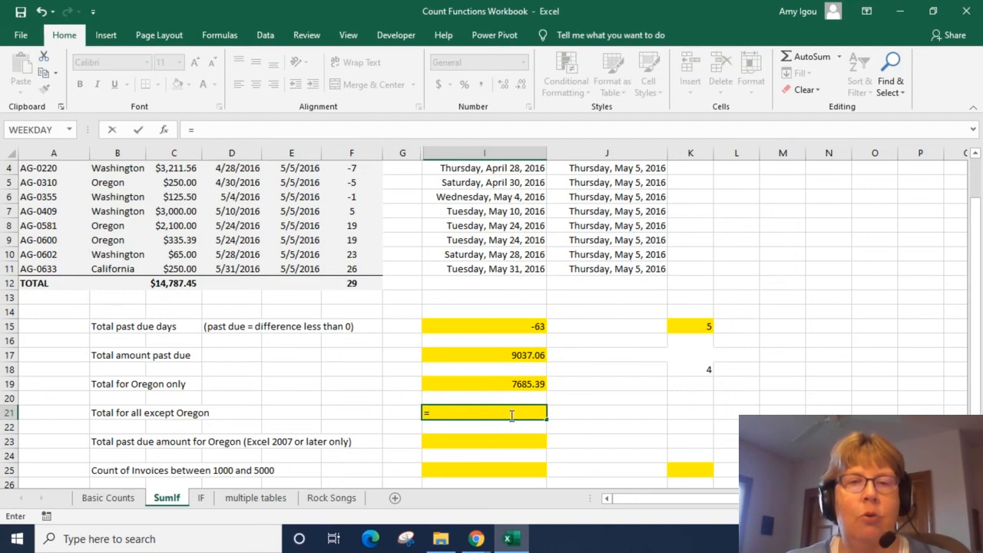
text(sum)
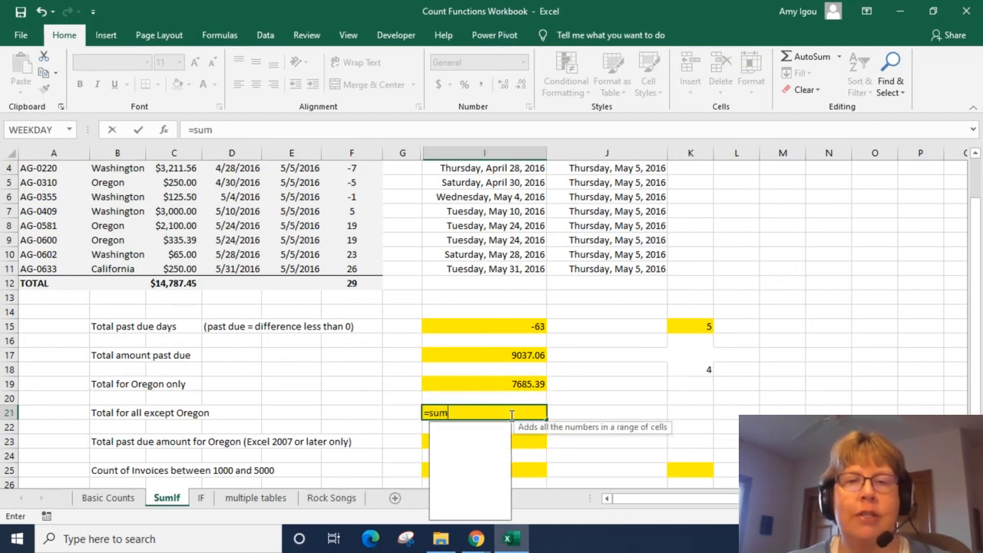
text(if()
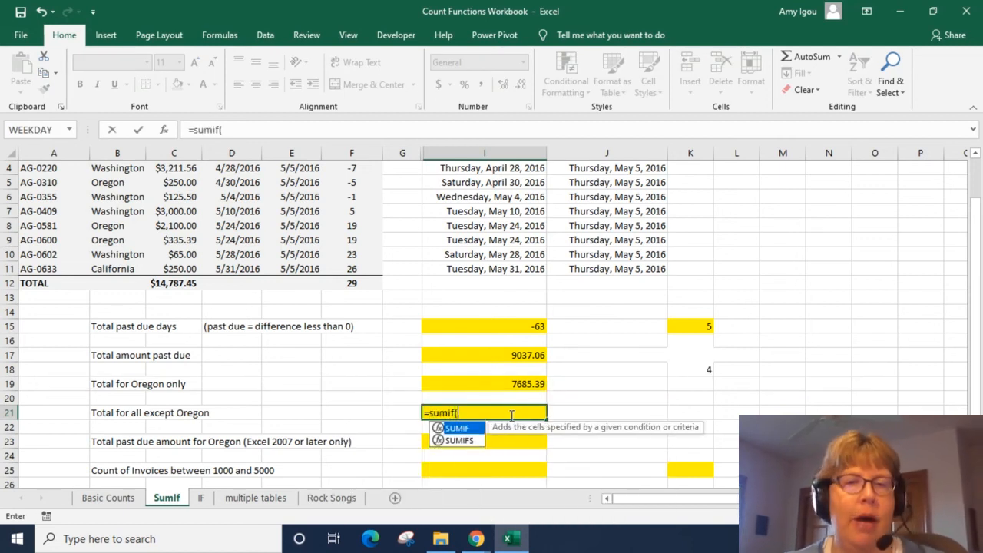
text(office)
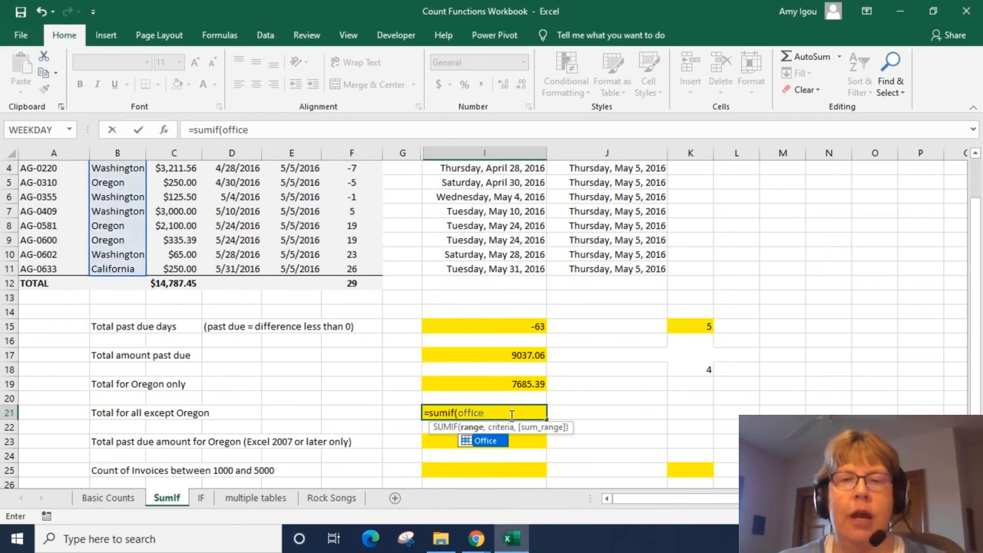
text(,)
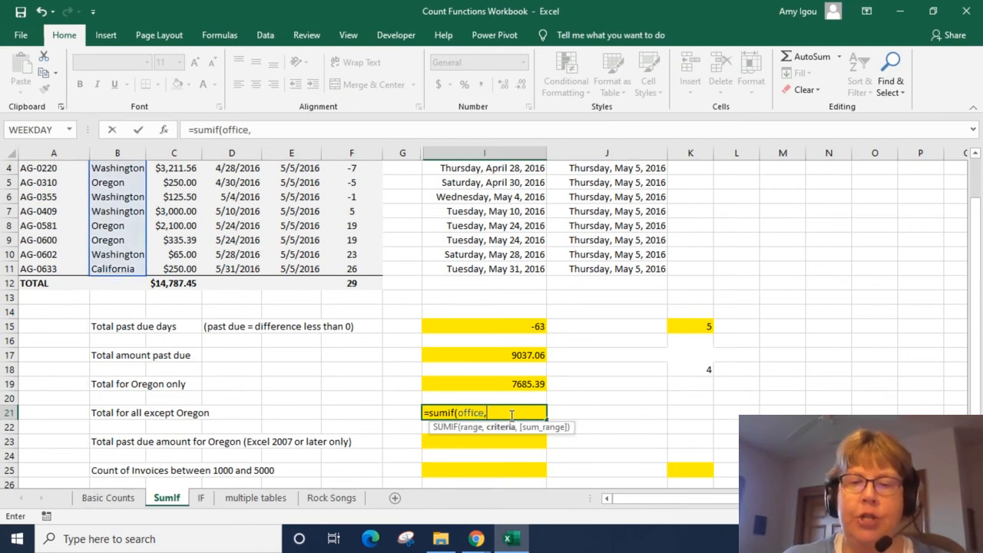
text("<>)
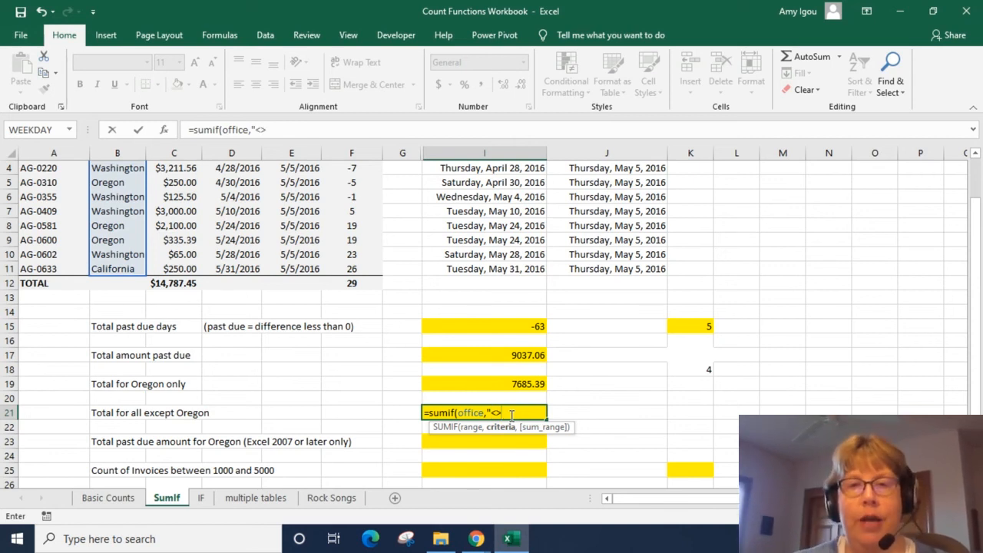
text(Or)
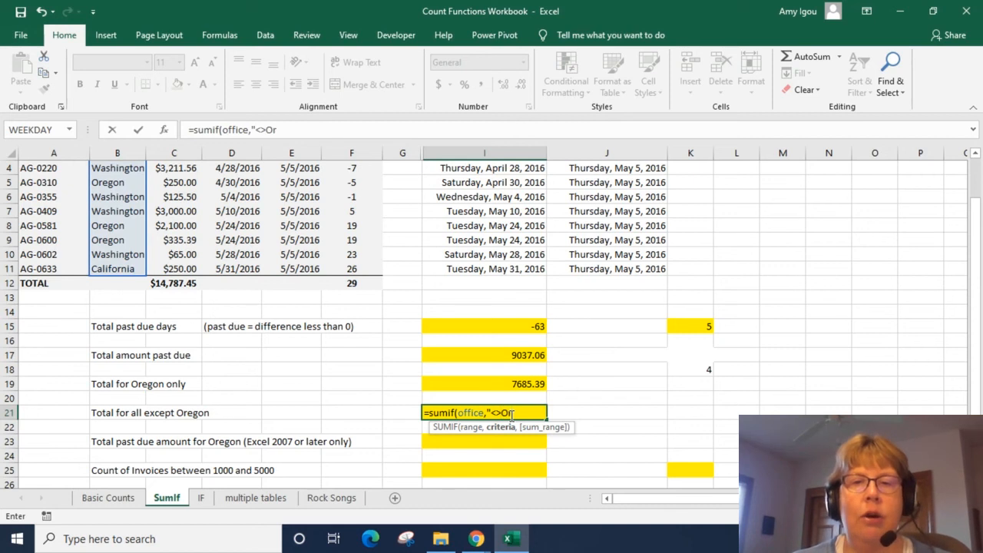
text(egron")
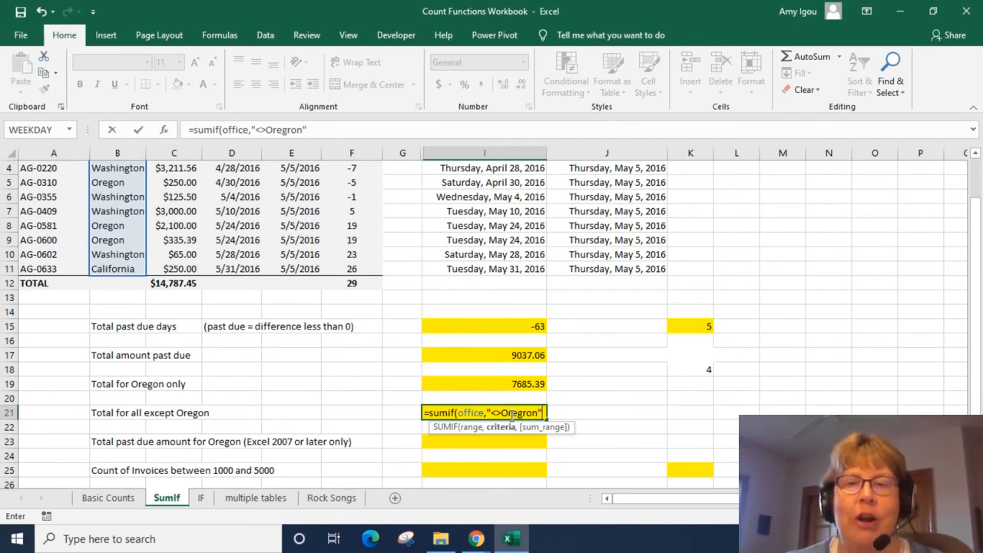
text(,am)
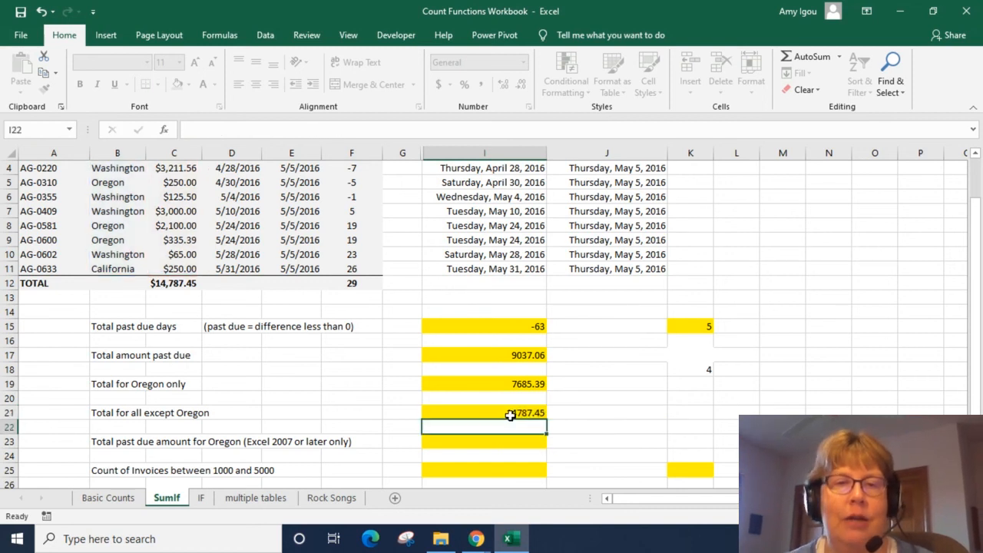
- Start =SUMIFS(amount,office,"Oregon" in I23 for Oregon's past-due total
click(484, 440)
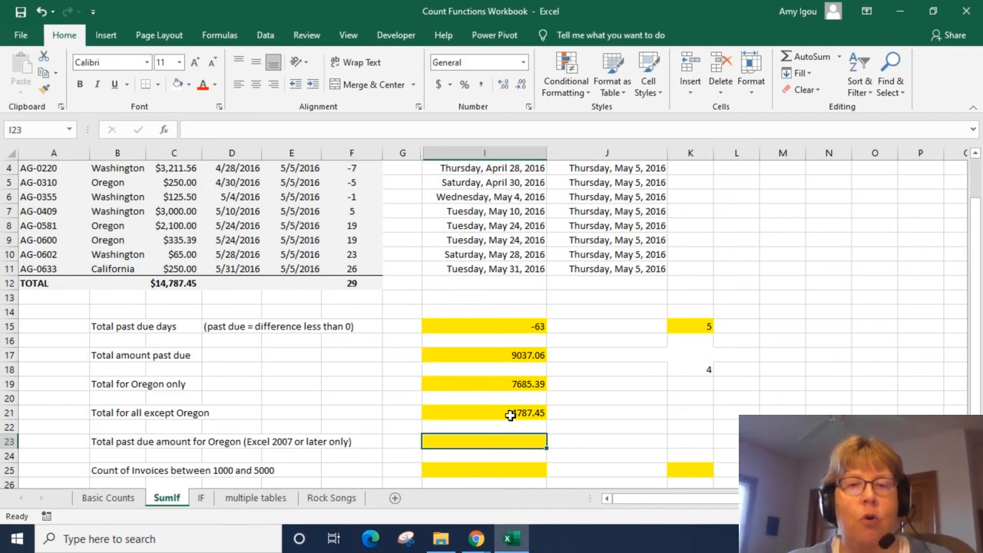
text(=)
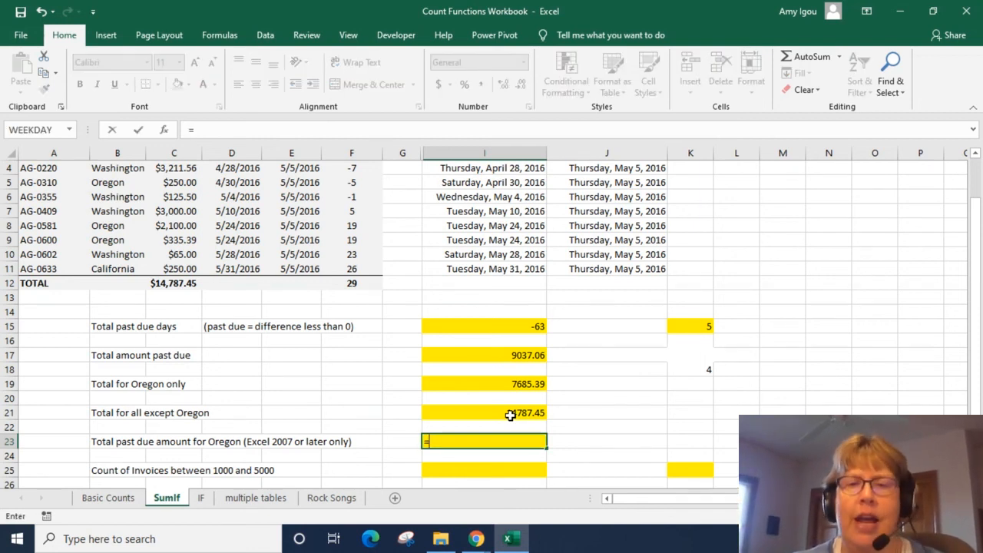
text(sum)
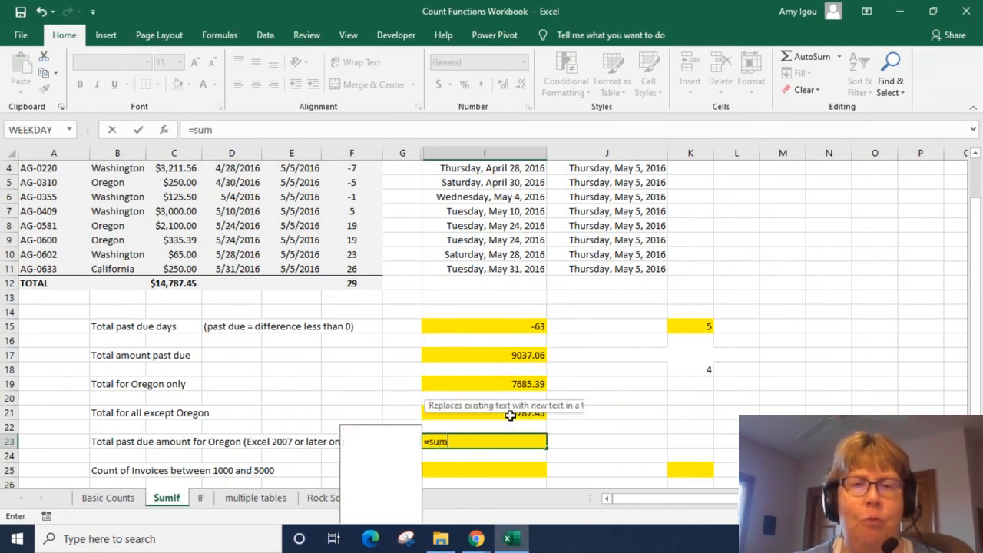
text(ifs)
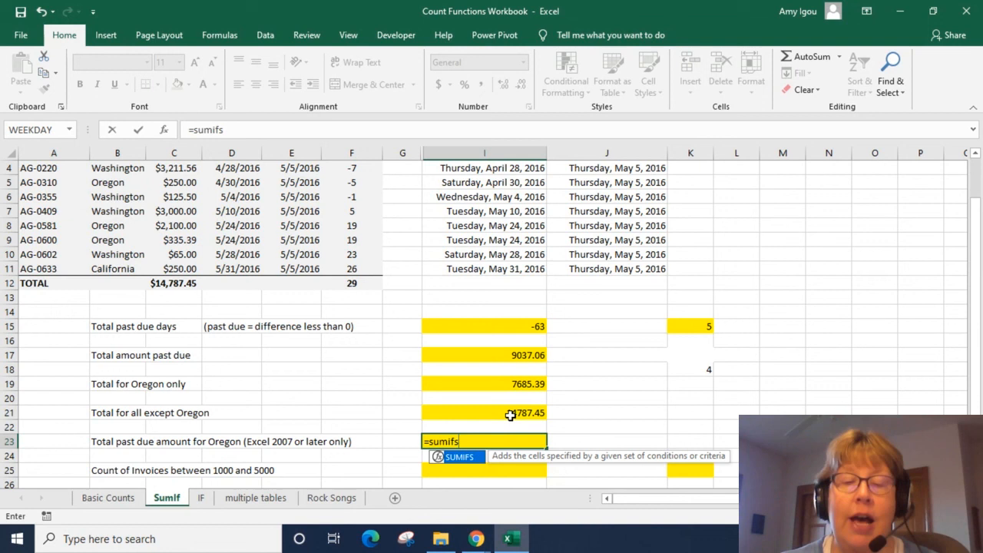
text(()
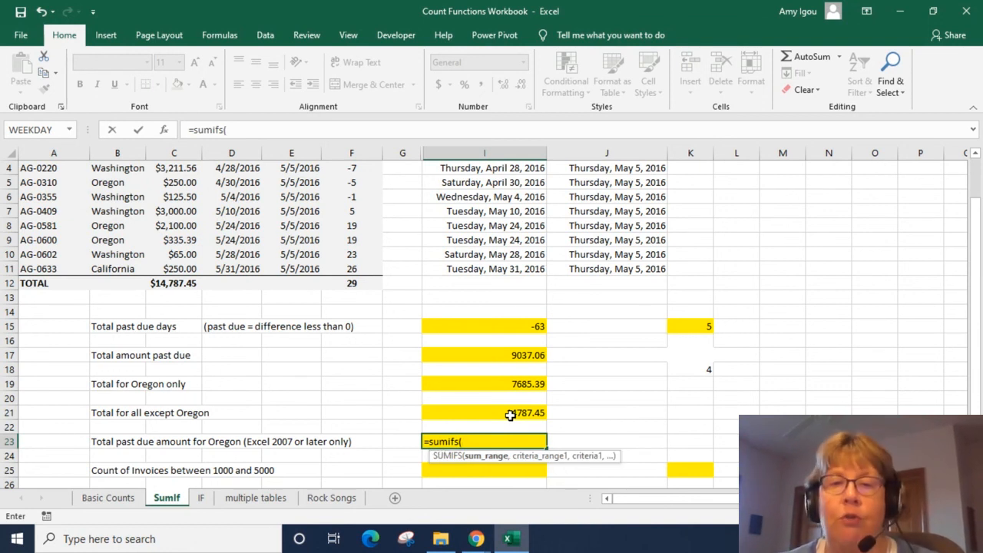
text(amount)
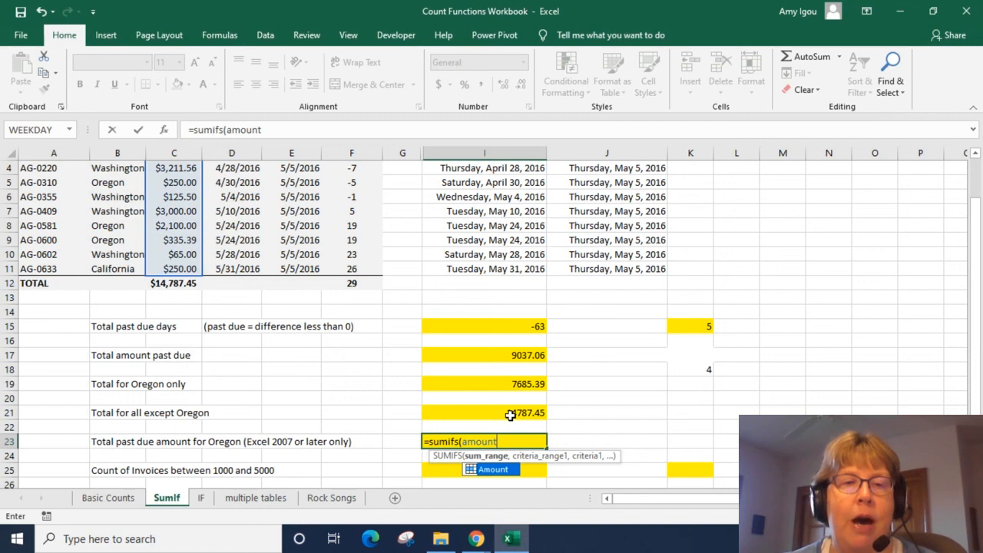
text(,)
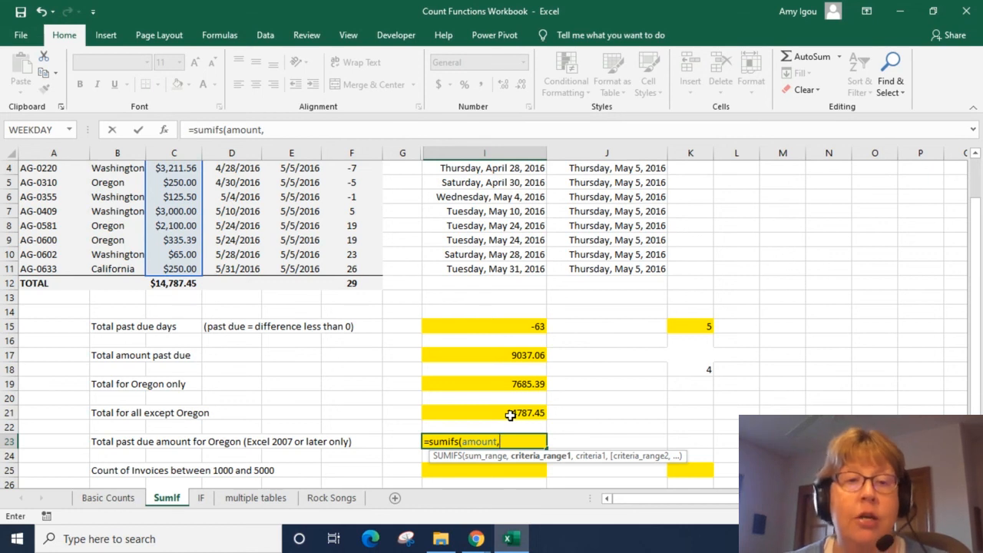
text(office)
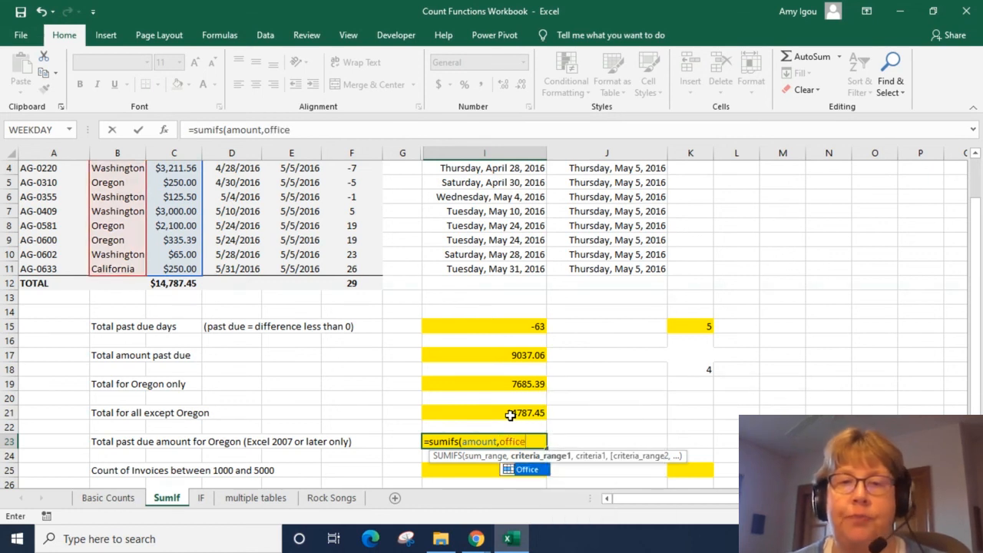
text("O)
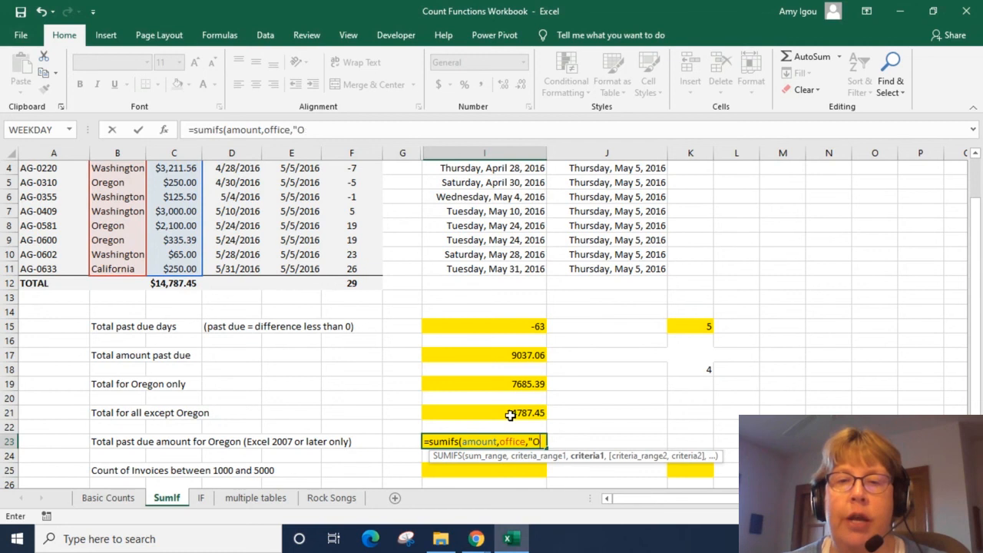
text(regon")
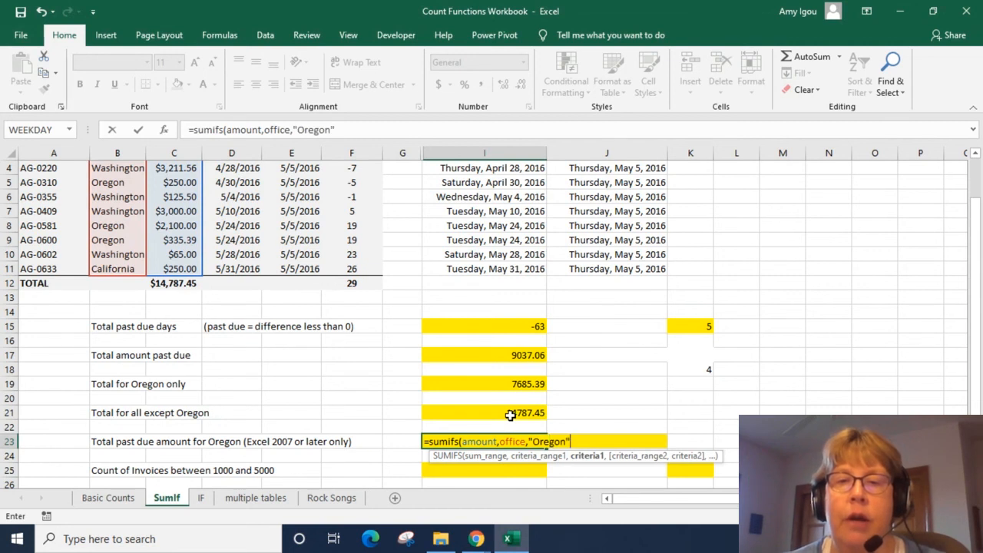
- Add the difference "<0" criterion and commit, giving 5250, then verify the Oregon amounts
text(,)
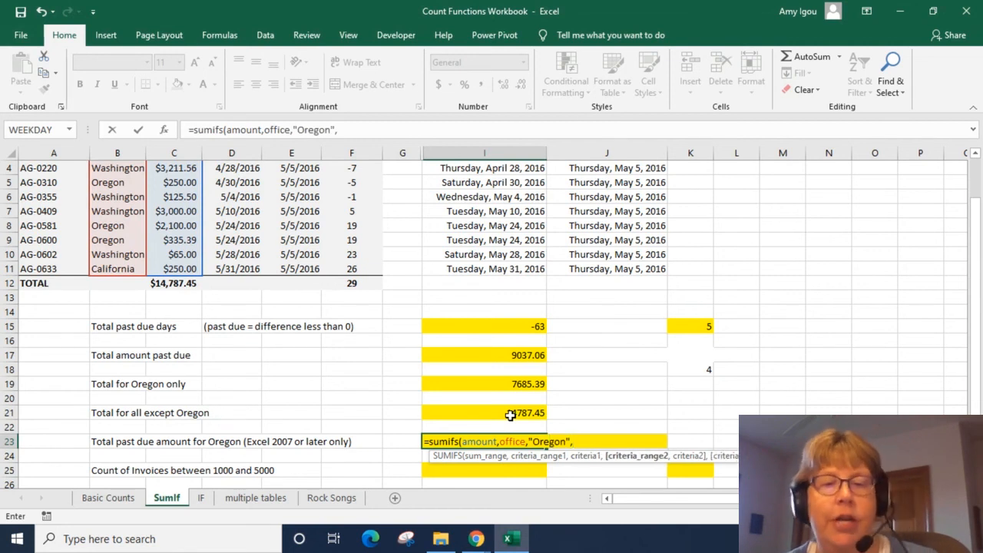
text(dif)
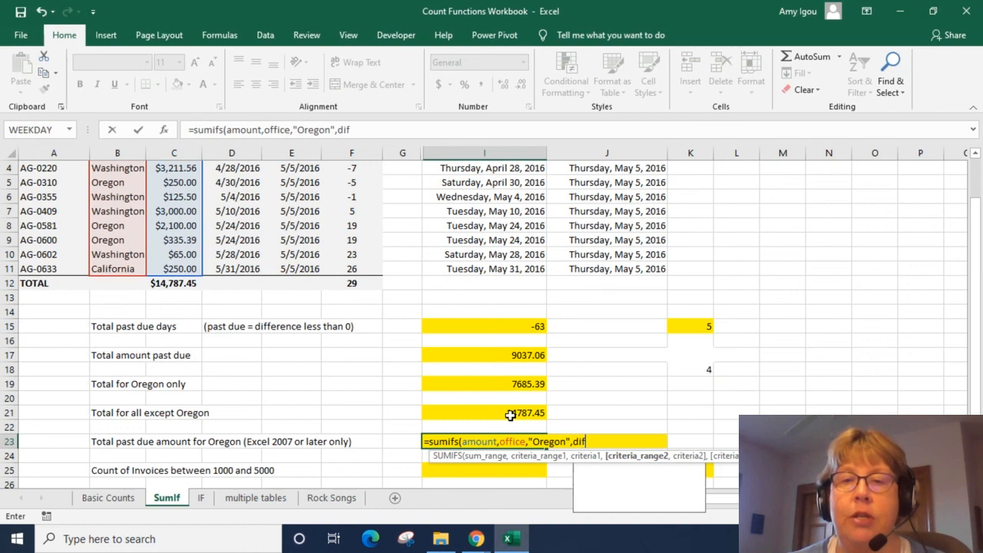
text(fence,)
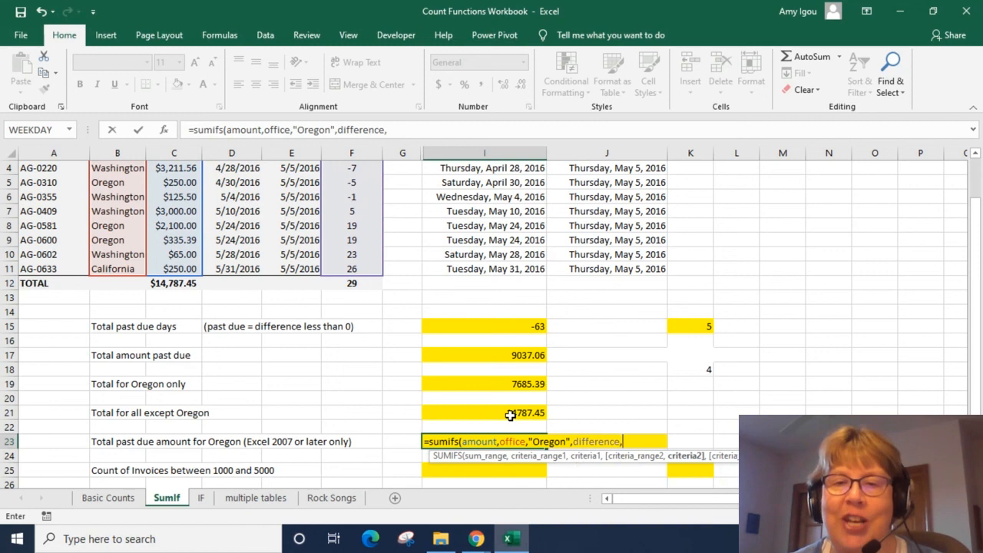
text(<0")
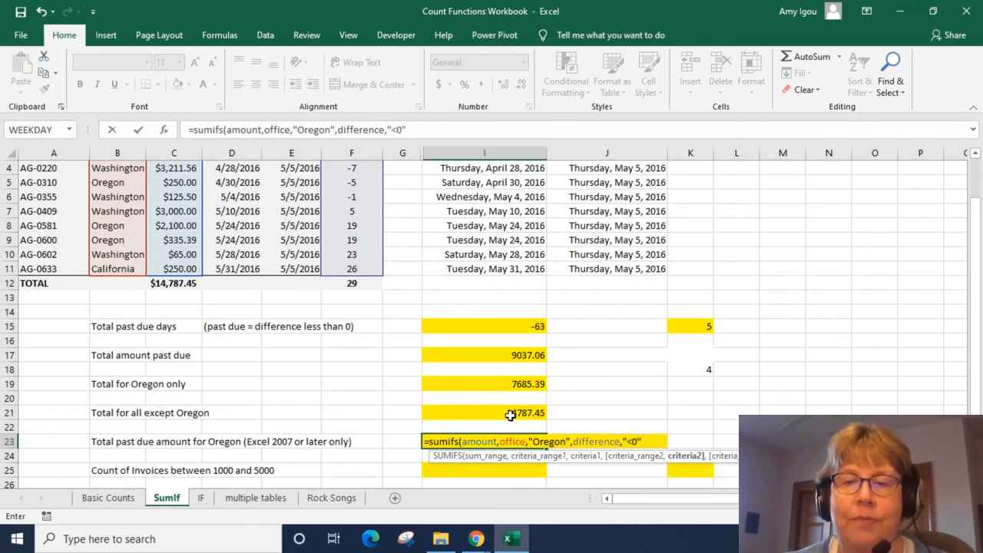
key(Enter)
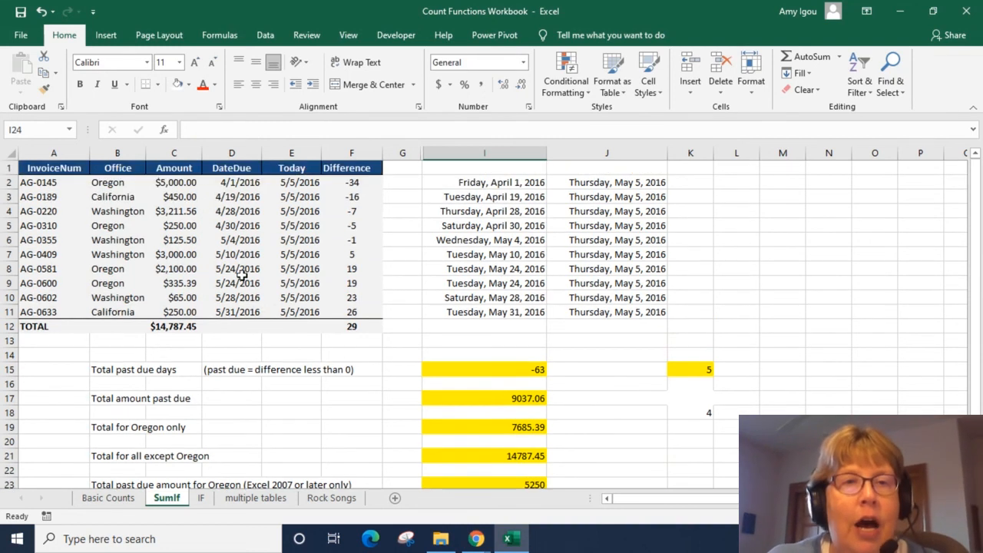
click(174, 224)
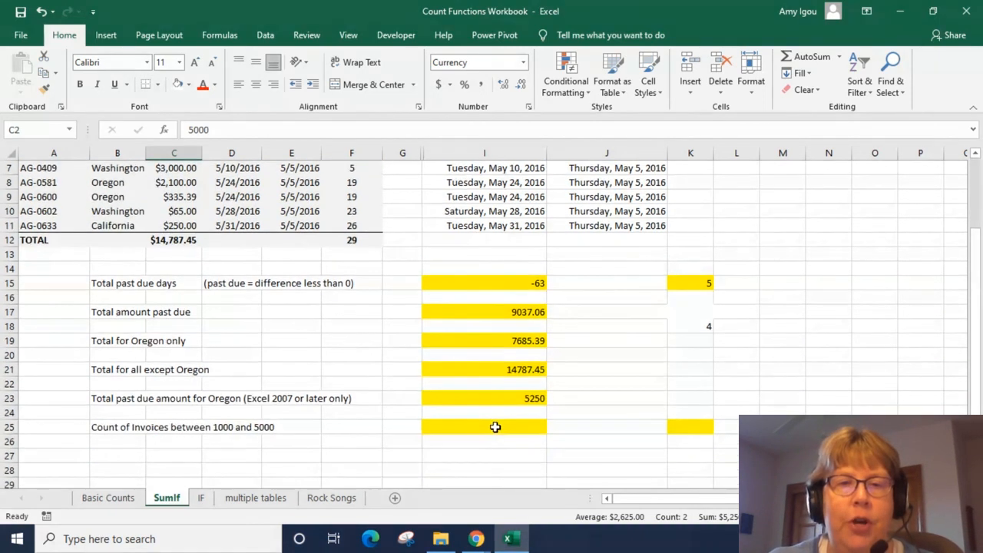
- Enter =COUNTIFS(office,"Oregon",difference,"<0") in K23 to count 2 past-due Oregon invoices
click(690, 398)
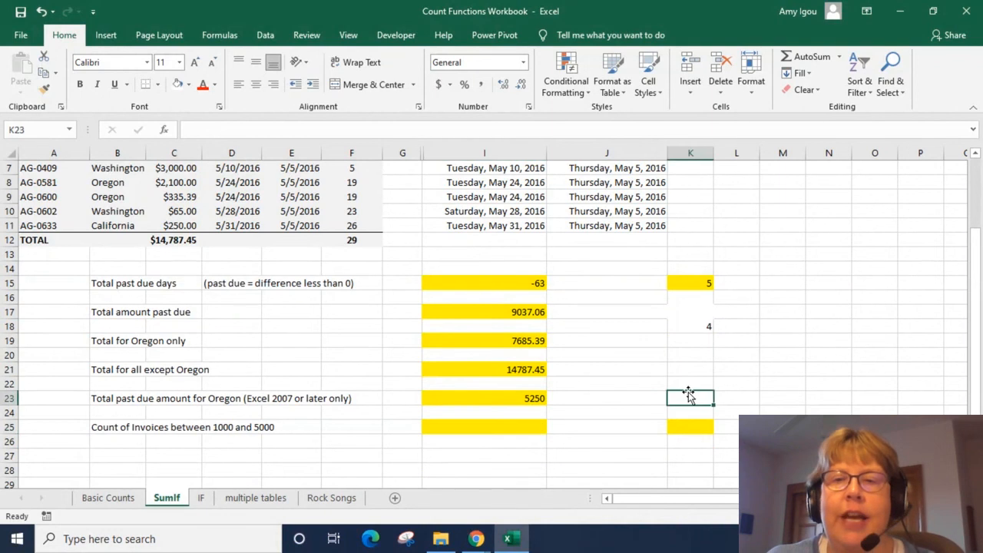
text(=count)
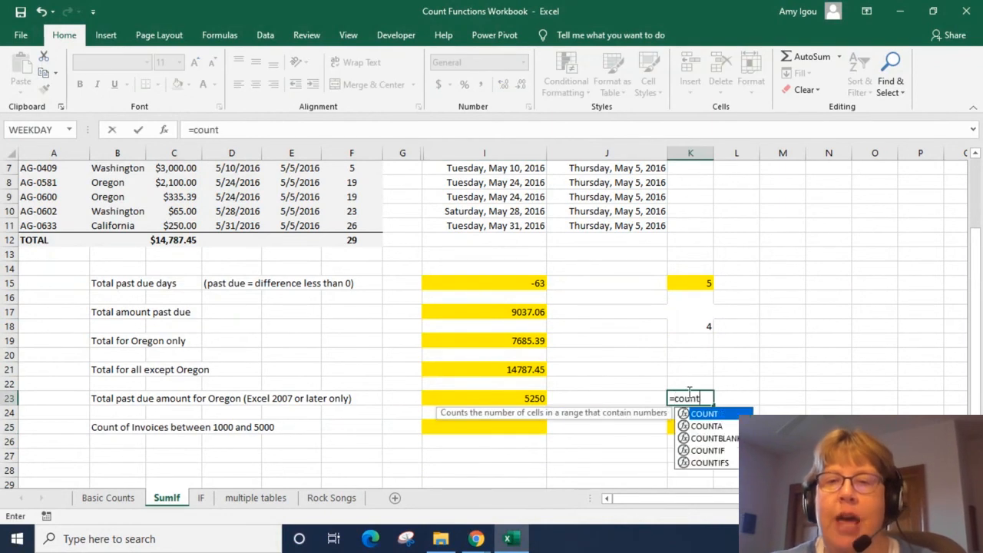
text(ifs()
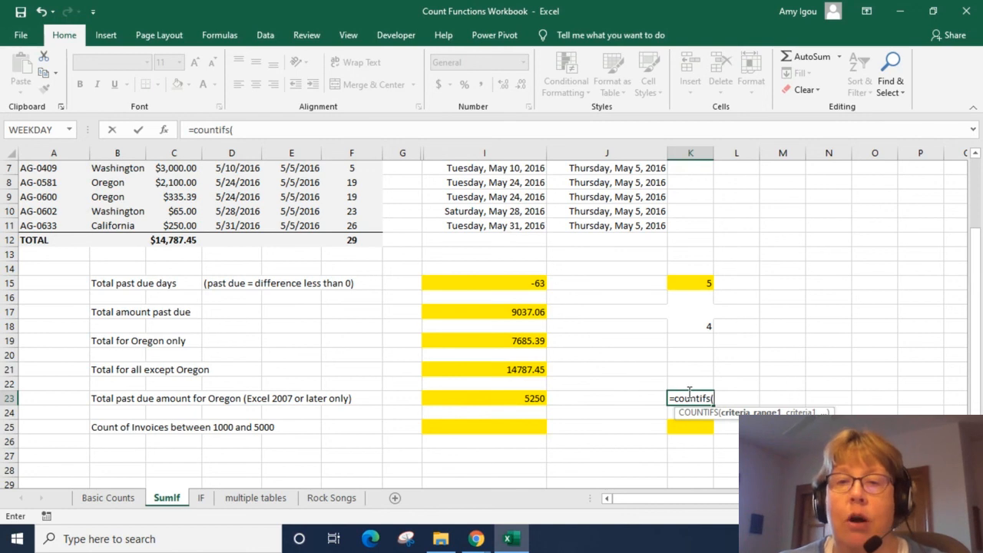
text(office)
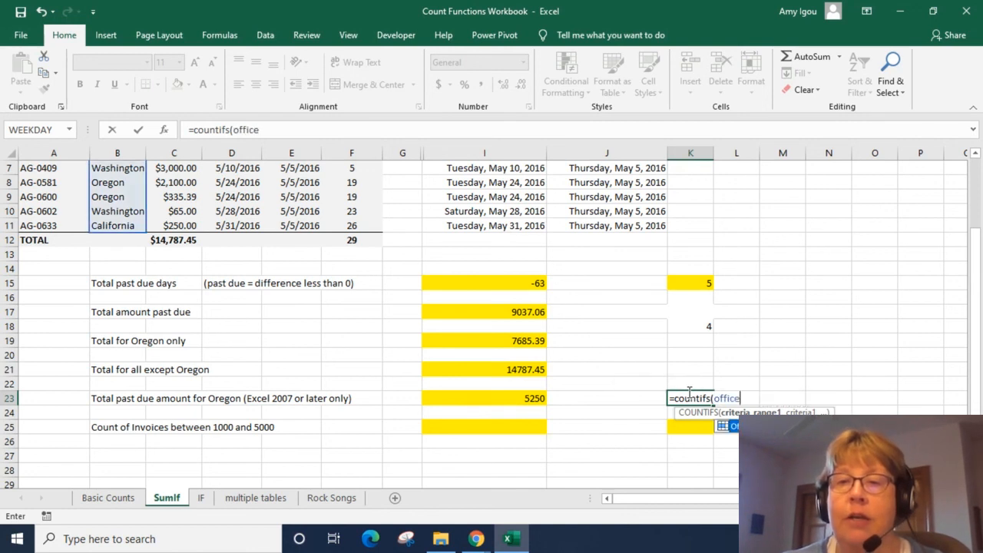
text(,"Oregon",)
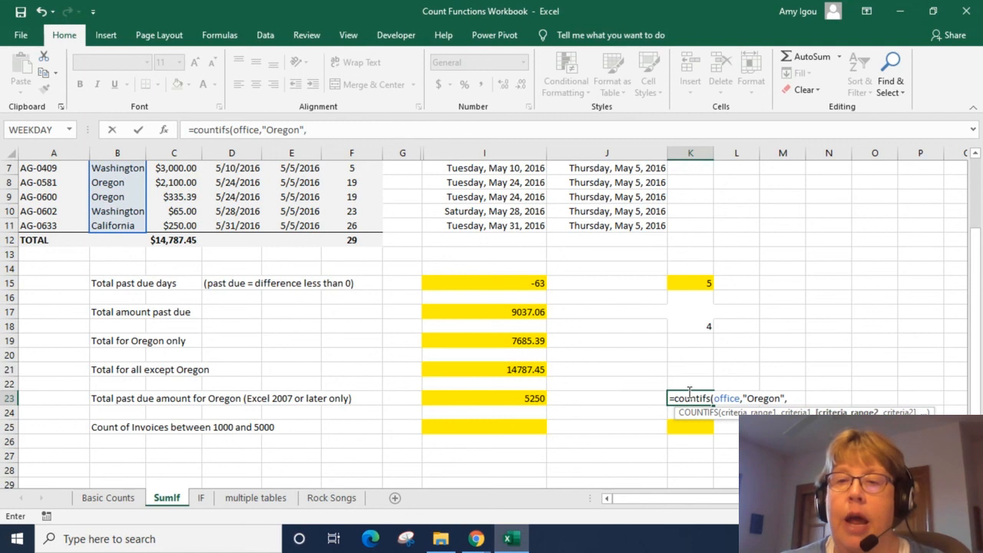
text(difference,)
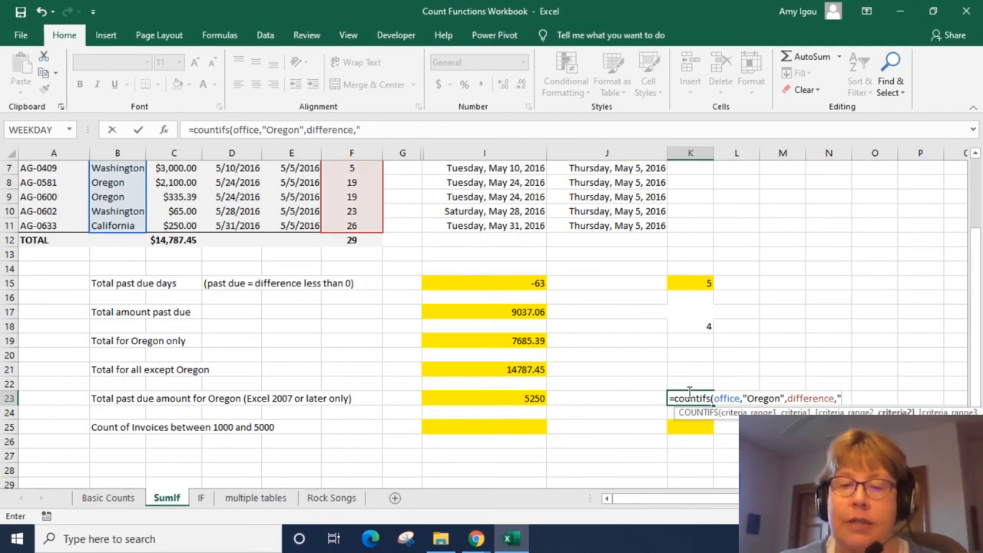
text(<)
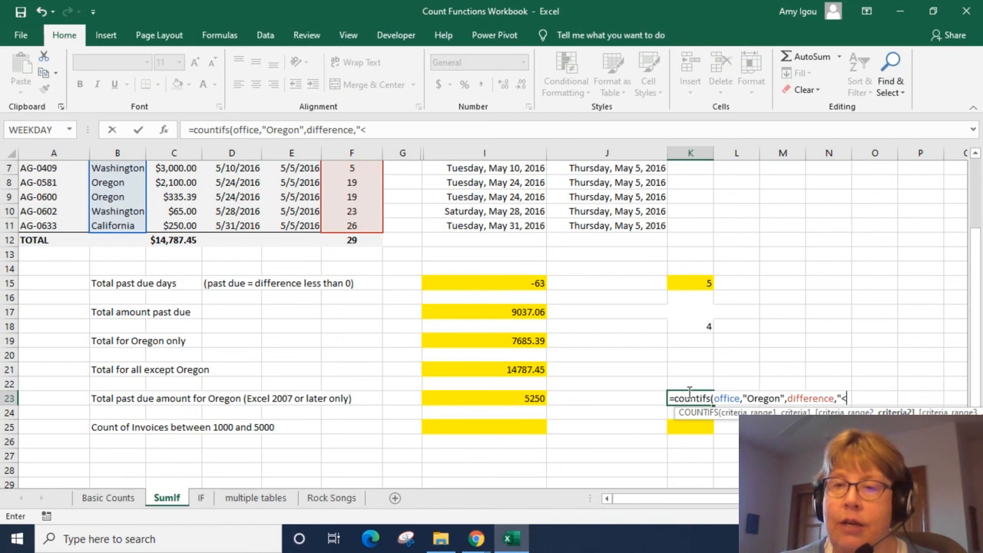
text(0)
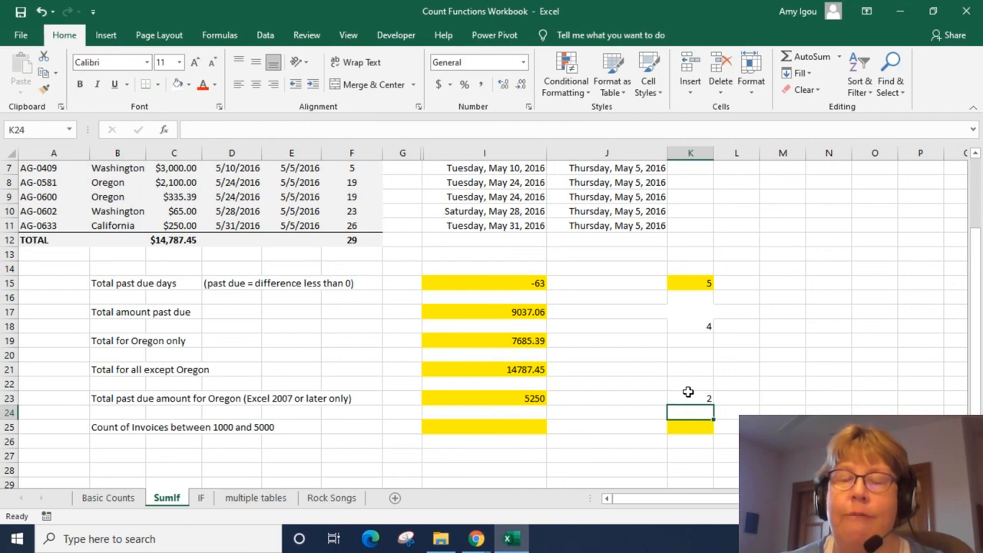
click(484, 427)
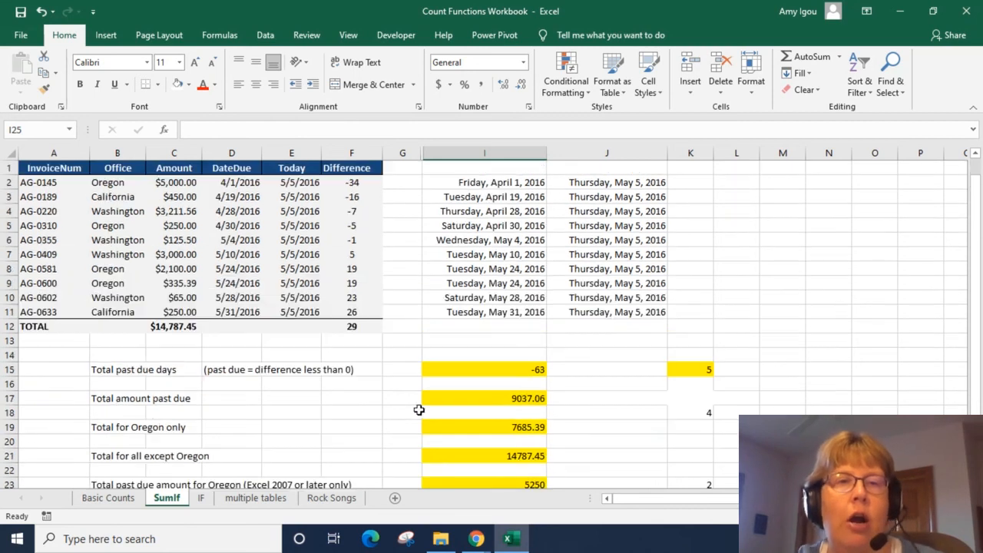
- Start =COUNTIFS(amount,">=1000" in I25 for invoices between 1000 and 5000
scroll(down, 3)
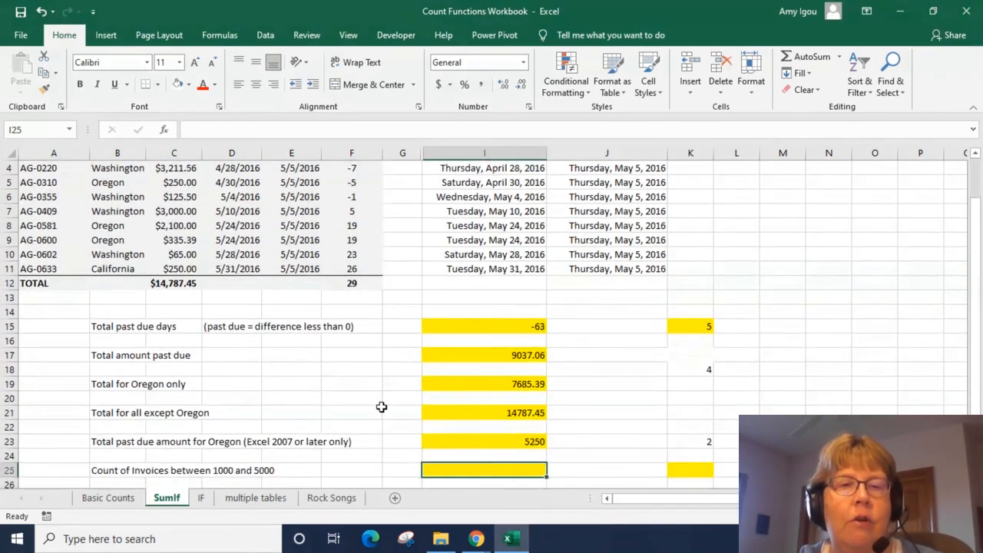
mouse_move(475, 381)
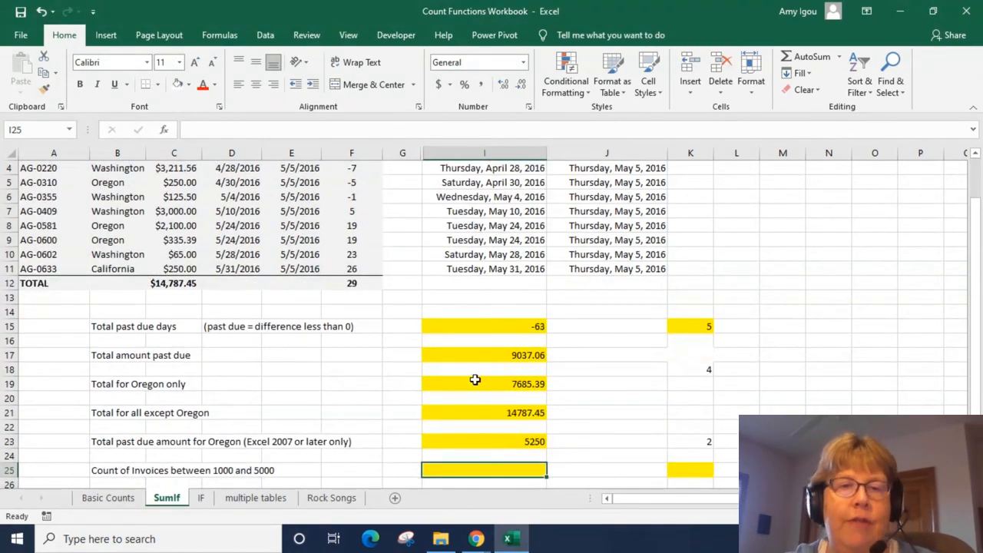
text(=coun)
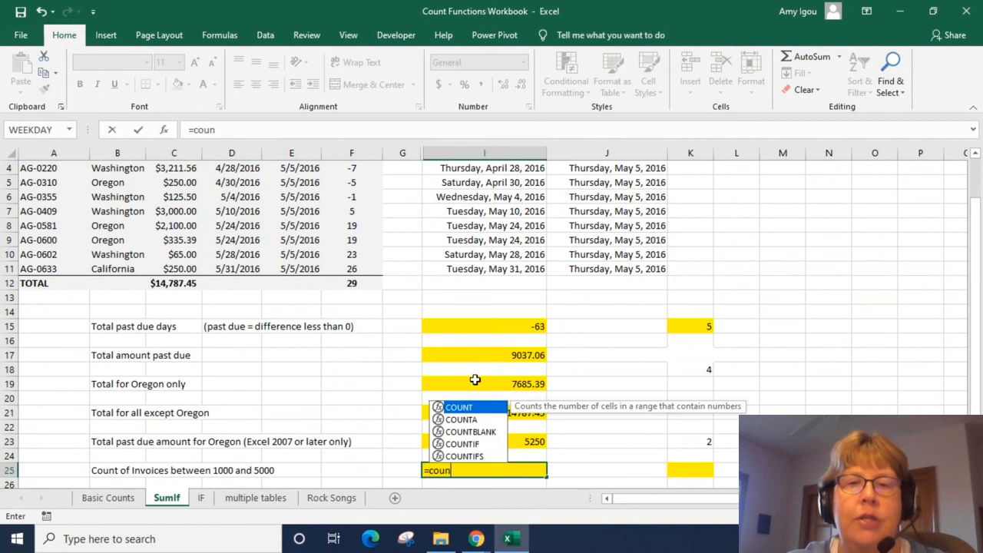
text(ifs(amount)
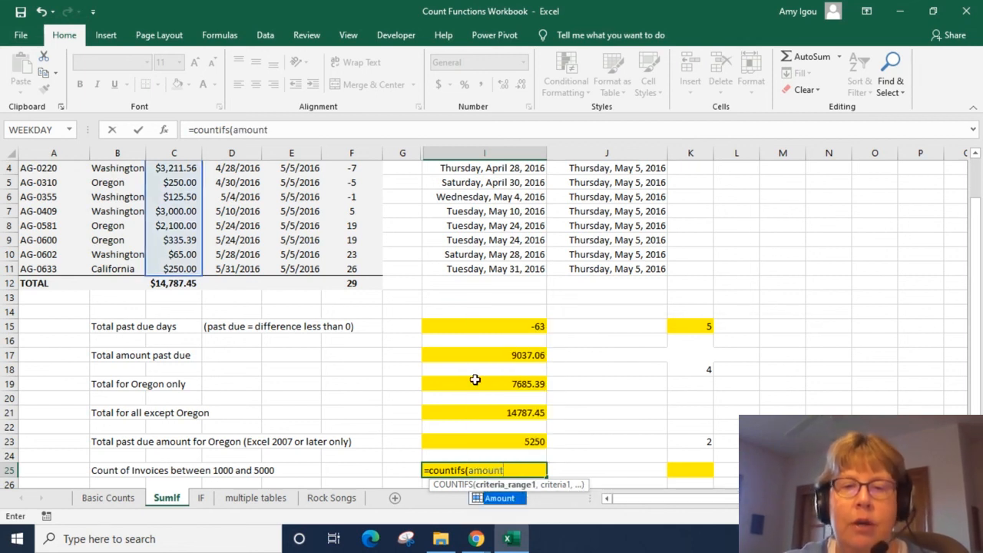
text(,">)
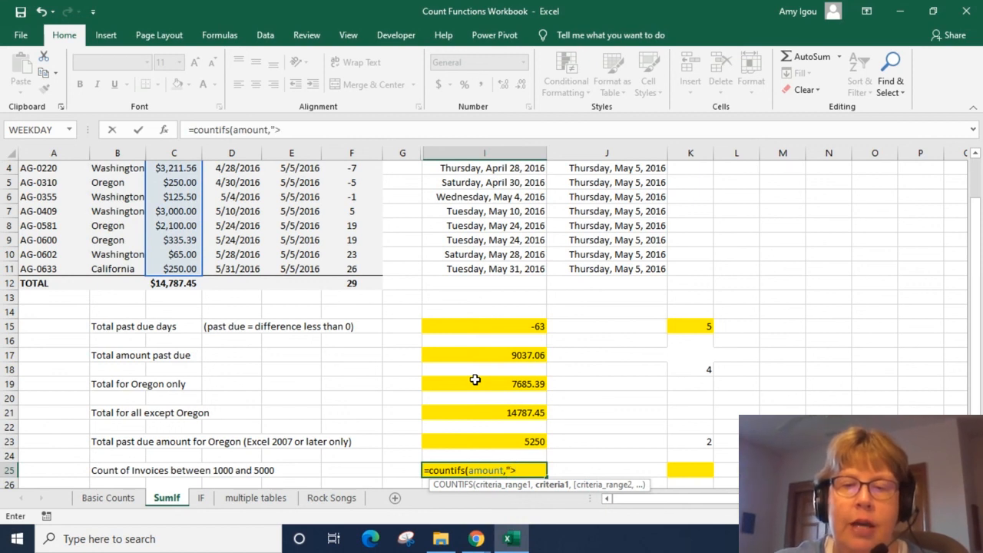
text(=1000)
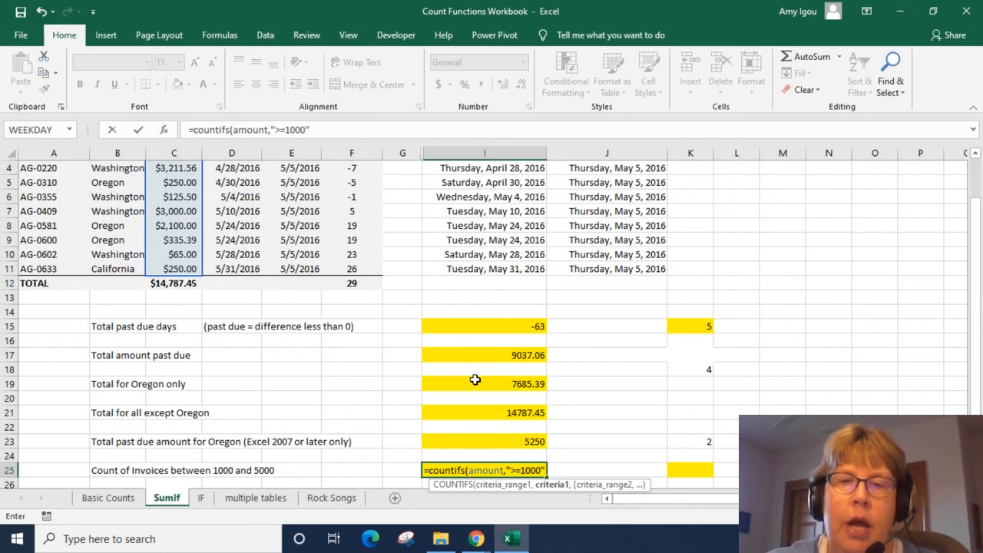
- Add the amount "<=5000" criterion and commit, giving 4, then check a matching invoice amount
text(,am)
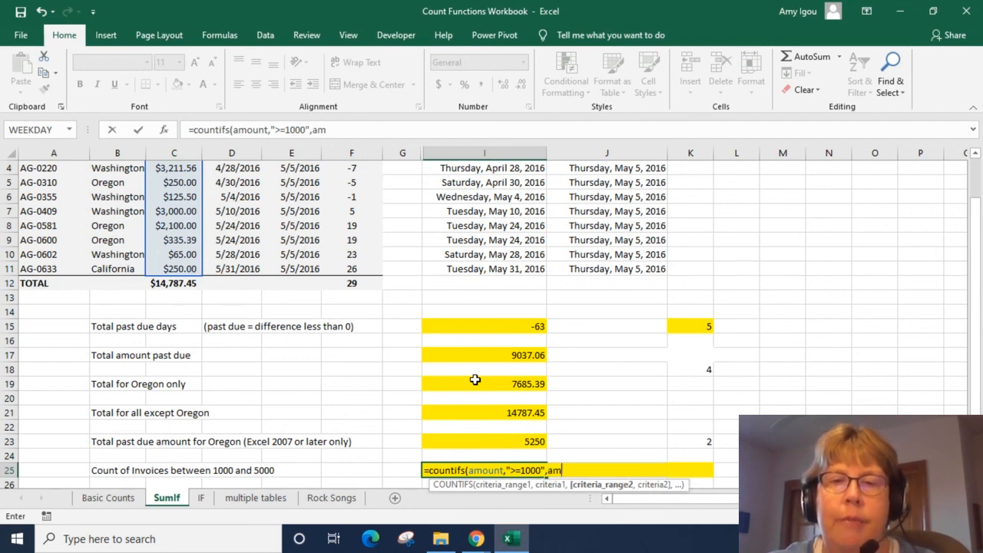
text(ount)
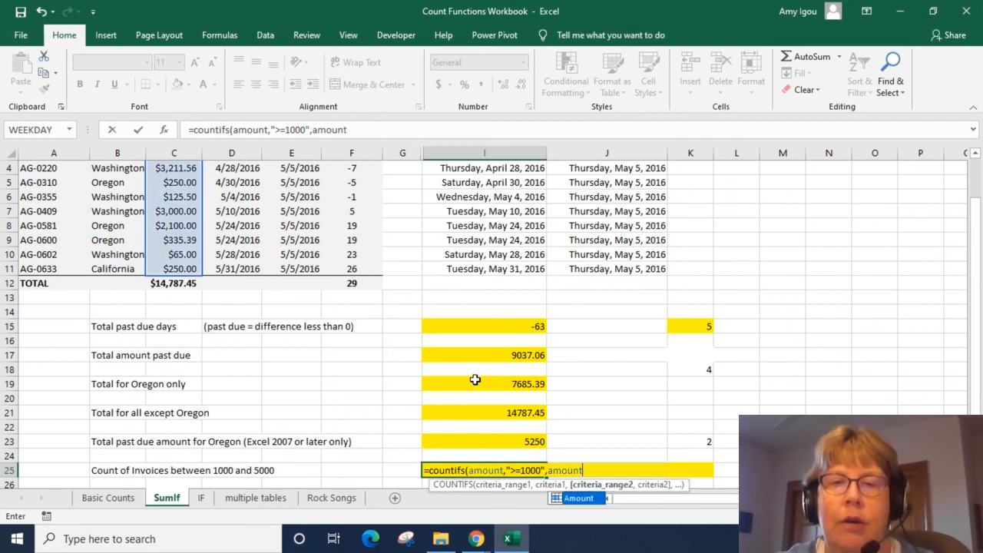
text(,)
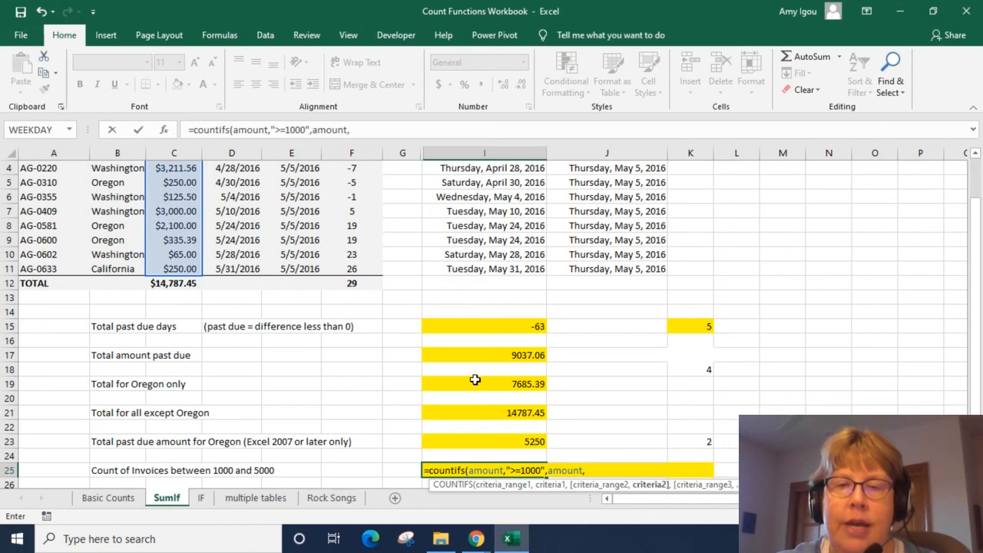
text(<)
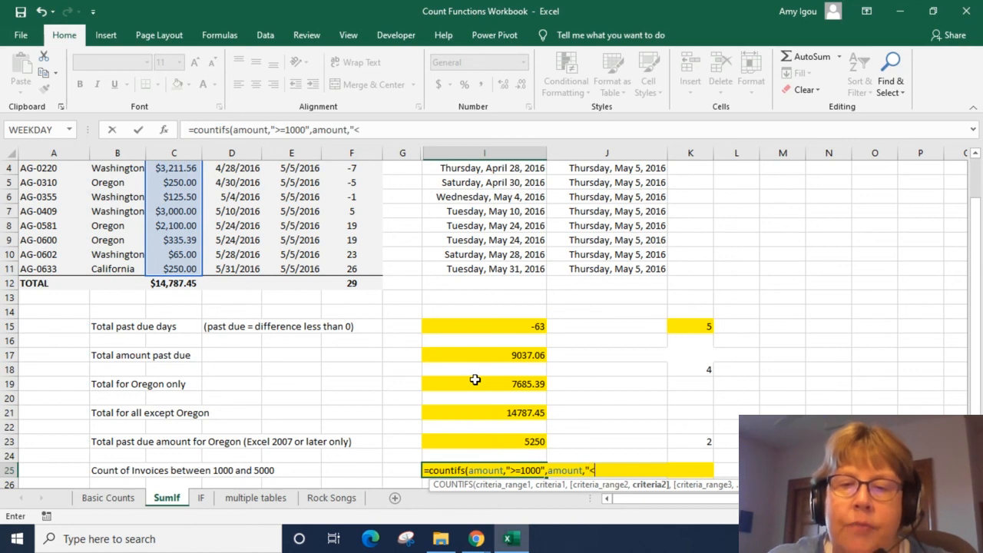
text(=5000"))
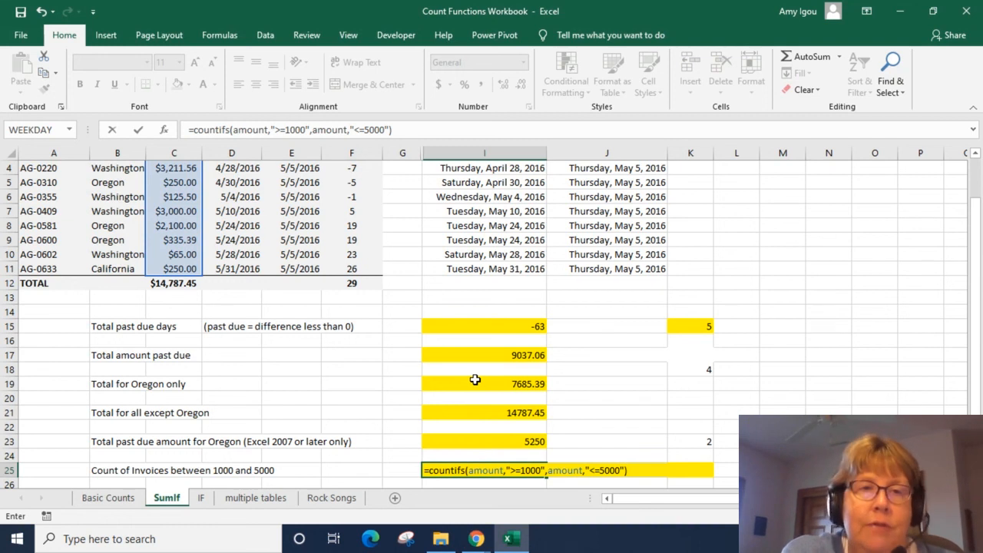
key(enter)
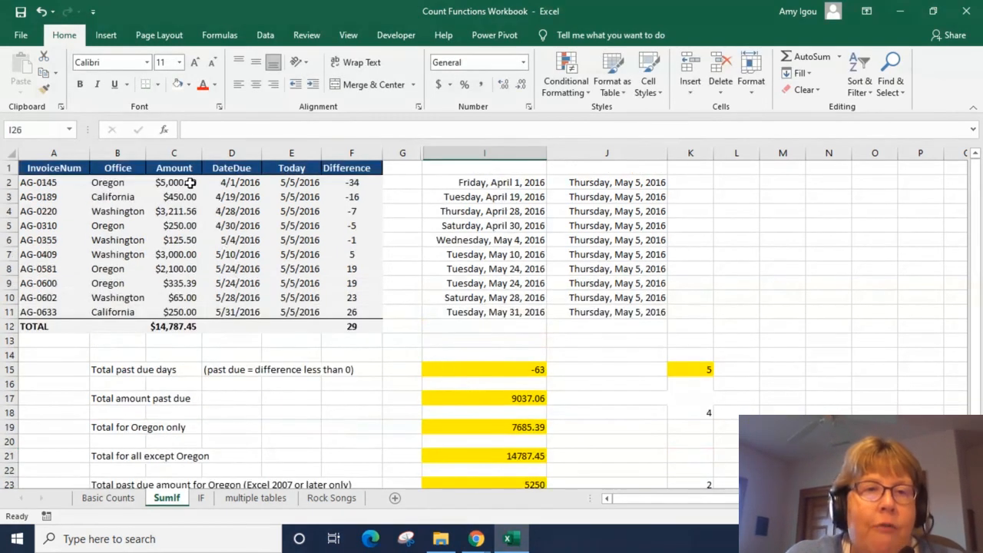
click(174, 210)
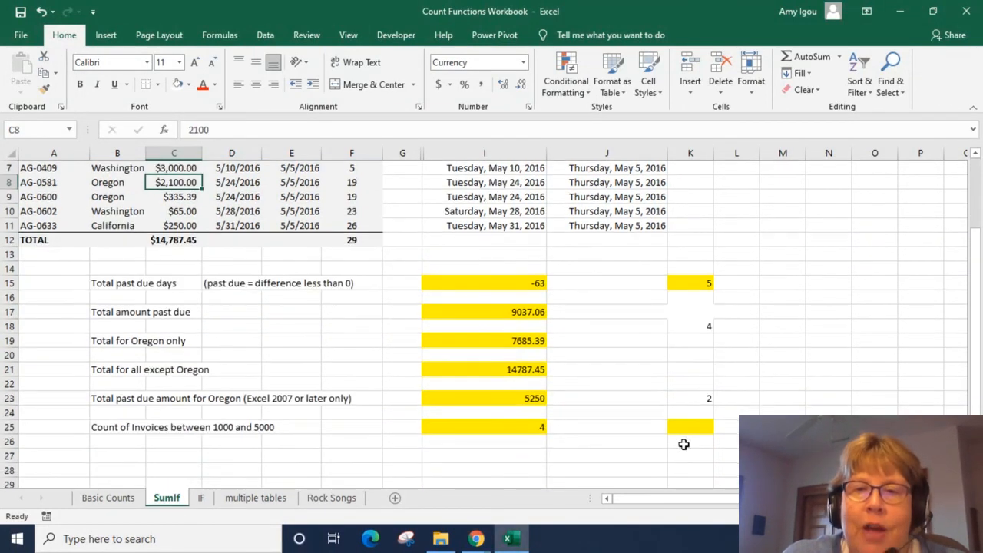
- Build =SUMIFS(amount,amount,">=1000",amount,"<=5000") in K25 beside the count of 4
click(688, 427)
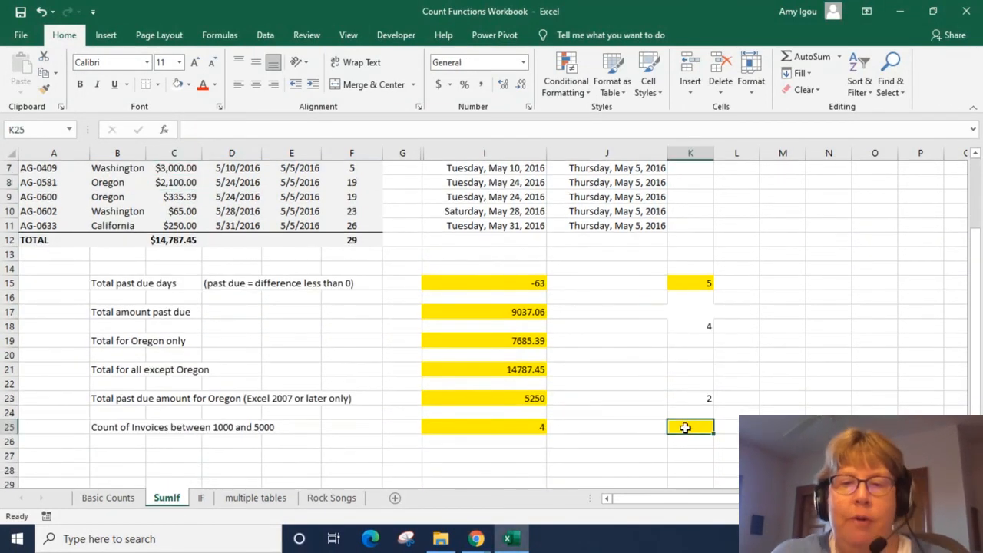
text(=sumifs(amount,)
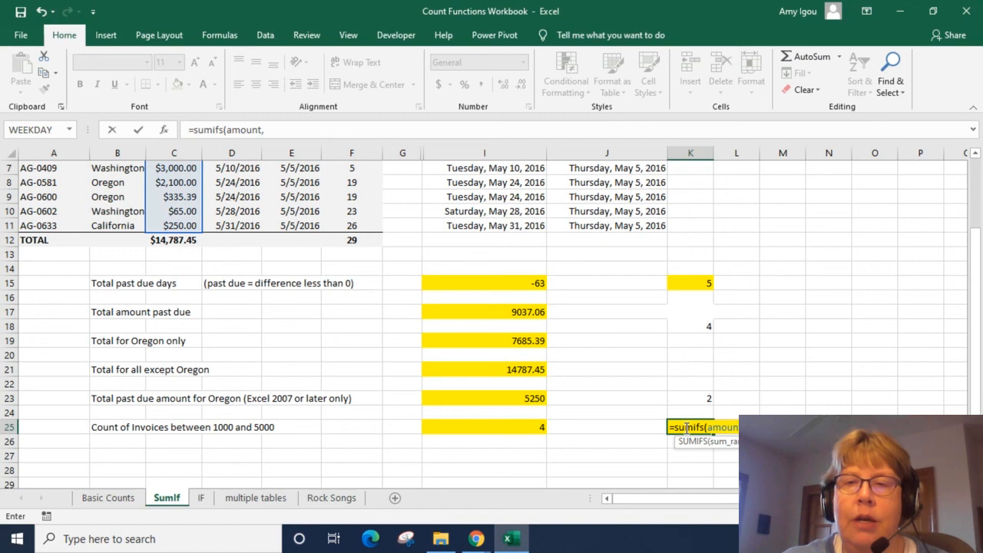
text(amount,)
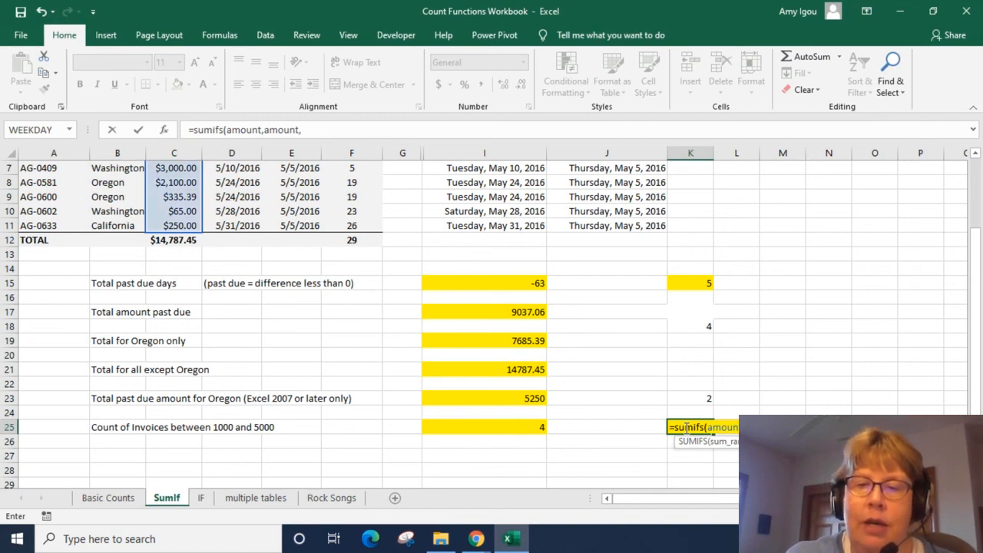
text("<)
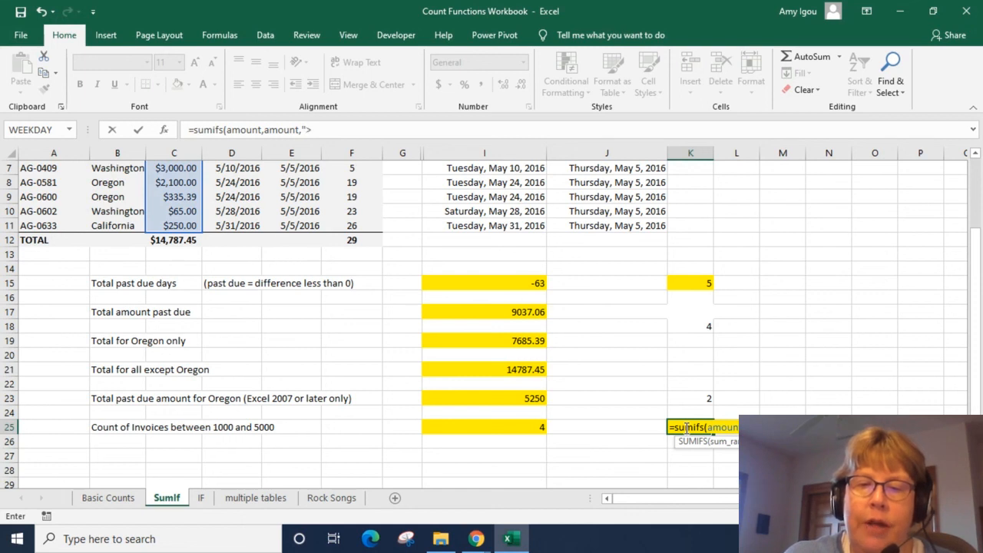
text(=1000)
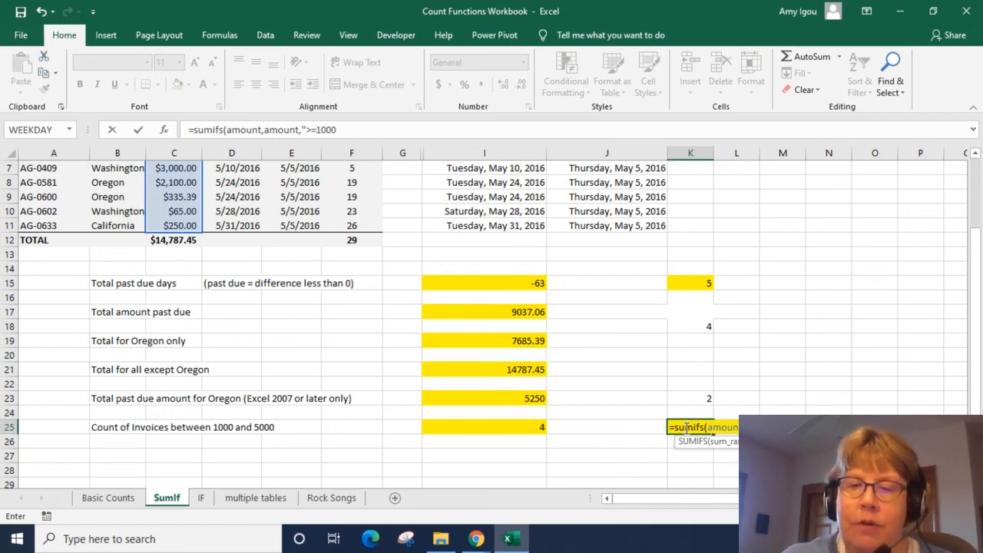
text(,)
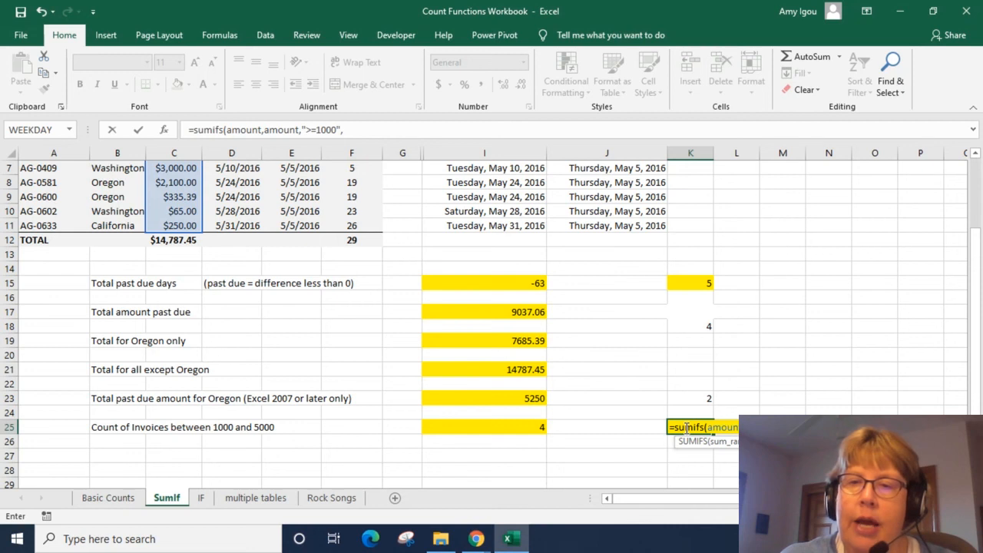
text(amount,)
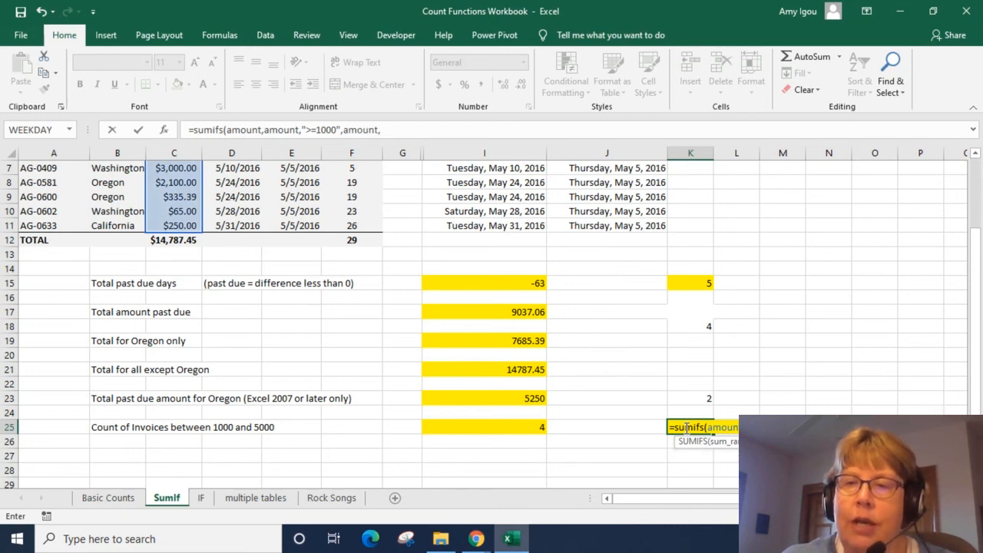
text(")
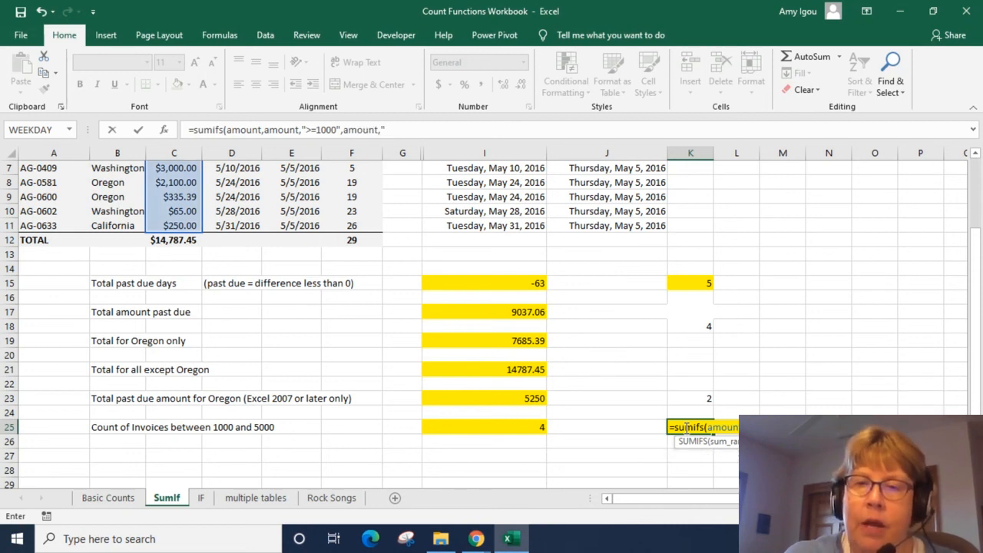
text(<=5)
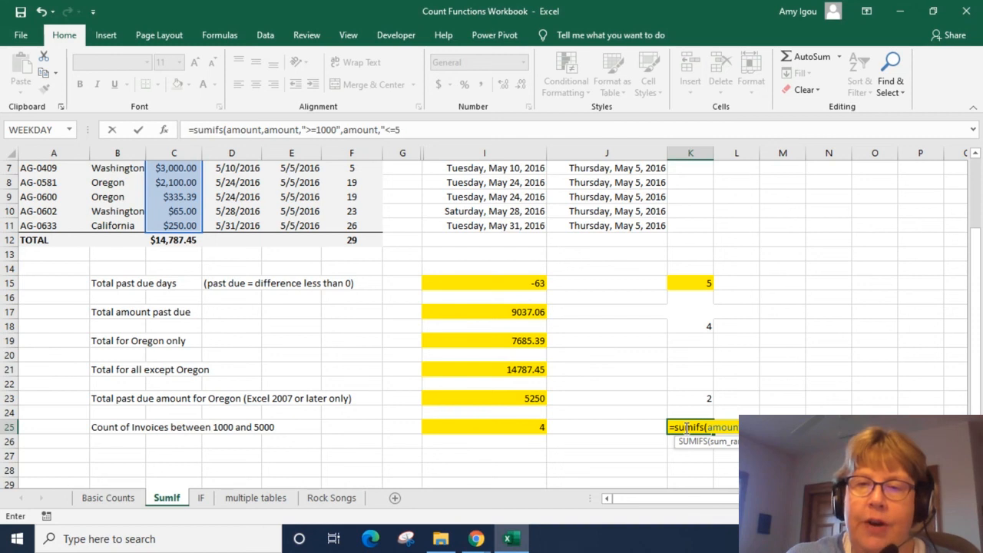
text(000"))
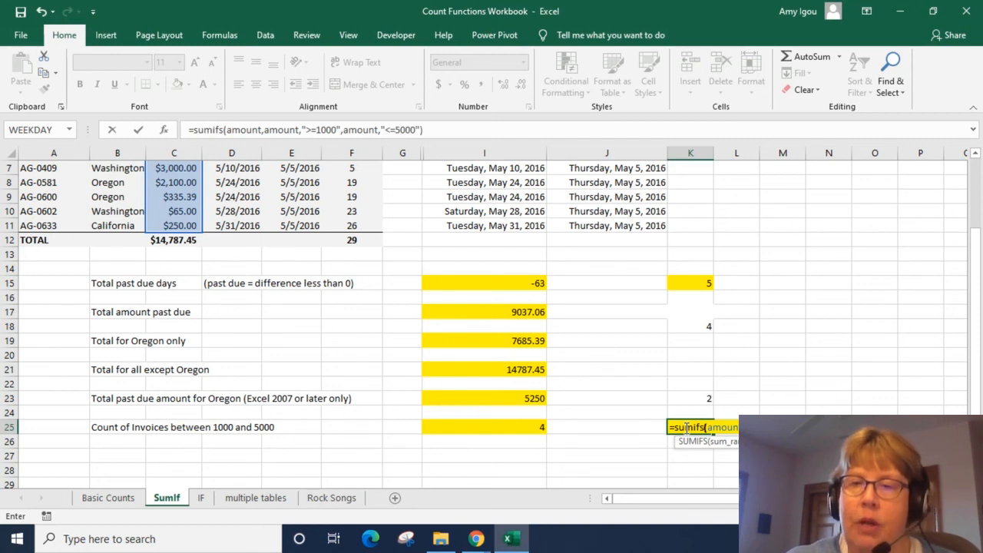